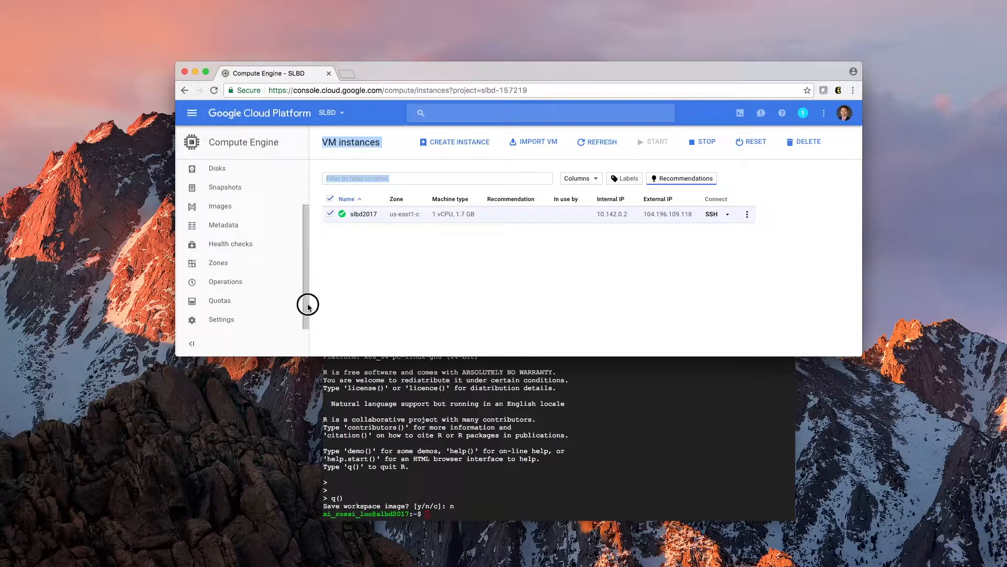
pyautogui.moveTo(309, 311)
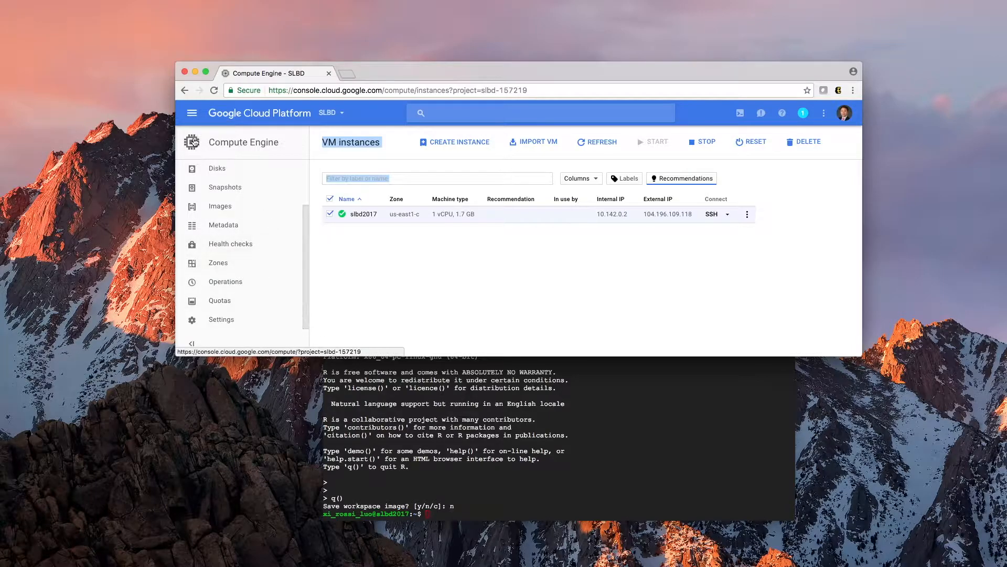
# Navigate from the VM instances page through the product menu to the Networking networks list
pyautogui.click(192, 113)
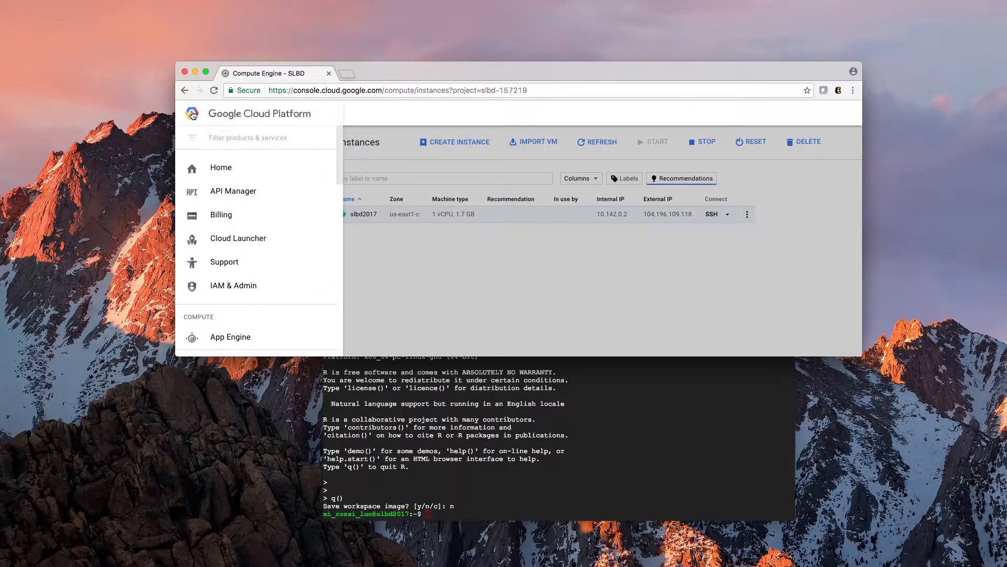
pyautogui.moveTo(340, 156)
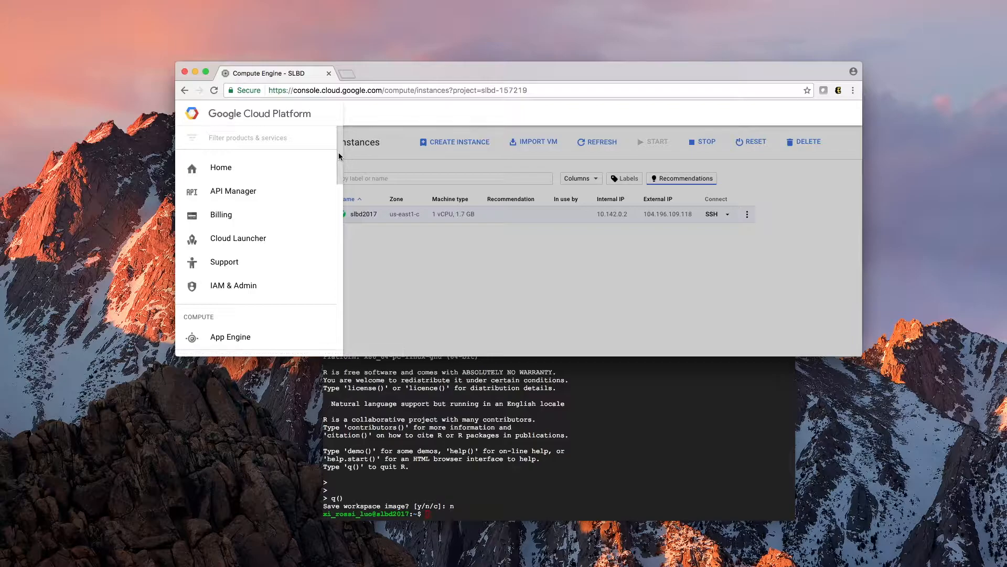
pyautogui.scroll(-3)
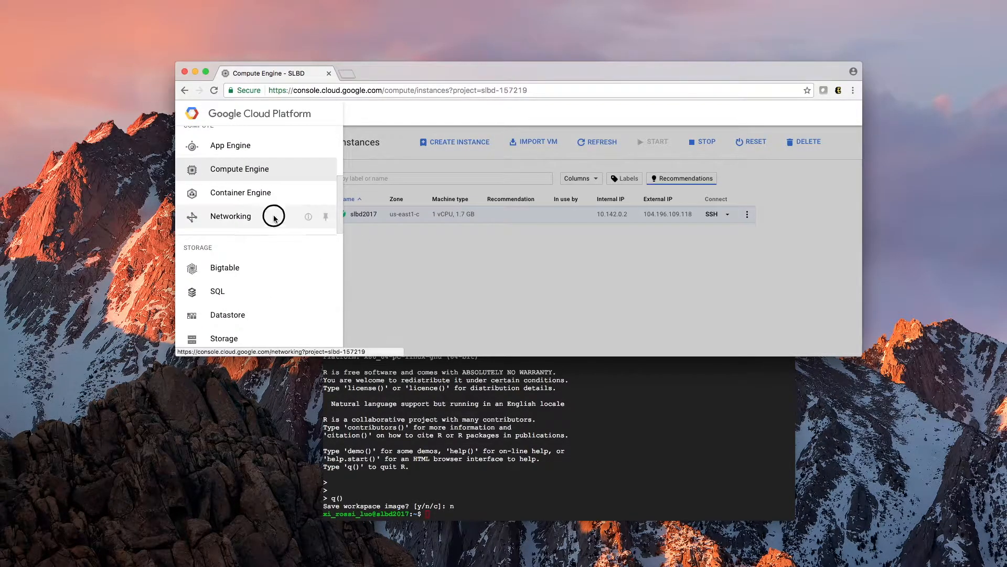
pyautogui.click(230, 215)
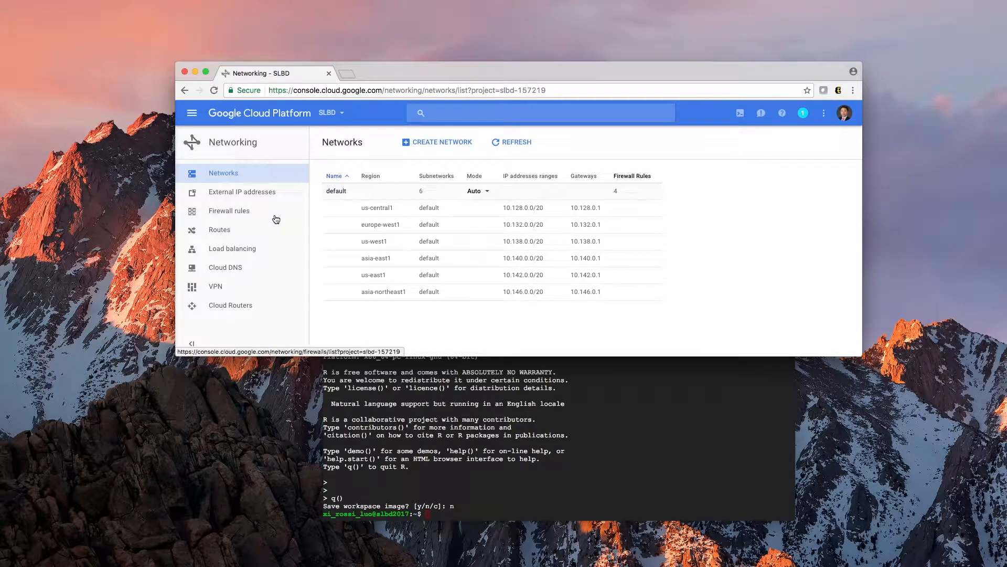
pyautogui.moveTo(268, 214)
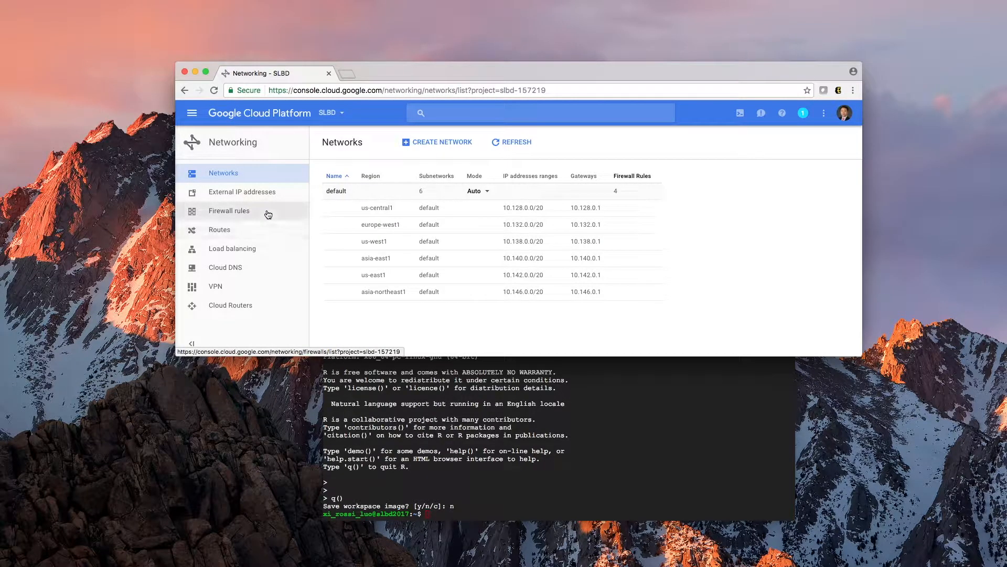
# Open Firewall rules in the Networking sidebar to view the four default rules
pyautogui.click(228, 211)
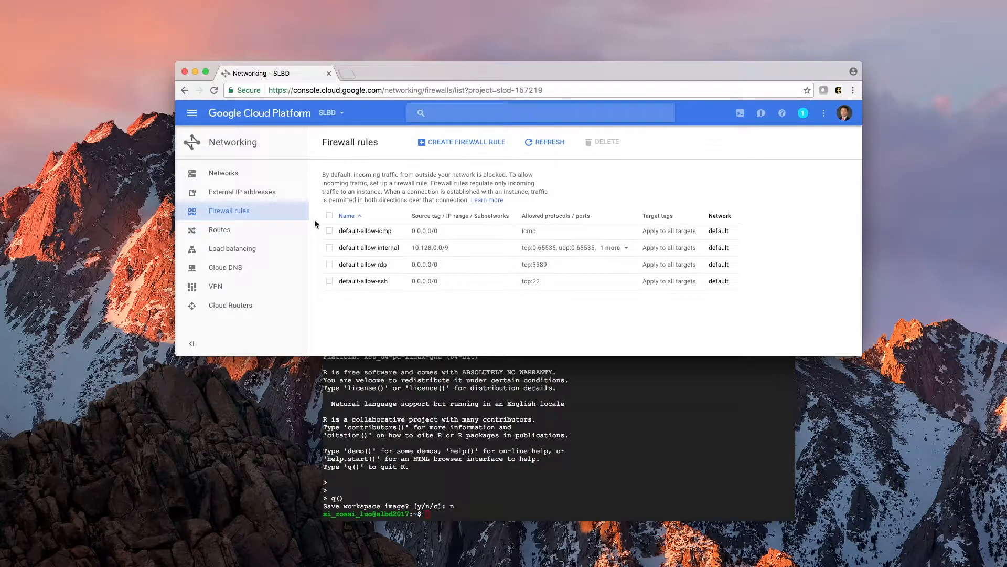
pyautogui.moveTo(319, 227)
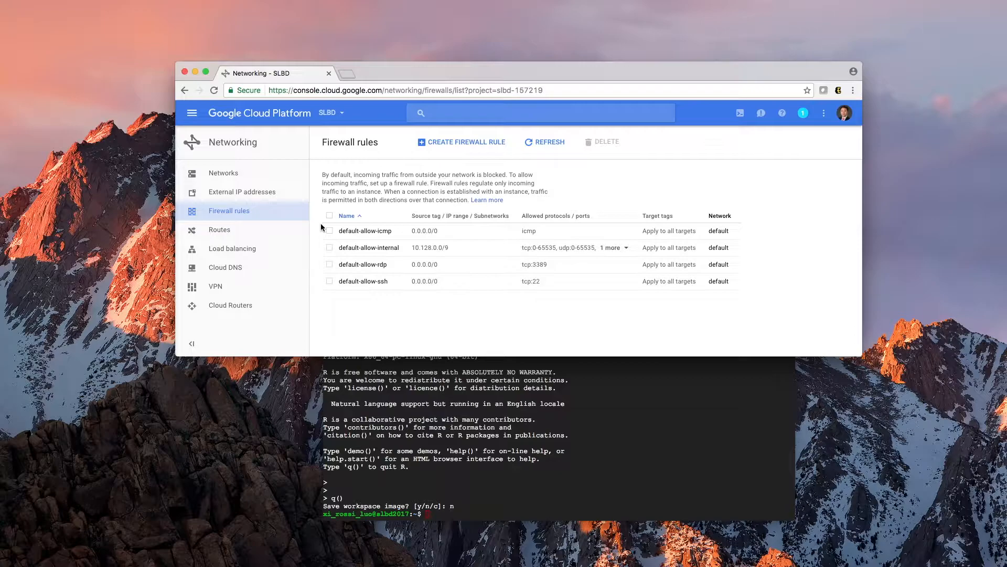
pyautogui.moveTo(365, 231)
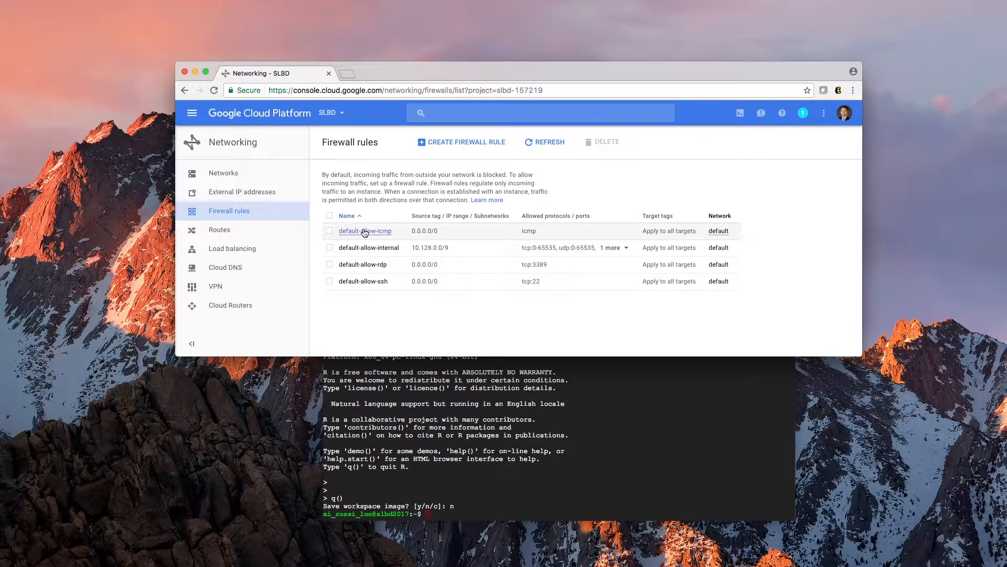
pyautogui.moveTo(398, 290)
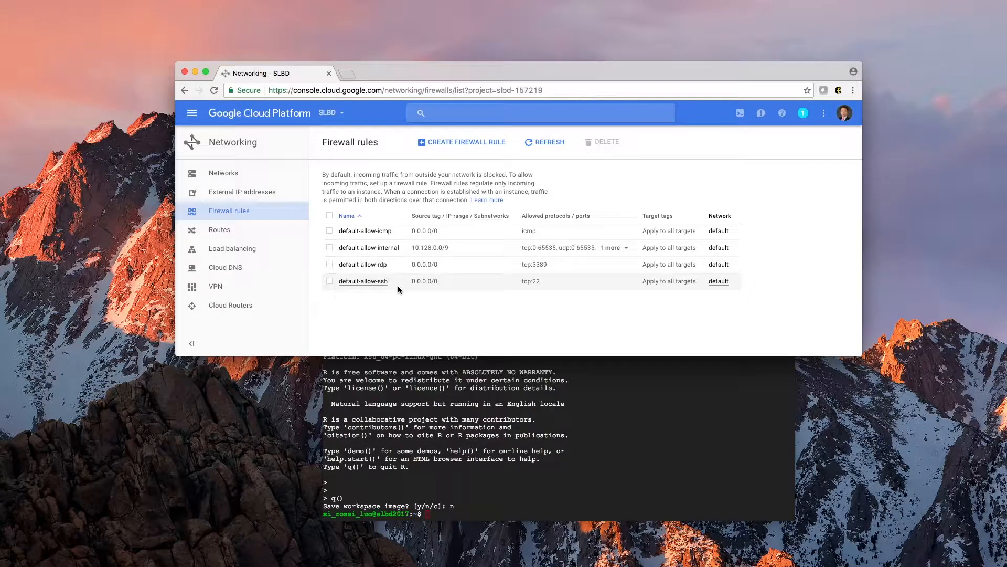
pyautogui.moveTo(471, 150)
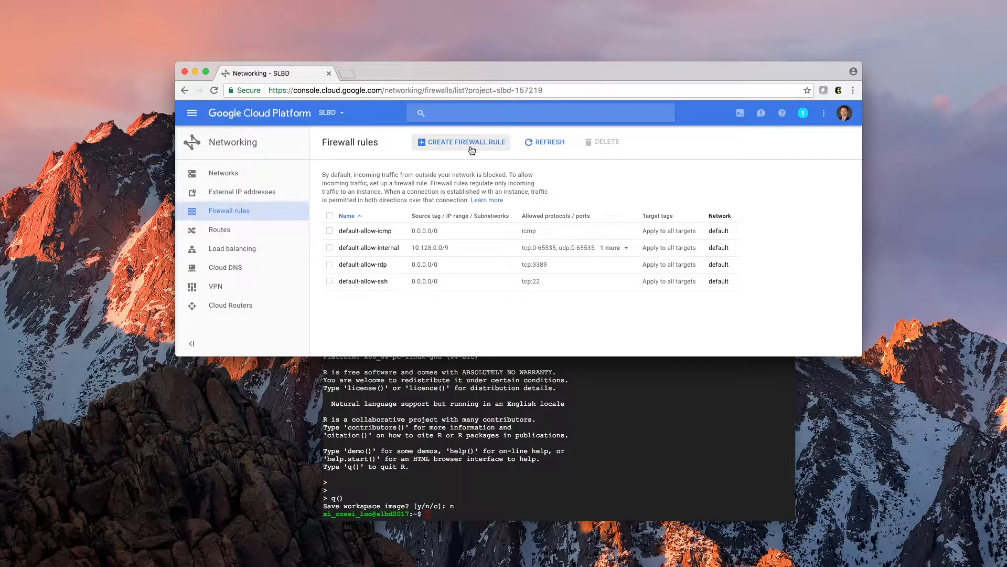
# Start a new firewall rule named 'vnc' with description 'vnc'
pyautogui.click(460, 142)
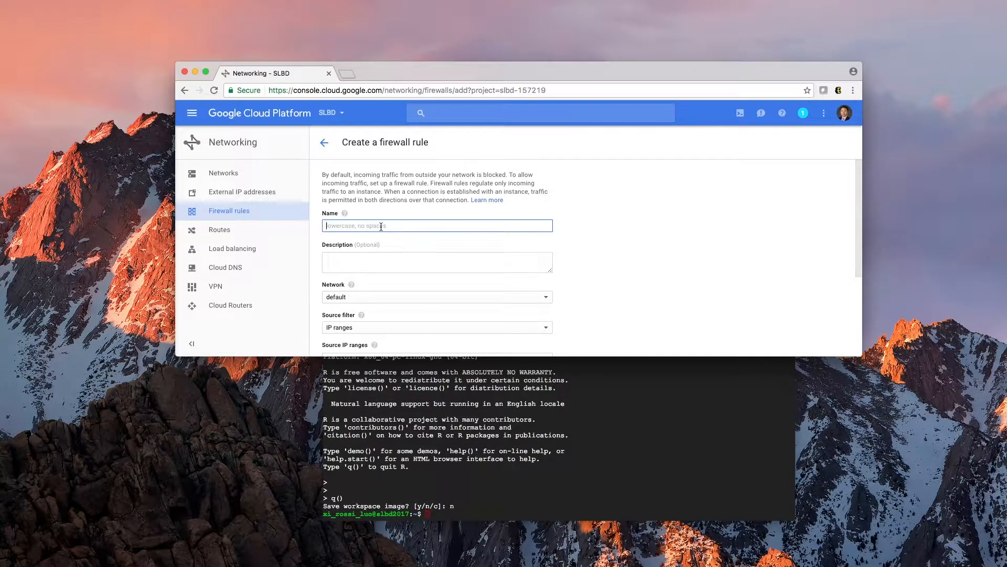
pyautogui.write('vnc')
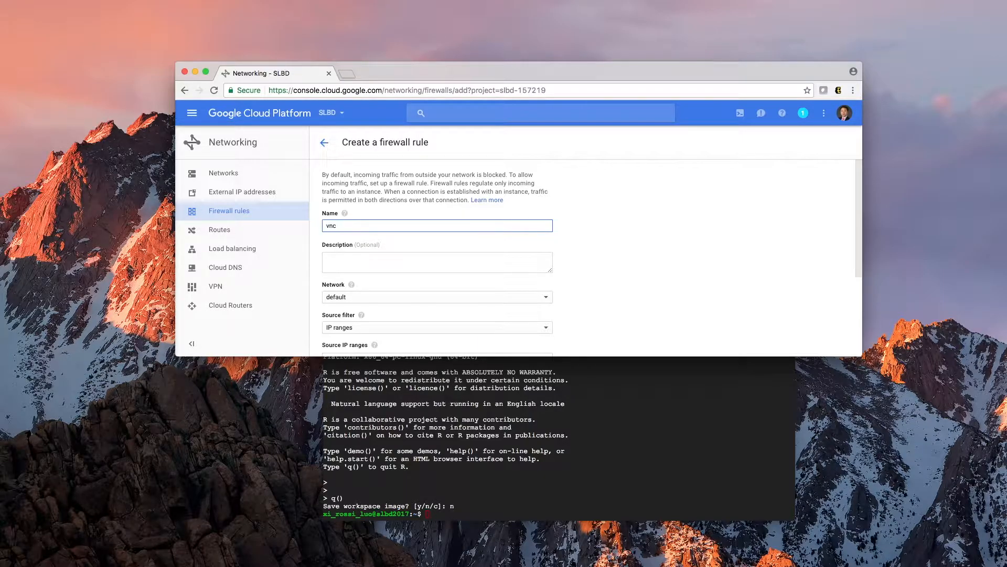
pyautogui.write('vnc')
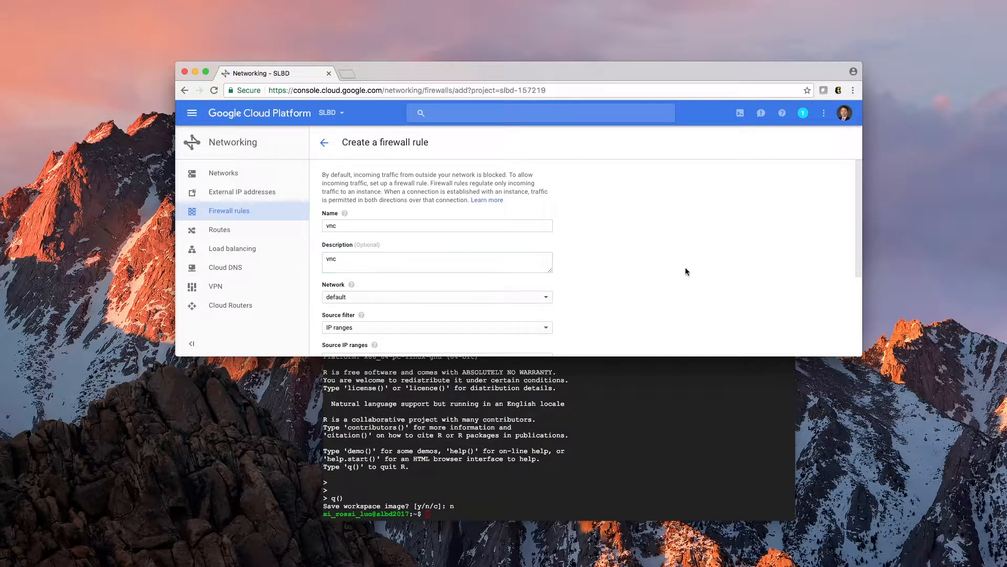
pyautogui.scroll(-3)
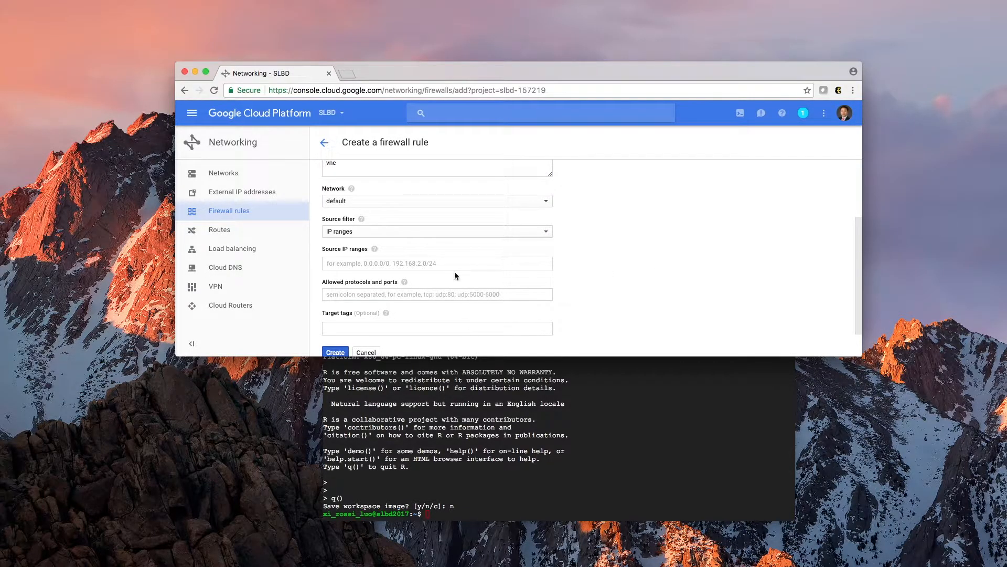
pyautogui.moveTo(371, 274)
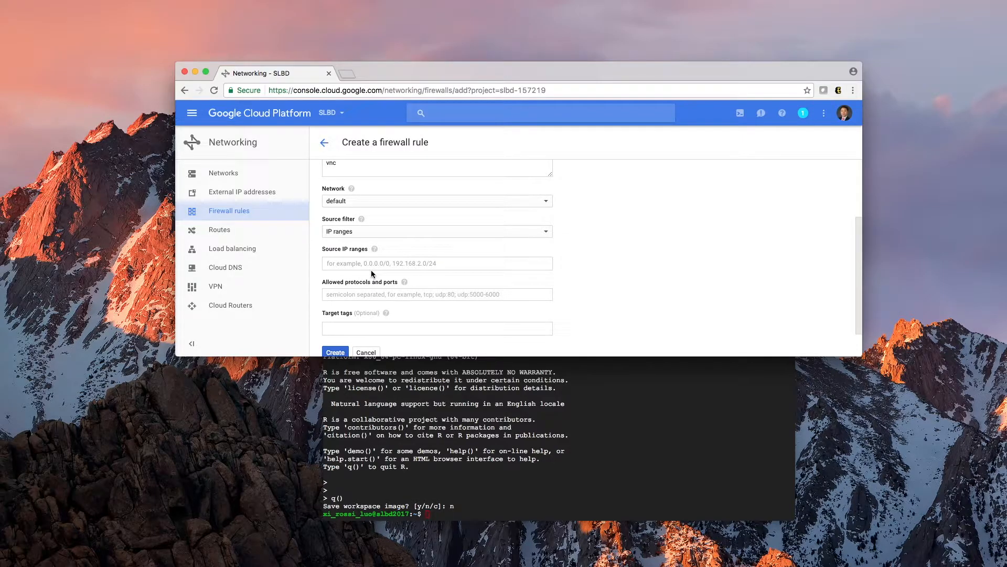
pyautogui.moveTo(407, 249)
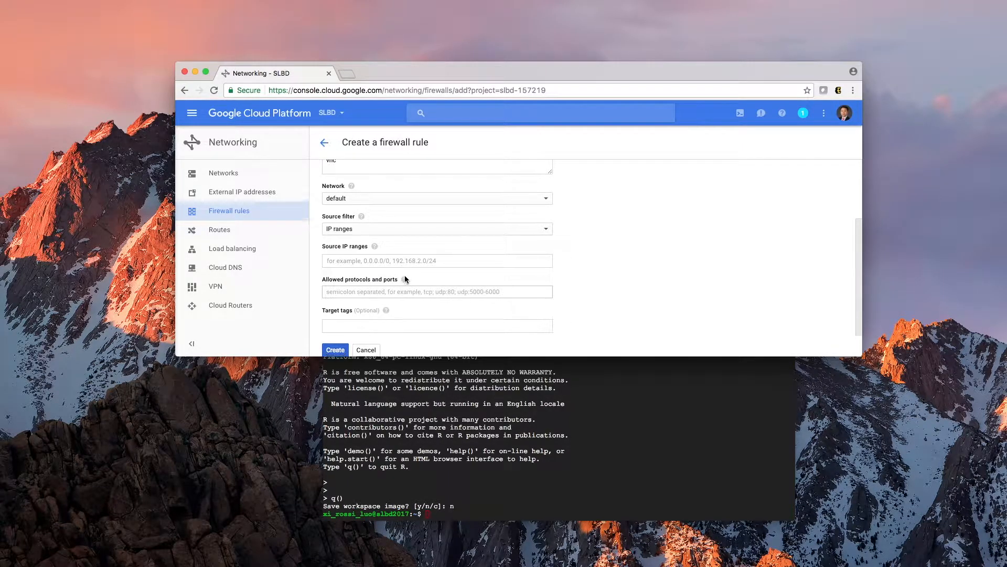
pyautogui.scroll(-3)
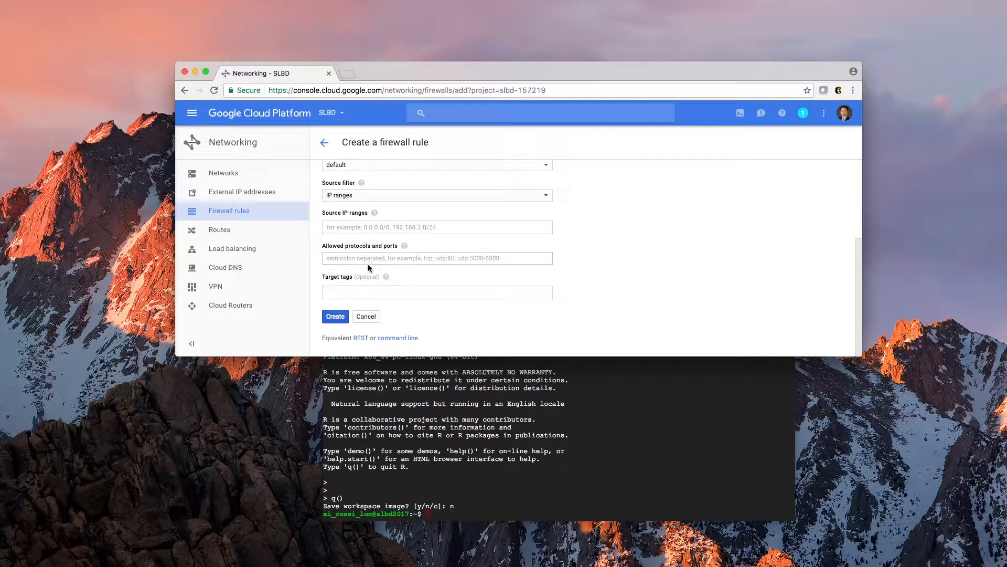
pyautogui.moveTo(374, 258)
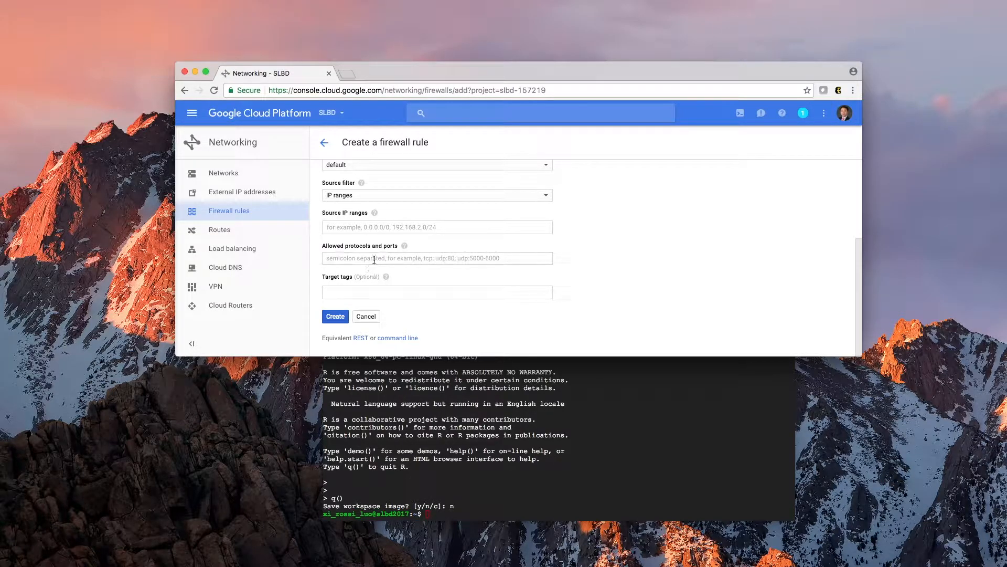
pyautogui.moveTo(373, 268)
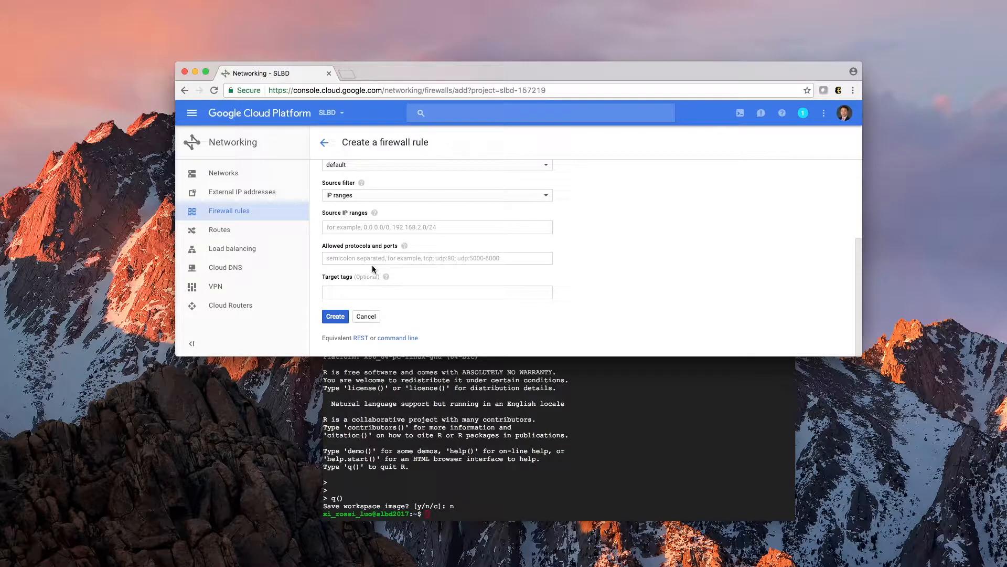
# Enter tcp:5901-5905 as the rule's allowed protocols and ports
pyautogui.click(437, 258)
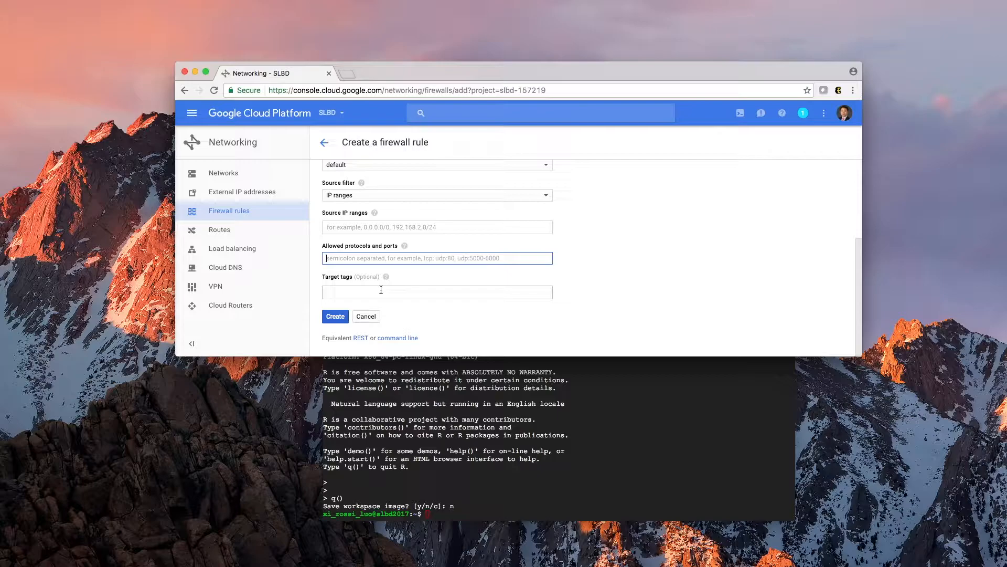
pyautogui.moveTo(404, 296)
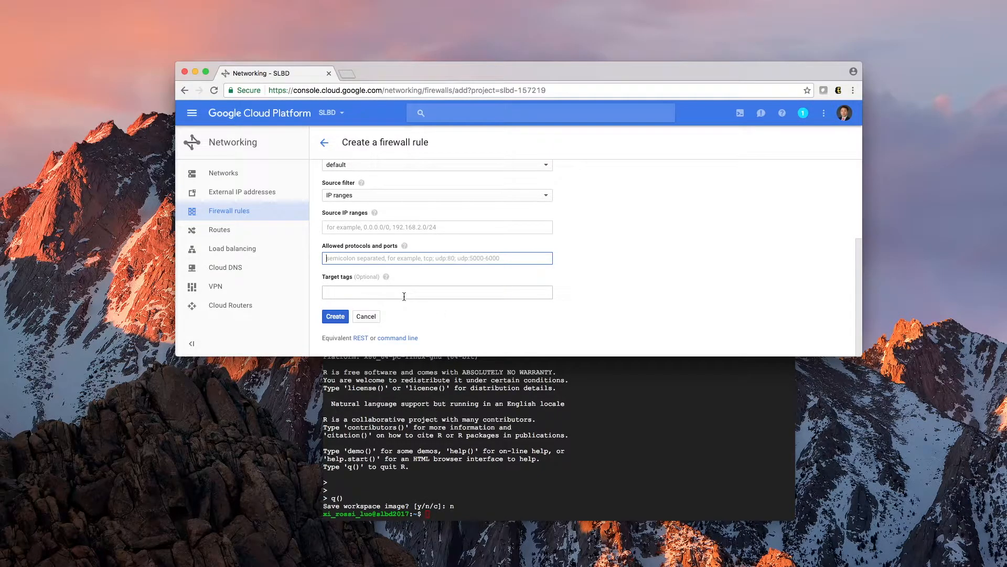
pyautogui.moveTo(479, 271)
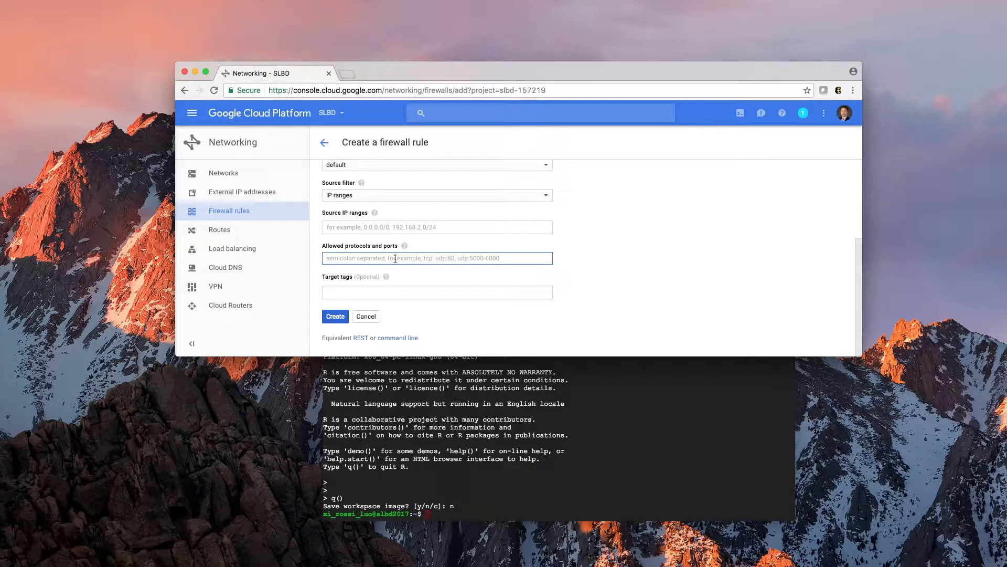
pyautogui.write('t')
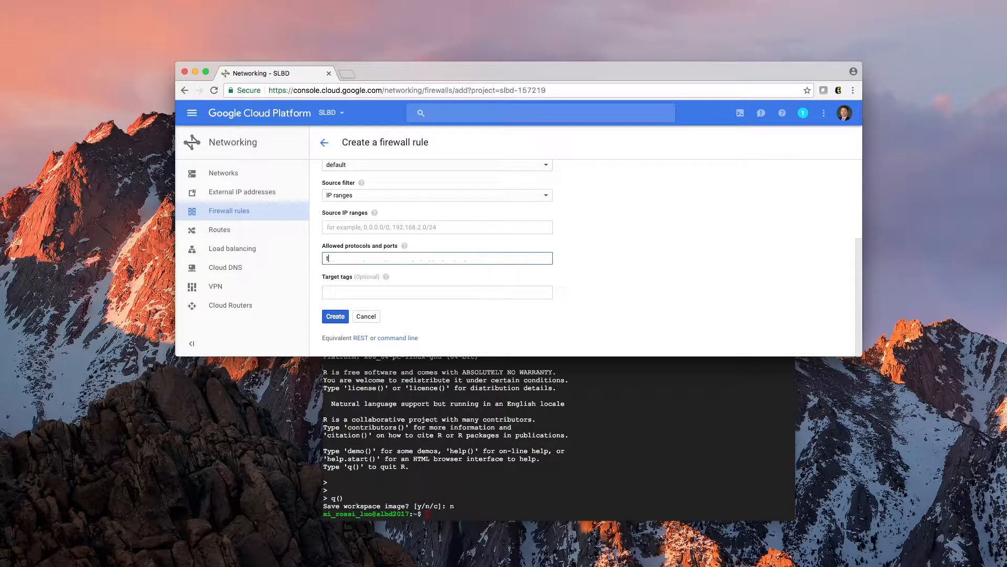
pyautogui.write('cp:')
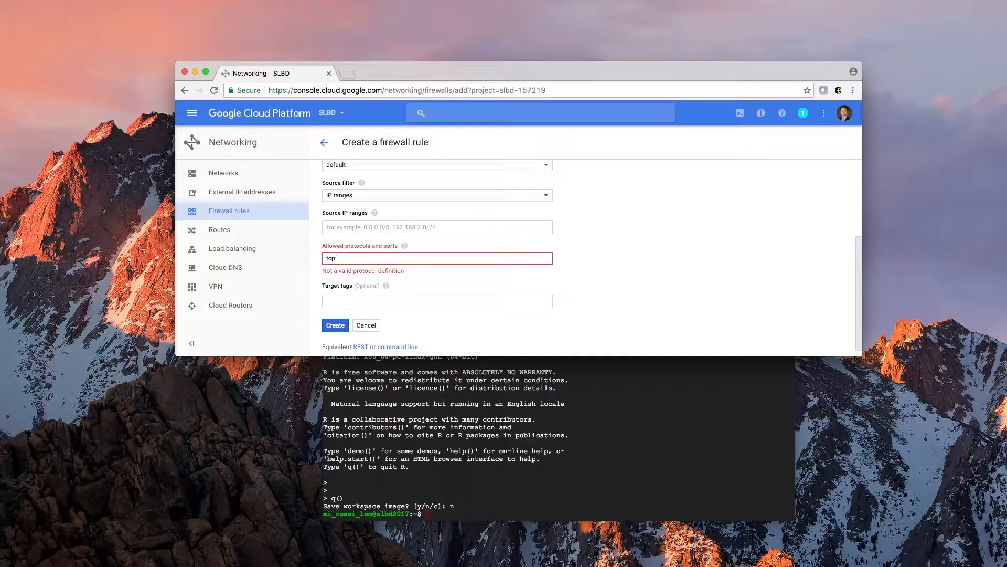
pyautogui.press('Backspace')
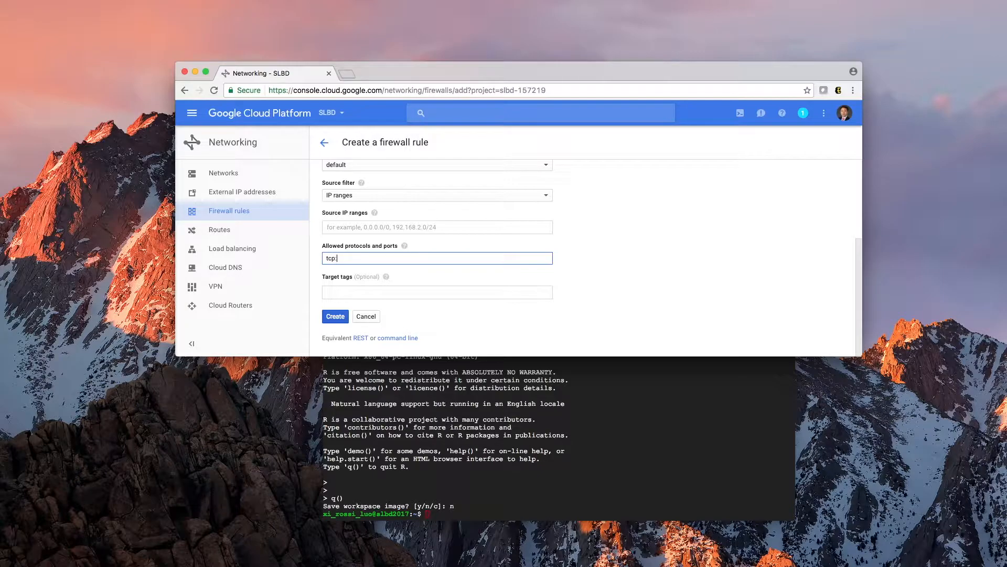
pyautogui.click(335, 316)
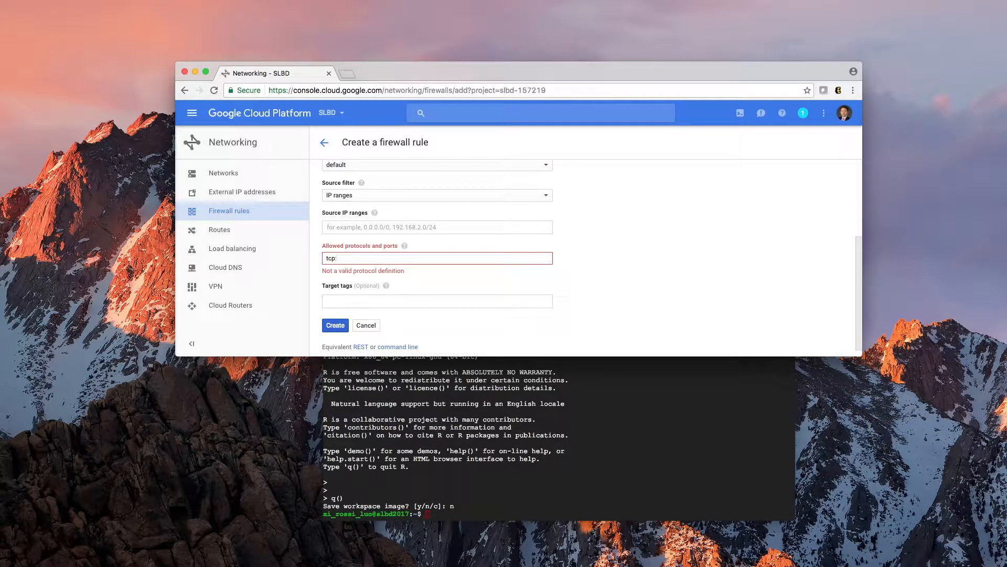
pyautogui.write('590')
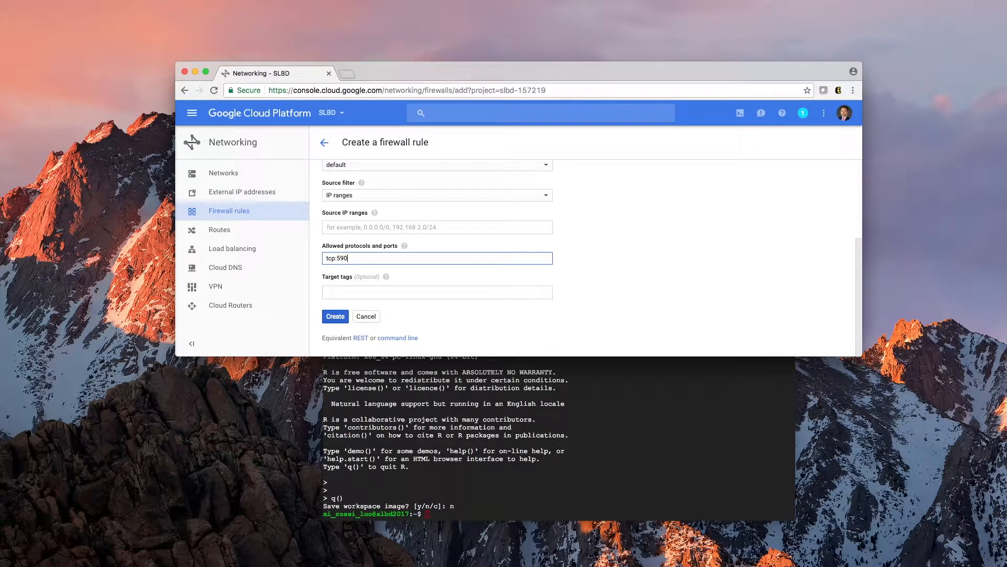
pyautogui.write('1-')
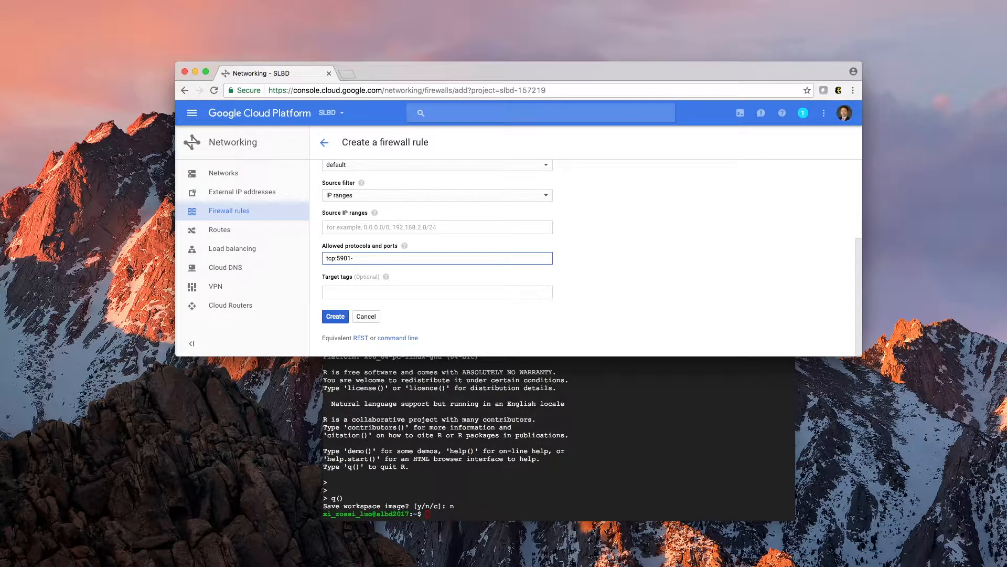
pyautogui.write('59')
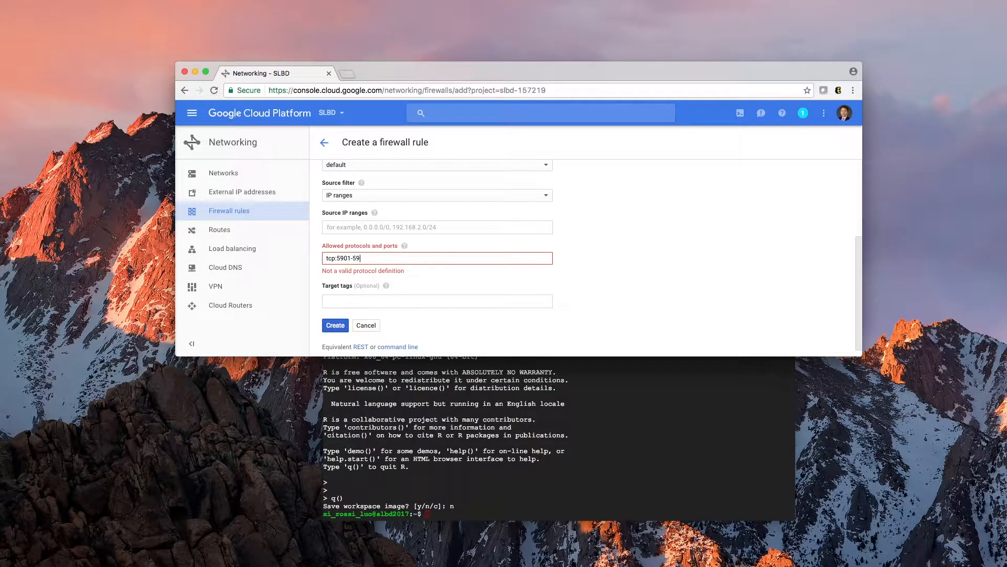
pyautogui.write('05')
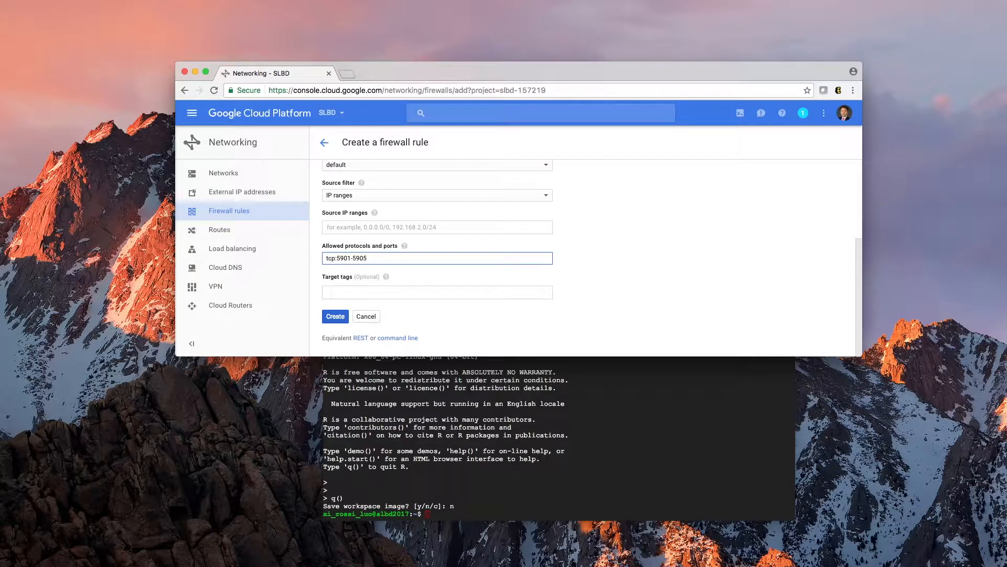
pyautogui.moveTo(346, 284)
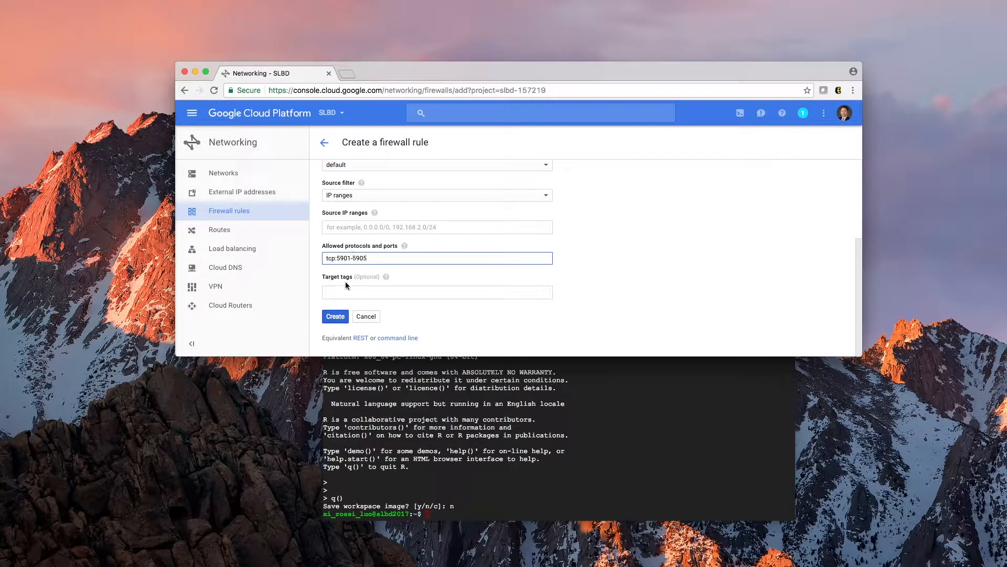
pyautogui.moveTo(352, 320)
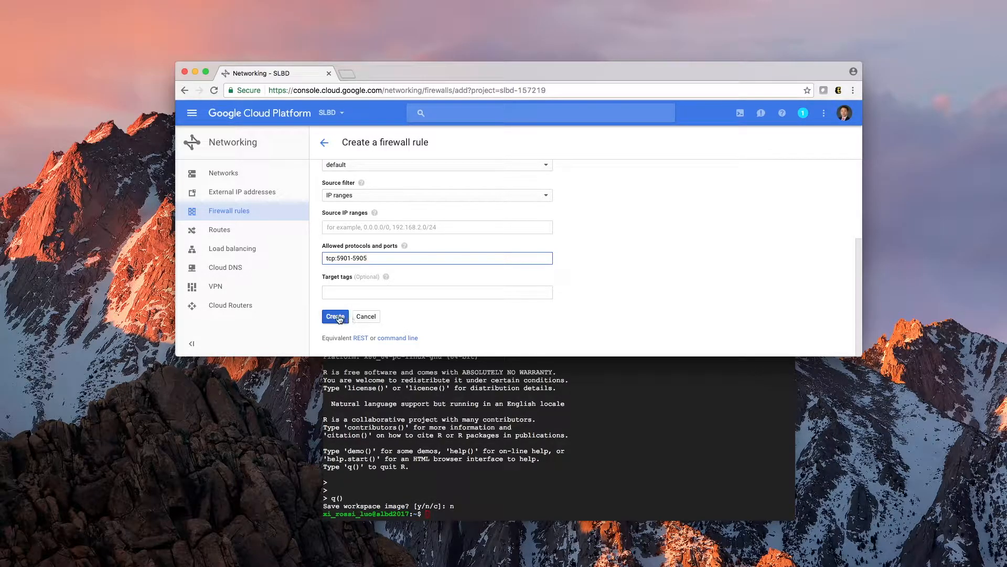
# Fix the missing-range error with source range 0.0.0.0/0 and create the vnc rule
pyautogui.click(334, 316)
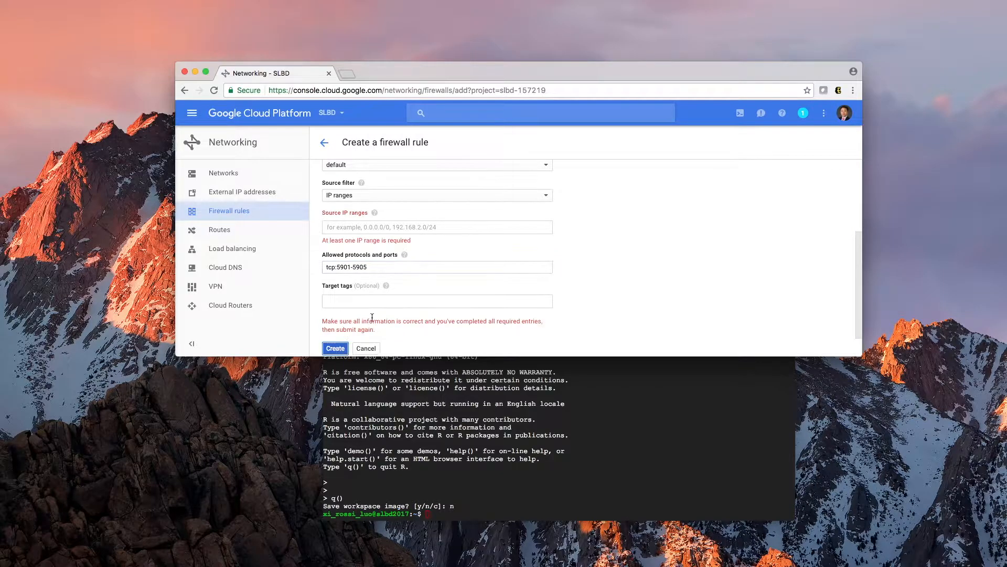
pyautogui.moveTo(368, 313)
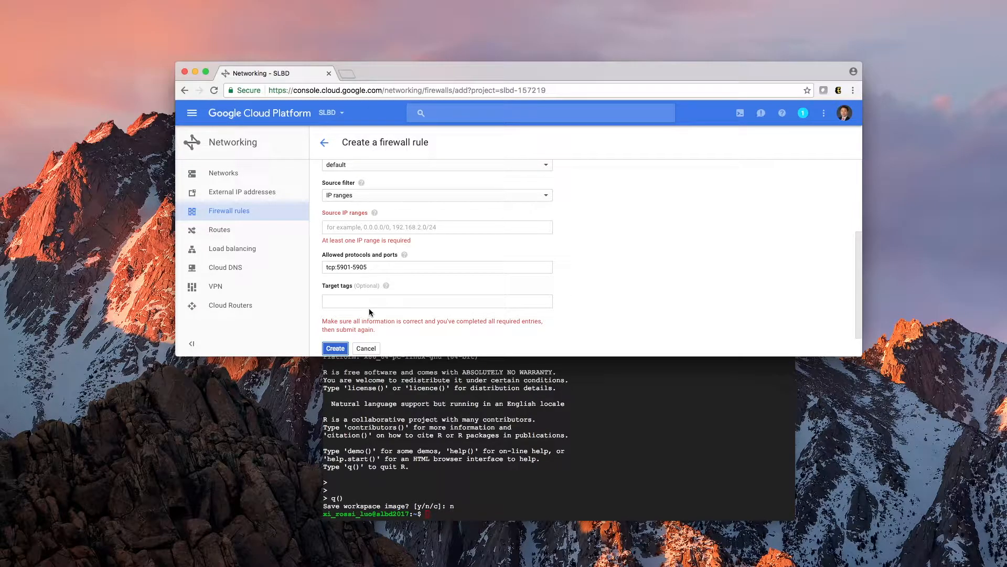
pyautogui.click(436, 226)
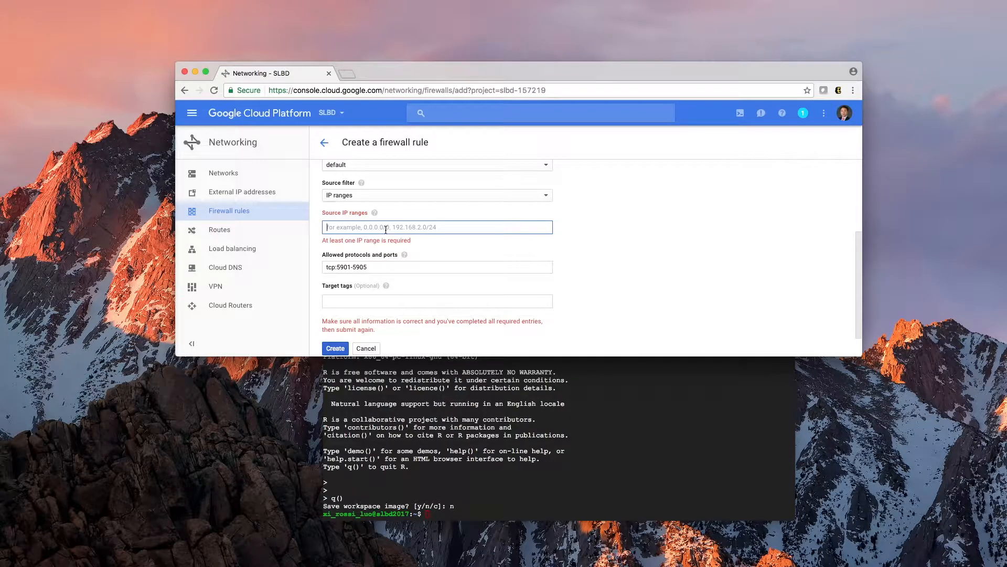
pyautogui.write('0.0')
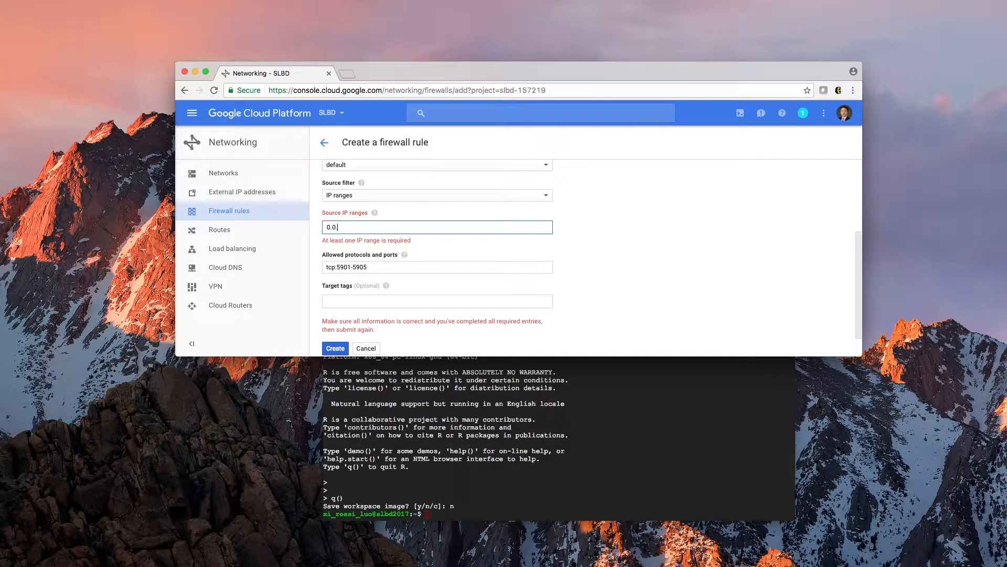
pyautogui.write('.0.0/')
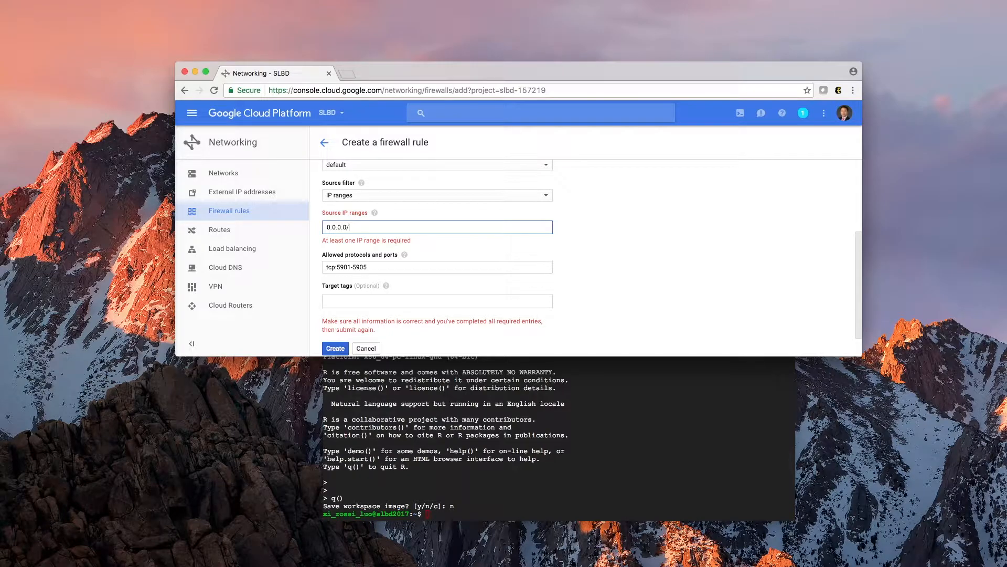
pyautogui.write('0')
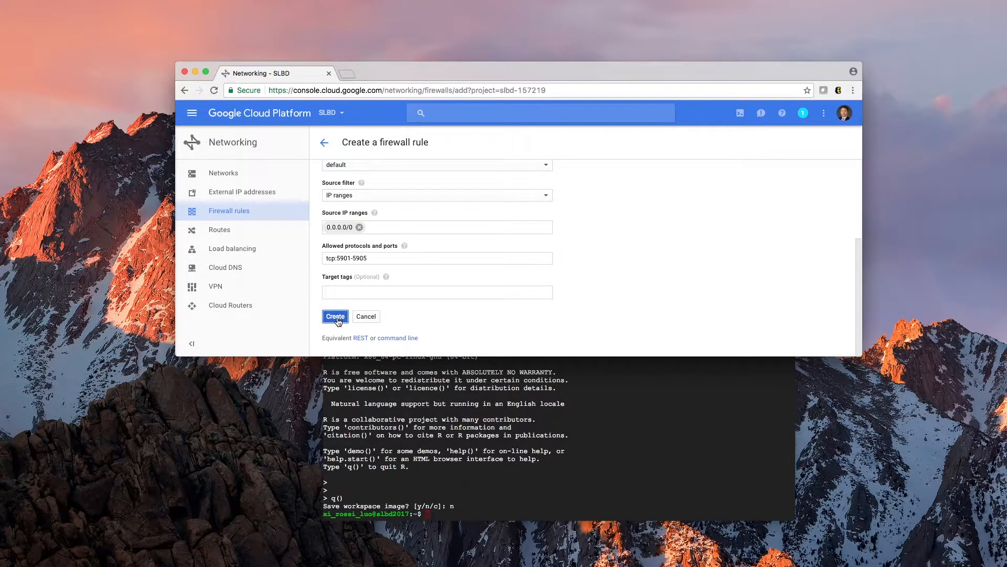
pyautogui.click(335, 316)
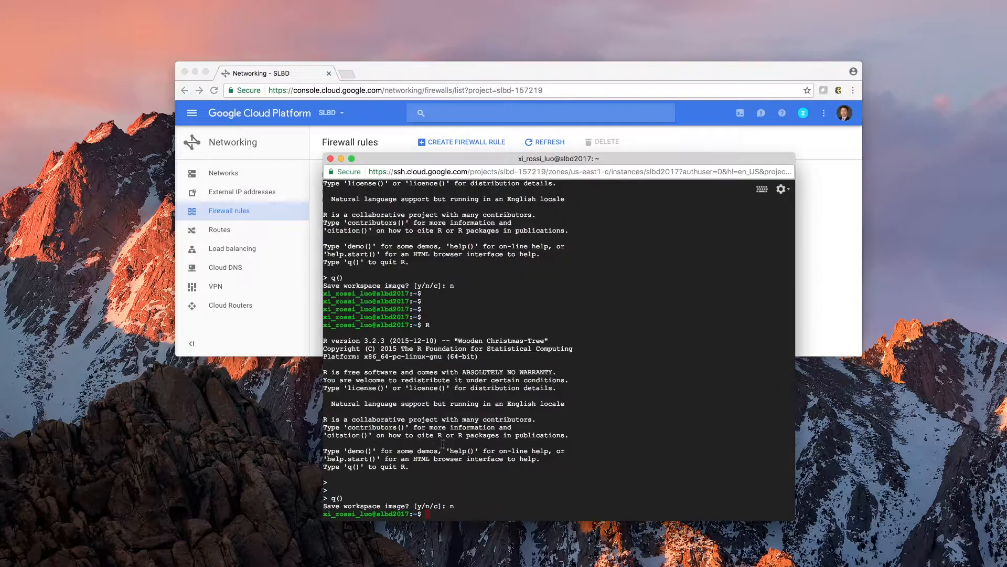
# Run 'sudo apt-get ubuntu-desktop', which fails as an invalid operation
pyautogui.write('sudo')
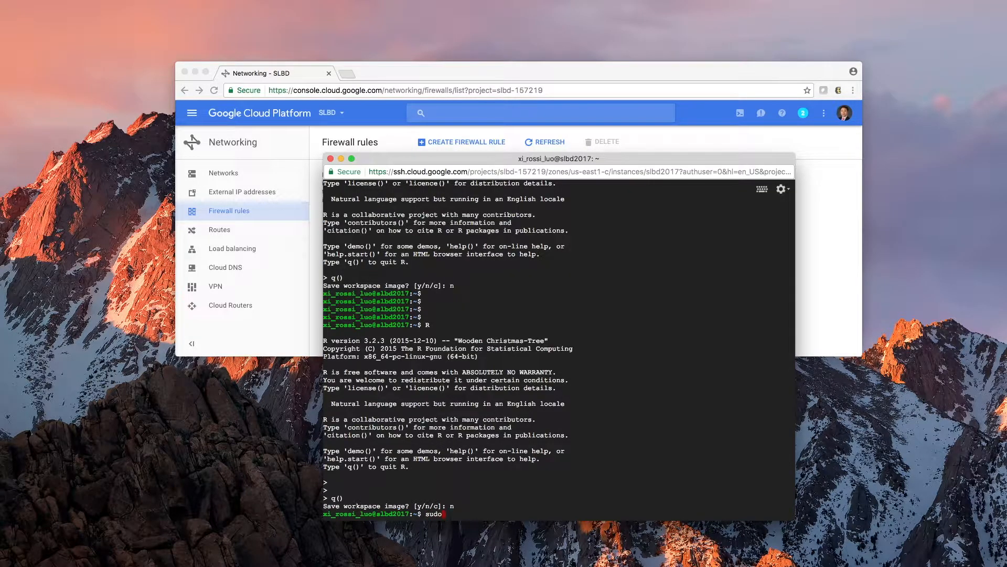
pyautogui.write('apt-get u')
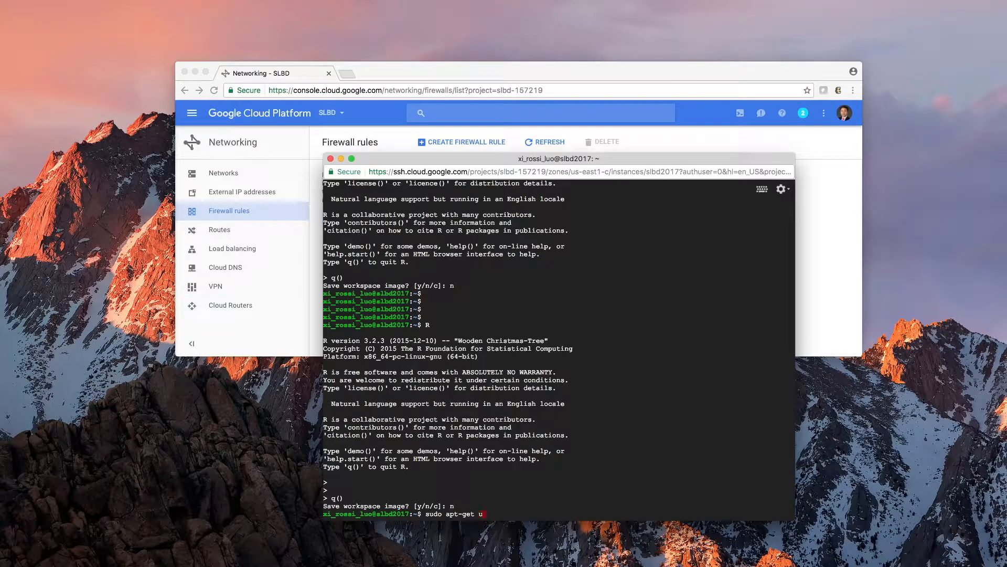
pyautogui.write('bun')
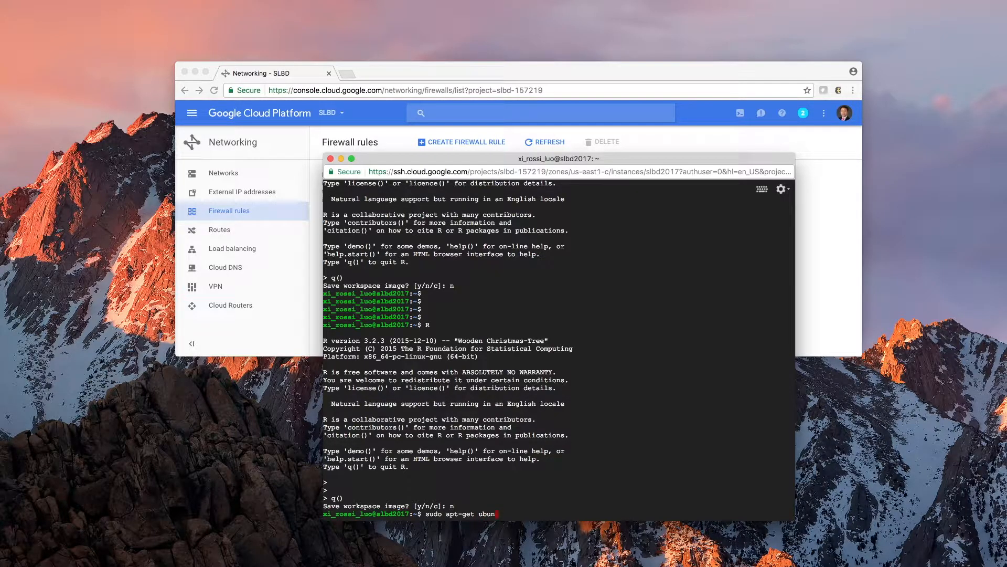
pyautogui.write('tu')
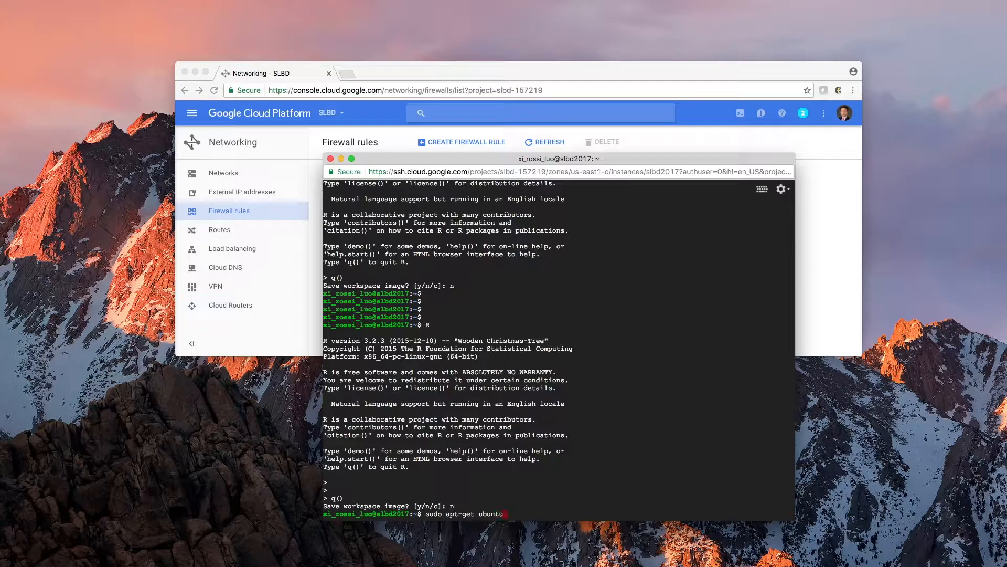
pyautogui.write('-deskt')
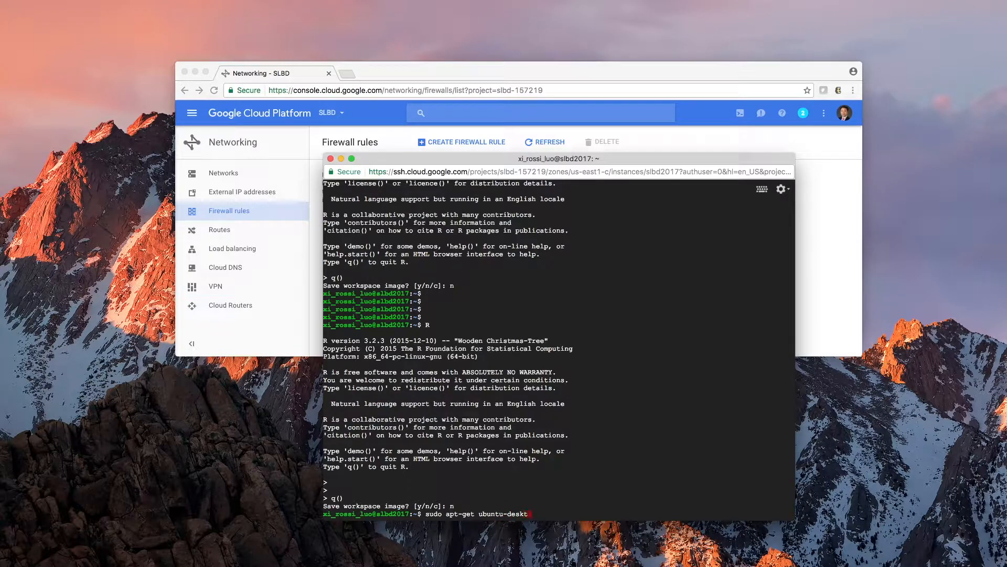
pyautogui.press('Return')
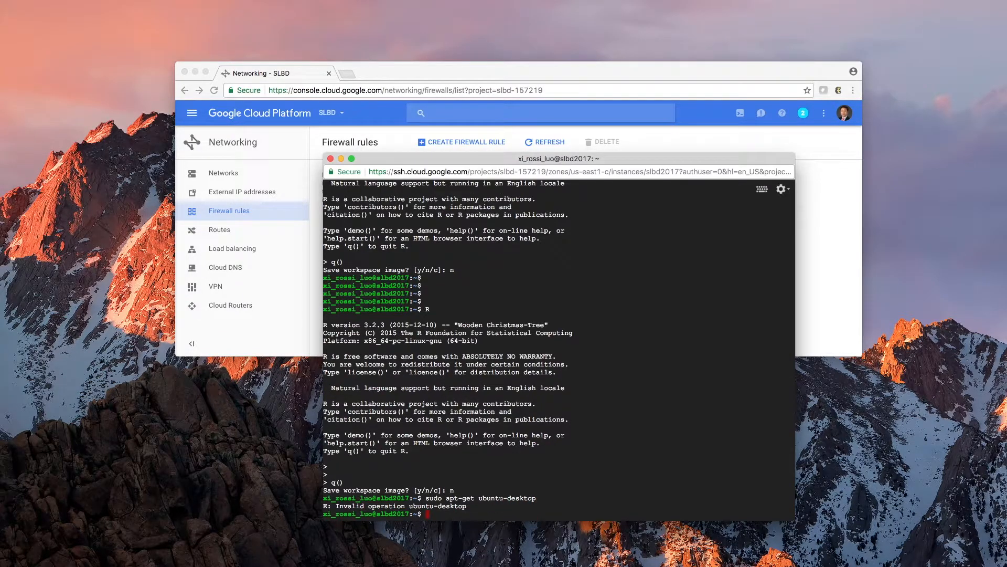
# Enter 'sudo apt-cache search ubuntu-desktop' to list available desktop packages
pyautogui.write('sudo')
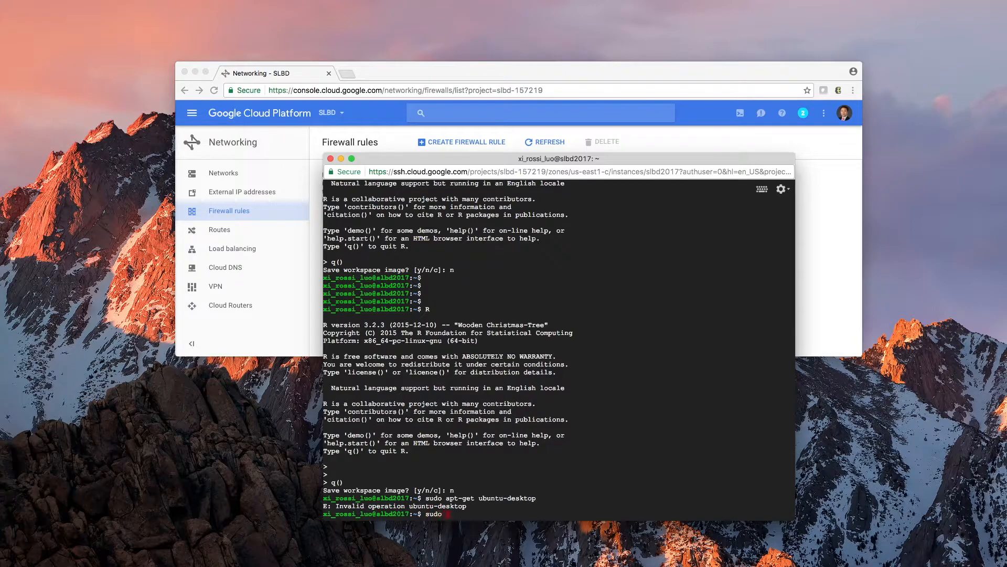
pyautogui.write('apt-')
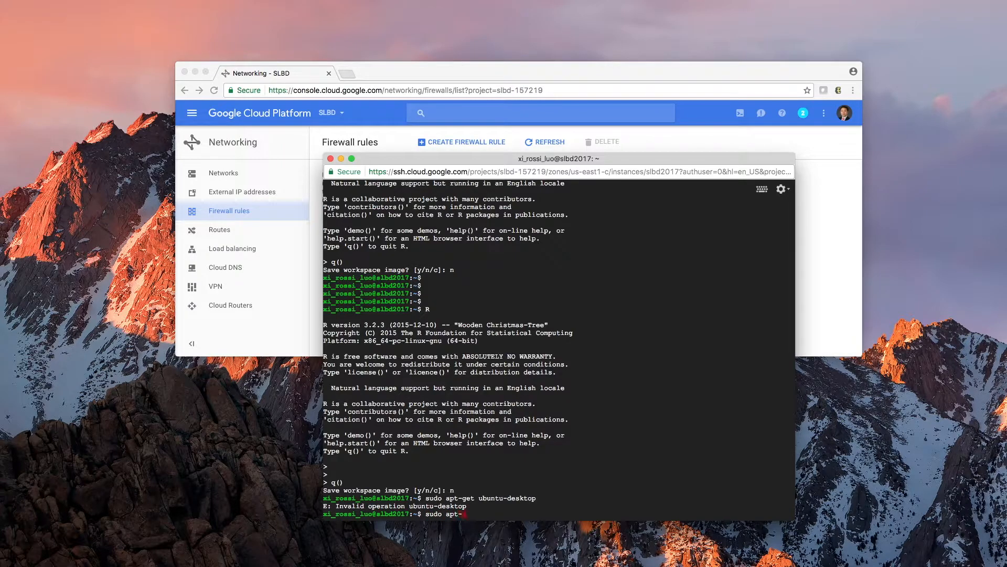
pyautogui.write('ca')
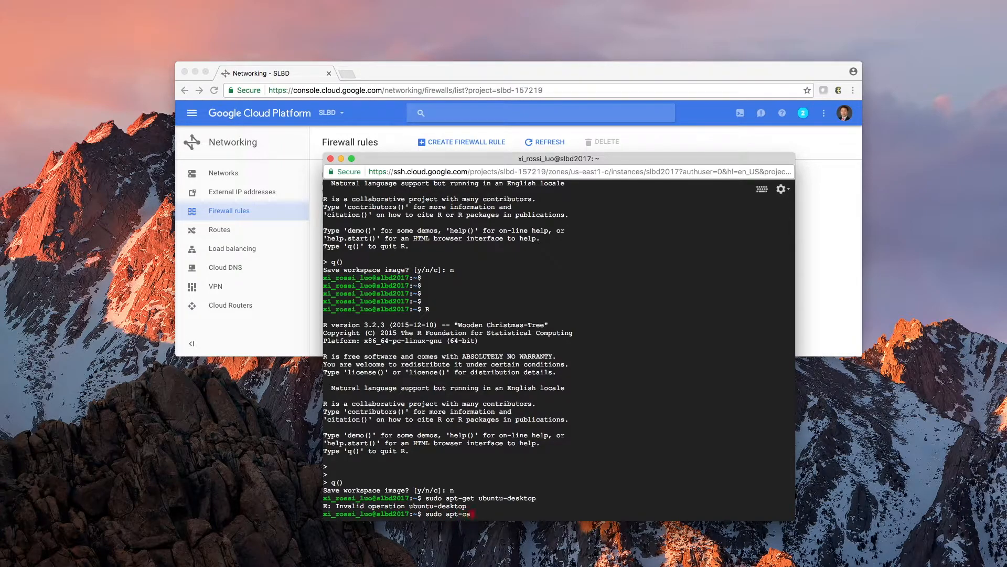
pyautogui.write('che searc')
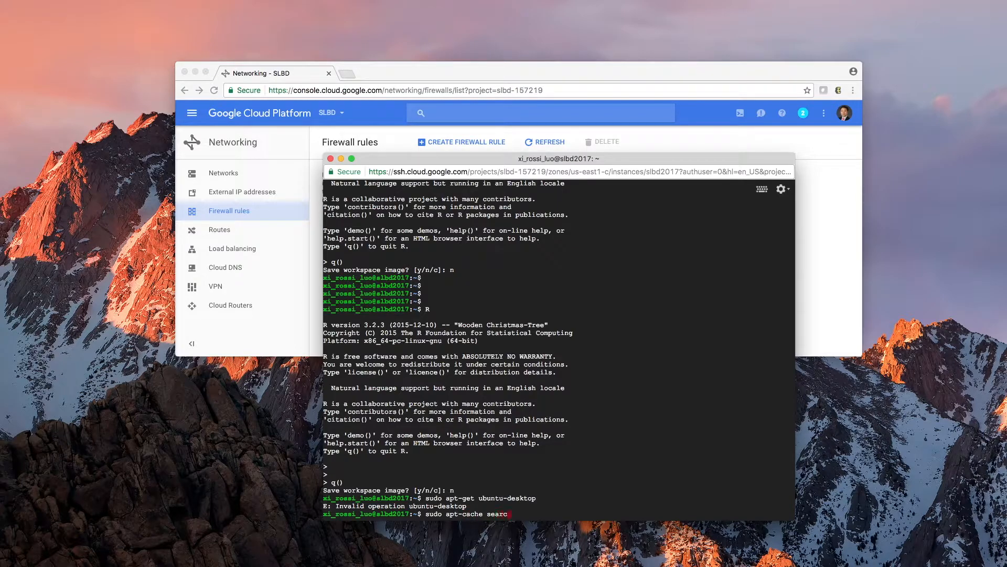
pyautogui.write('h ubuntu')
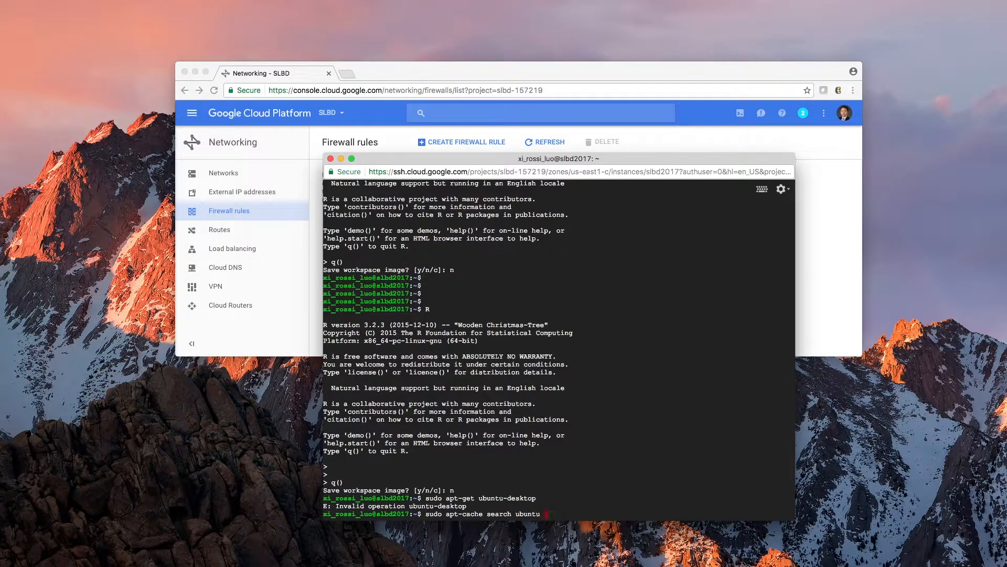
pyautogui.write('-desktop')
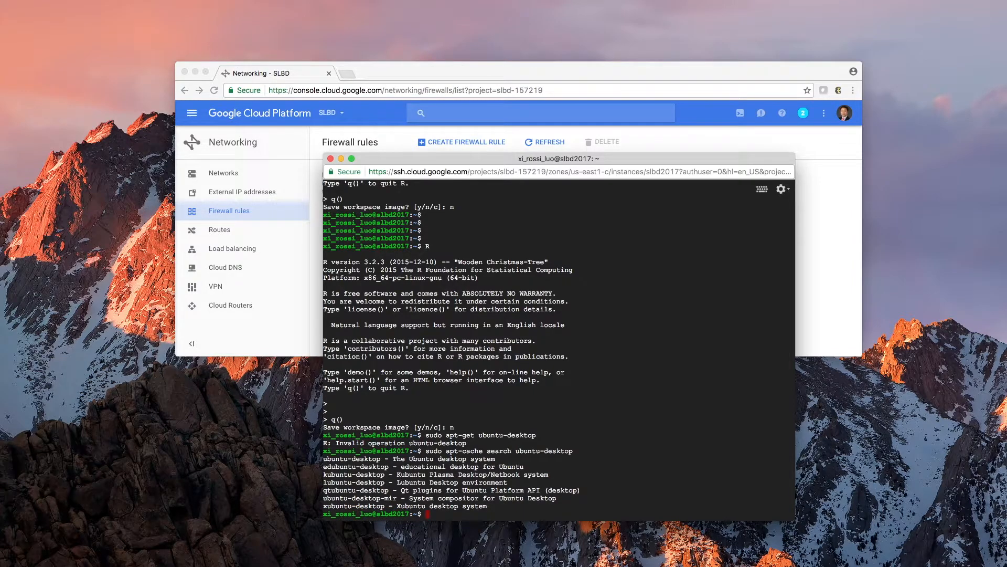
# Type 'sudo apt-cache search ubuntu-desktop' again at the SSH prompt
pyautogui.write('sudo apt-cache search ubuntu-desktop')
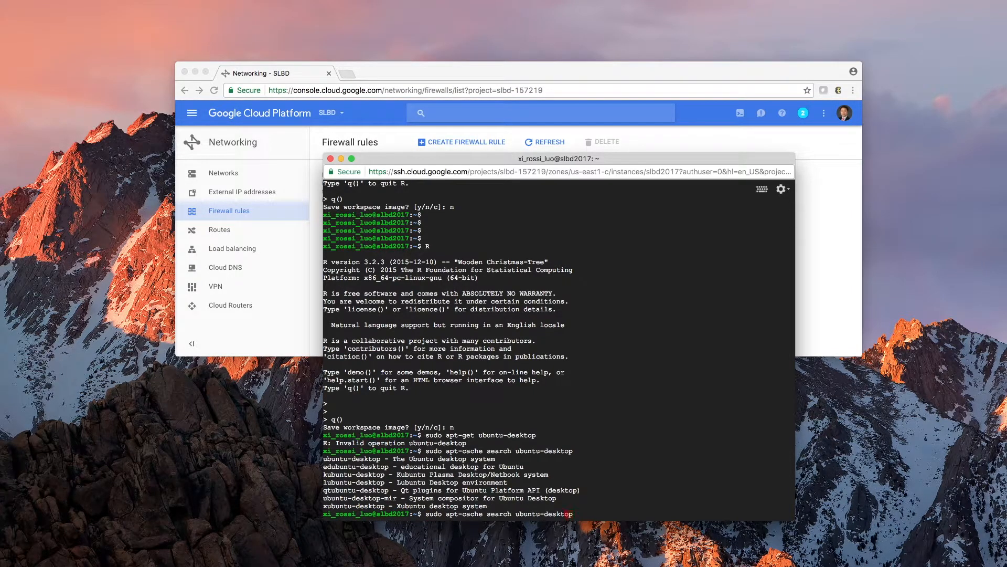
pyautogui.moveTo(511, 514)
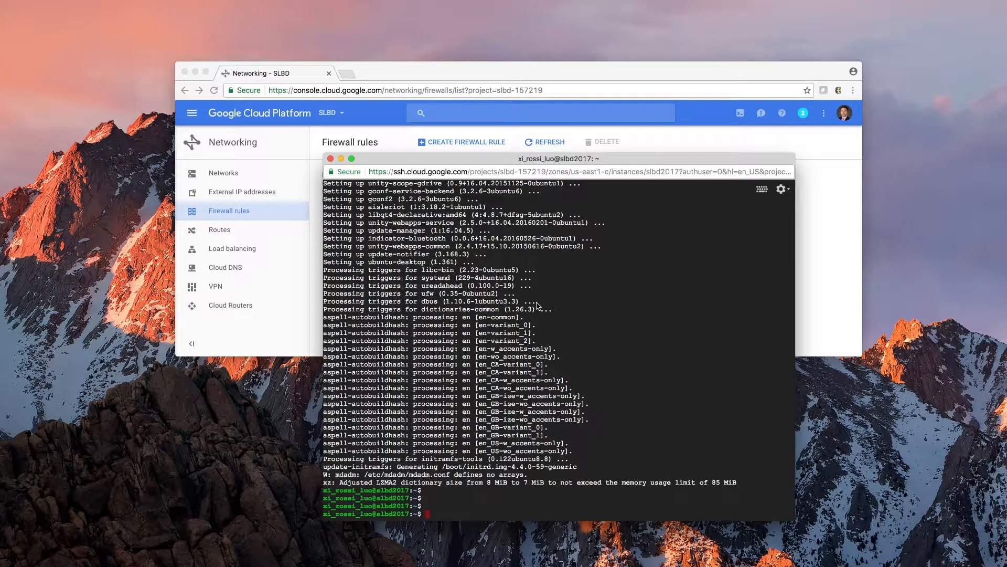
# Install gnome-panel, gnome-settings-daemon, gnome-terminal and vnc4server via sudo apt-get install
pyautogui.write('sudo')
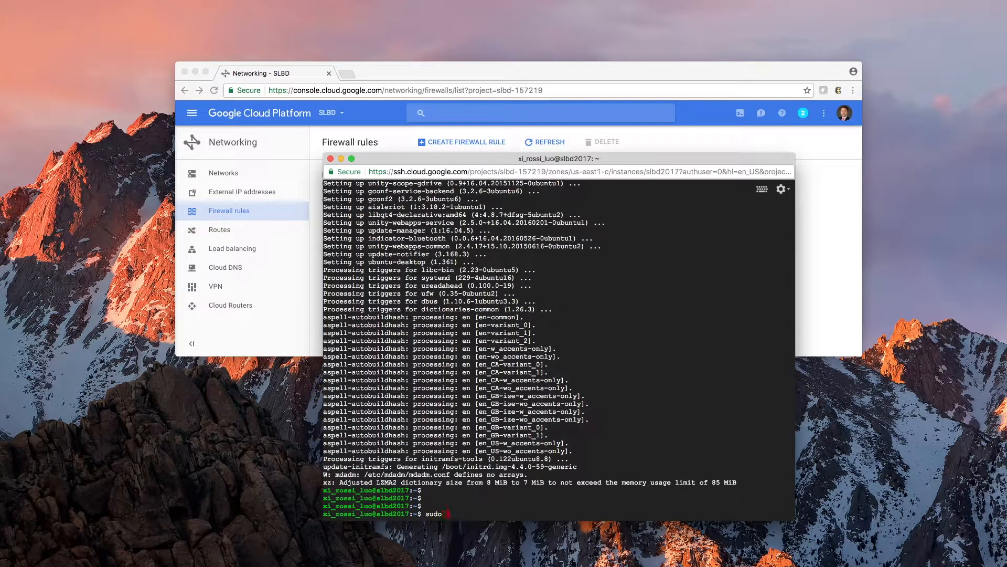
pyautogui.write('get-')
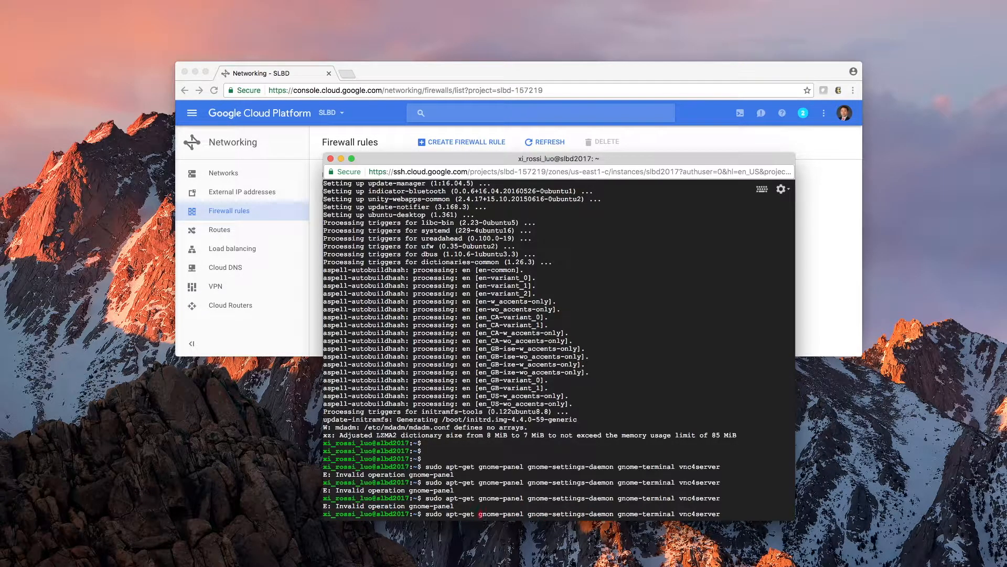
pyautogui.write('install')
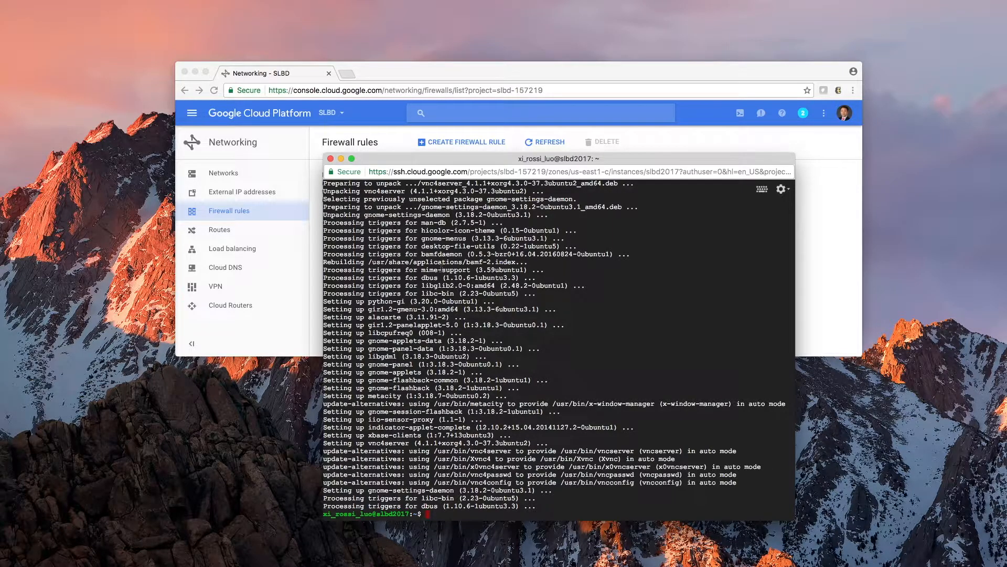
# Run 'sudo ufw allow 5901:5905/tcp' to open the VNC ports
pyautogui.write('sudo')
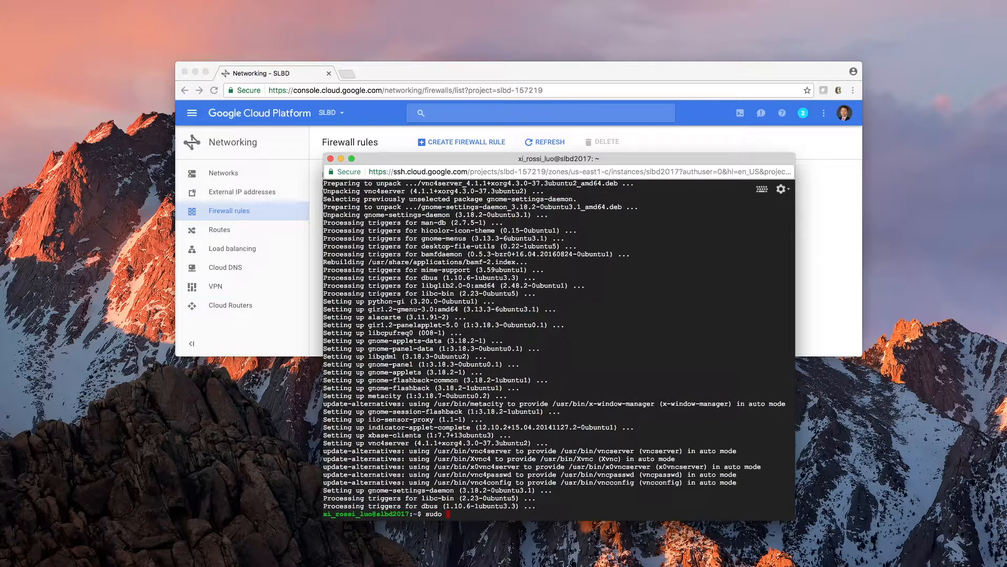
pyautogui.write('u')
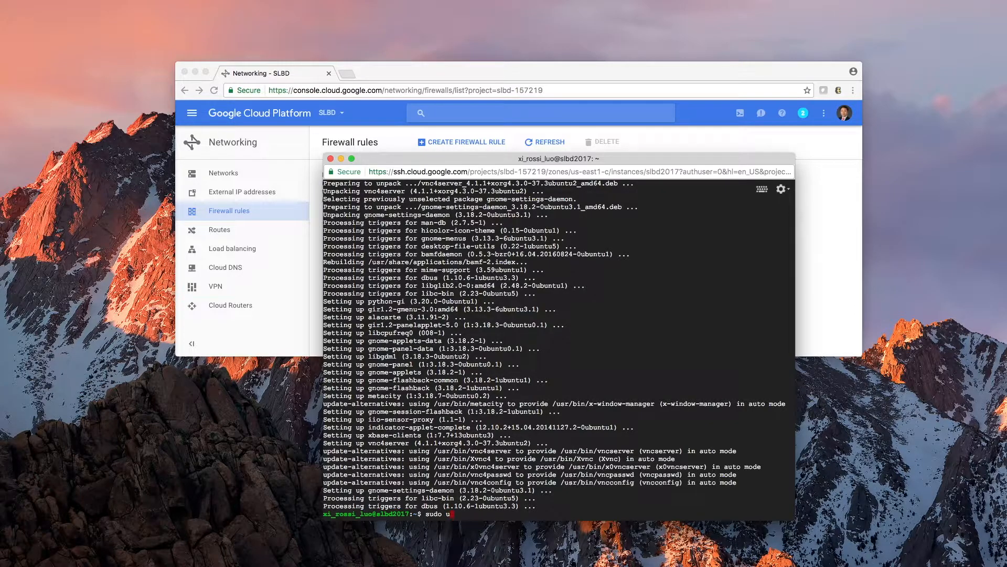
pyautogui.write('fw')
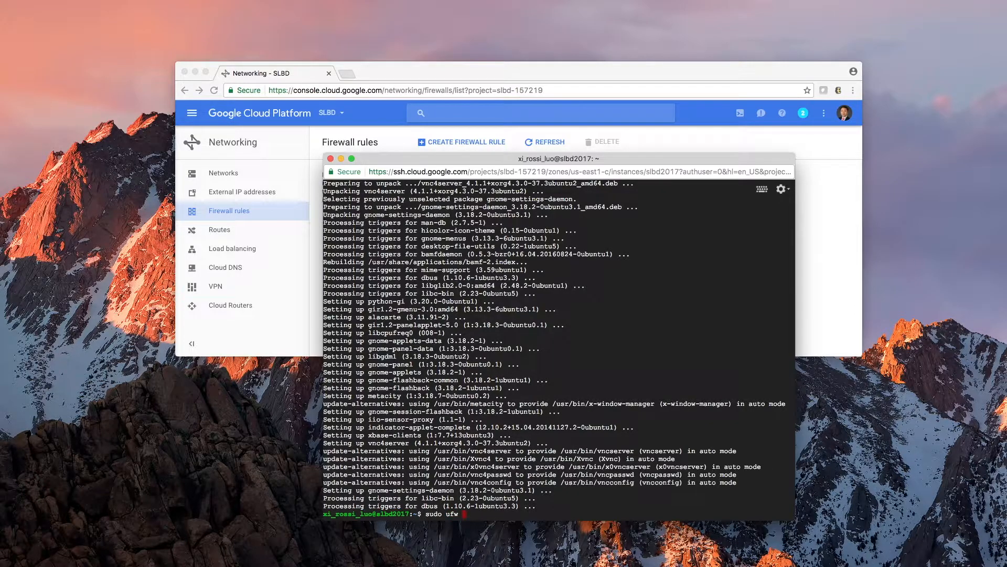
pyautogui.write('allow 5')
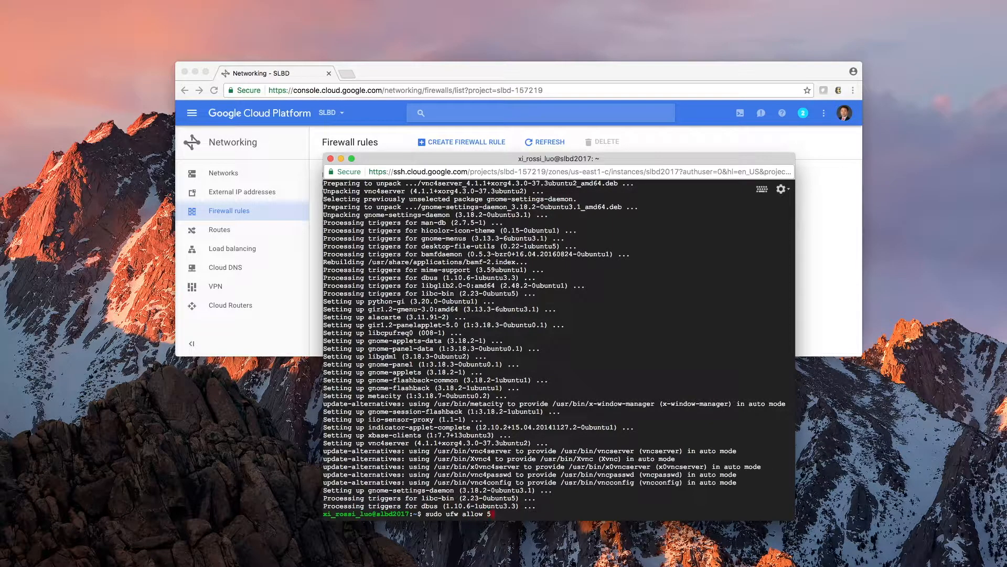
pyautogui.write('901')
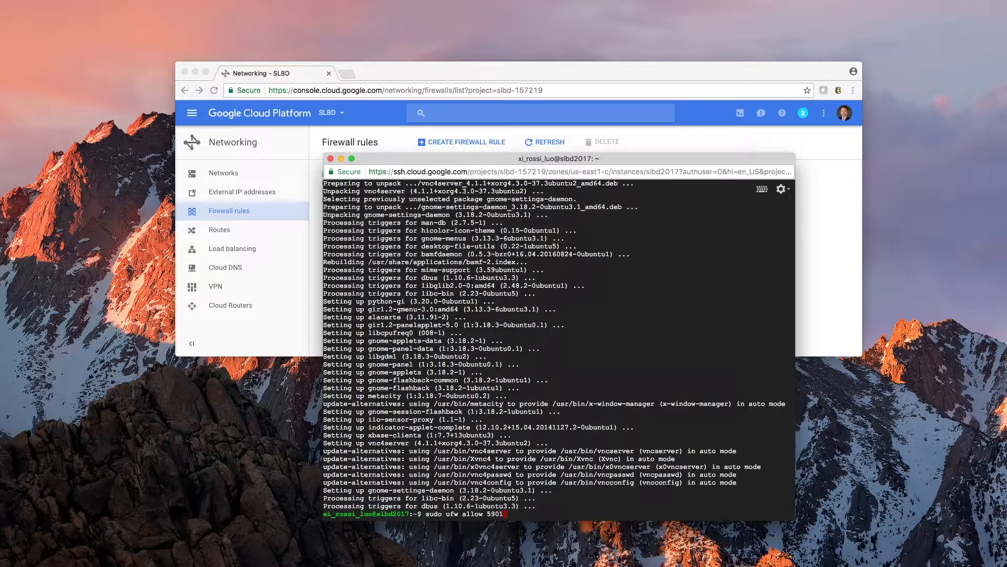
pyautogui.write(':59')
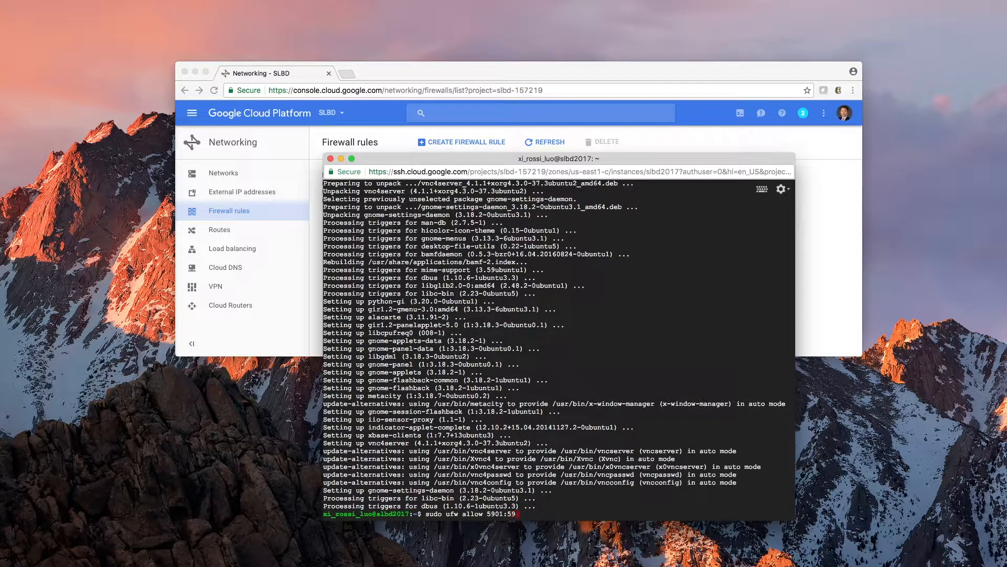
pyautogui.write('05/')
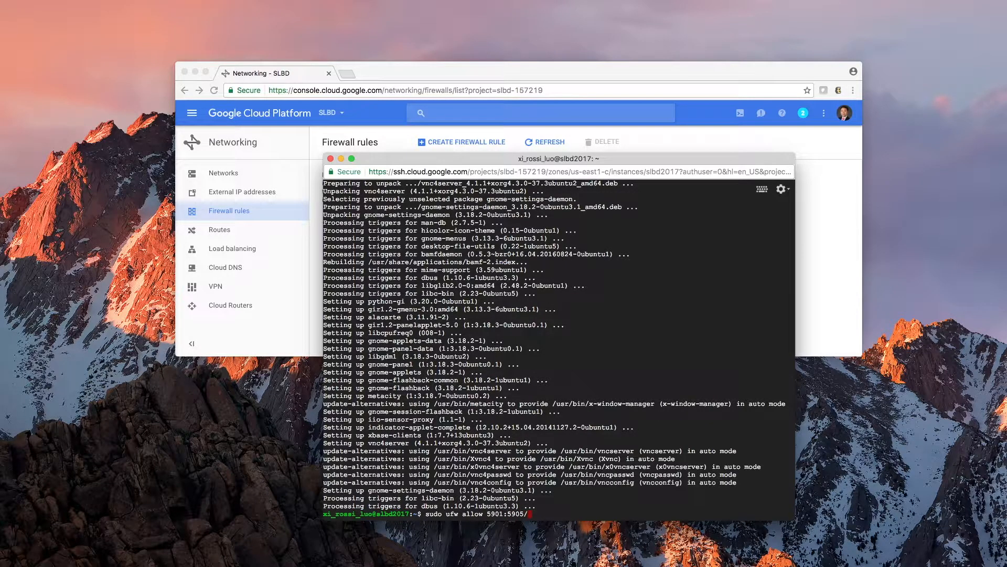
pyautogui.write('tcp')
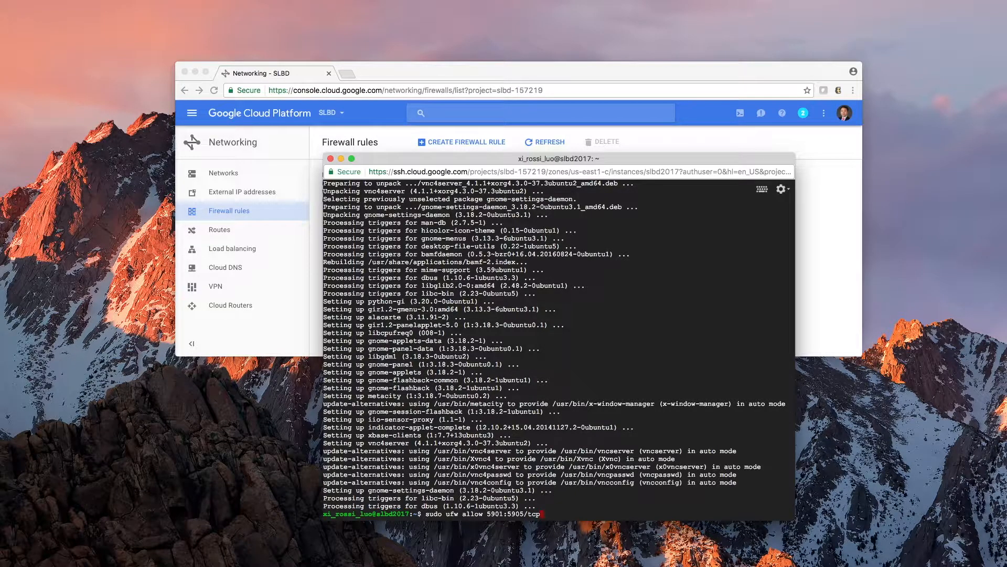
pyautogui.press('Return')
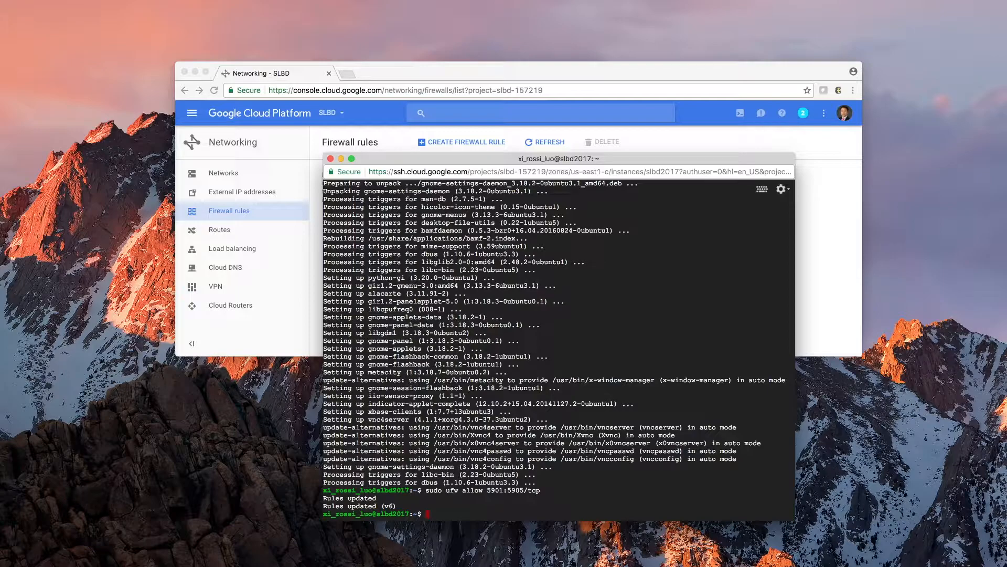
# Enter 'vncserver -depth 24 -geometry 1024x768' for a 24-bit 1024x768 VNC desktop
pyautogui.write('vncserver')
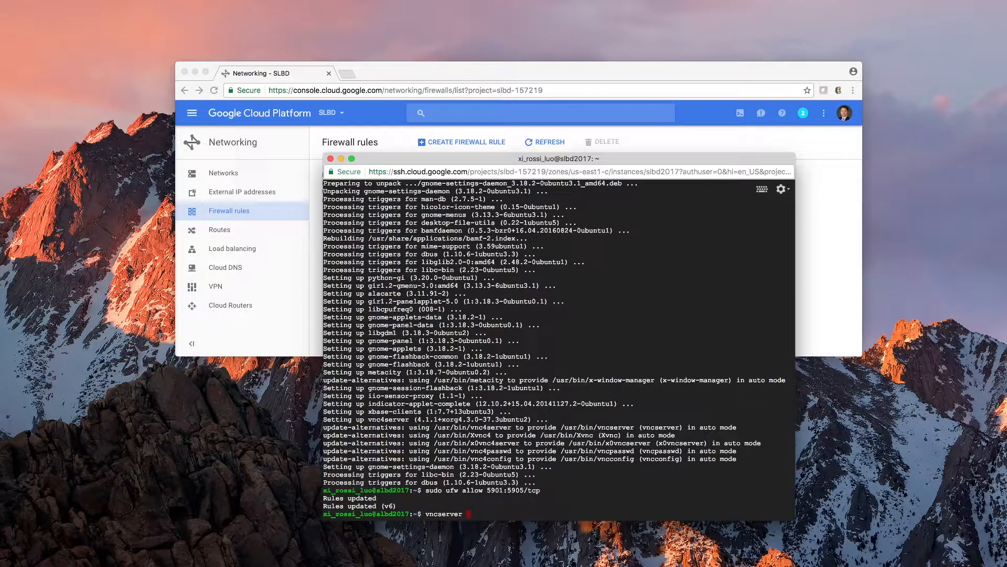
pyautogui.write('-d')
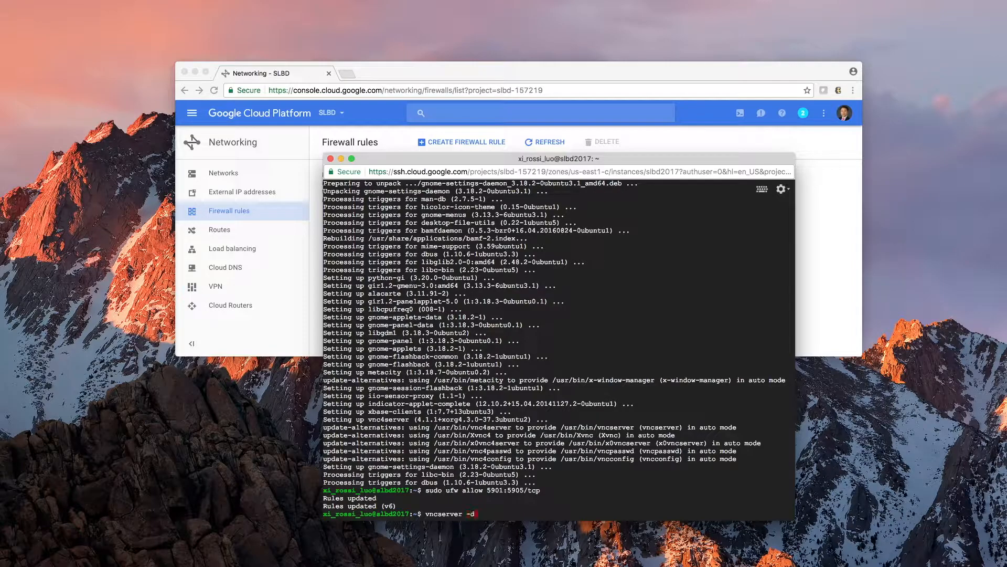
pyautogui.write('epth 24')
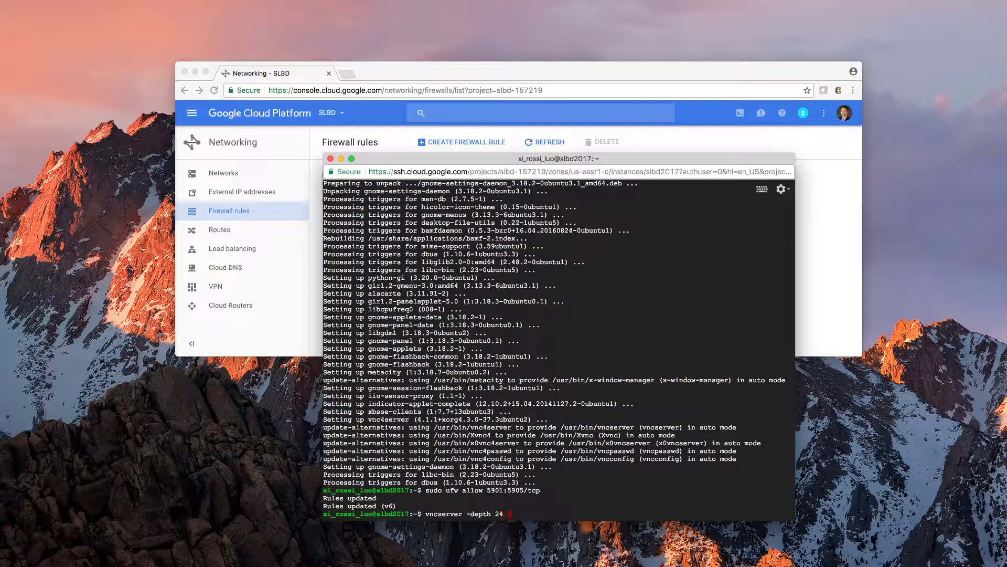
pyautogui.write('-geo')
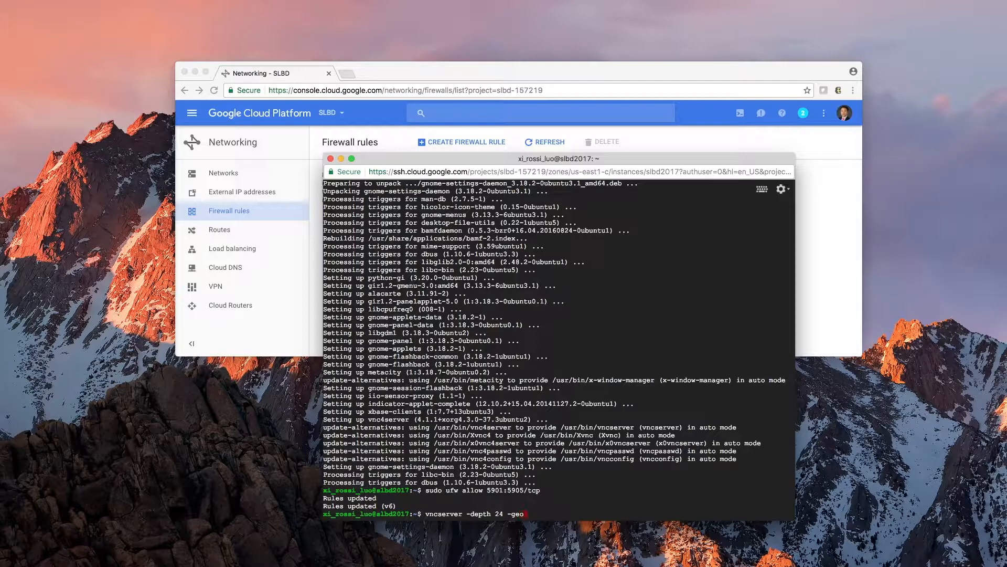
pyautogui.write('-geometry 1')
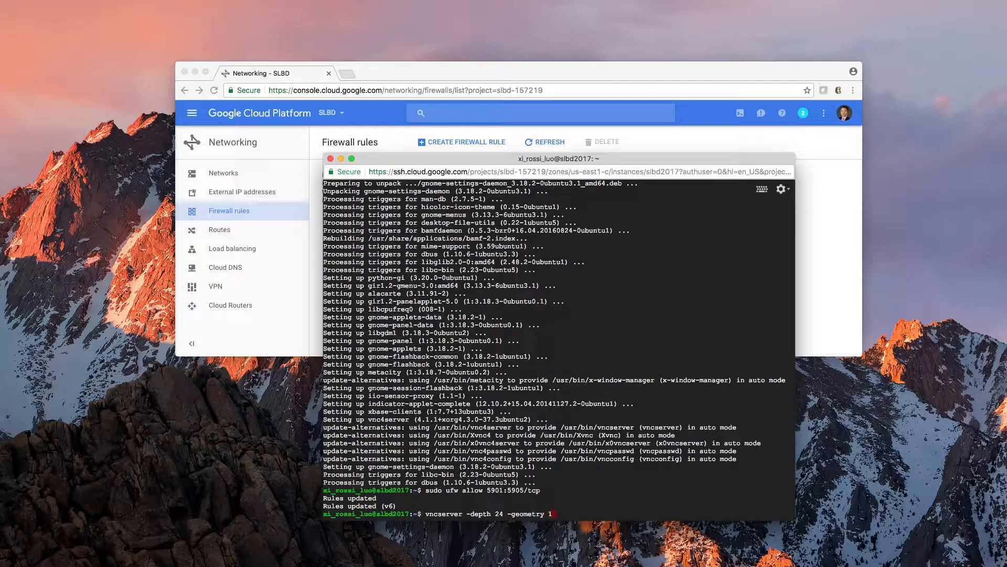
pyautogui.write('024x')
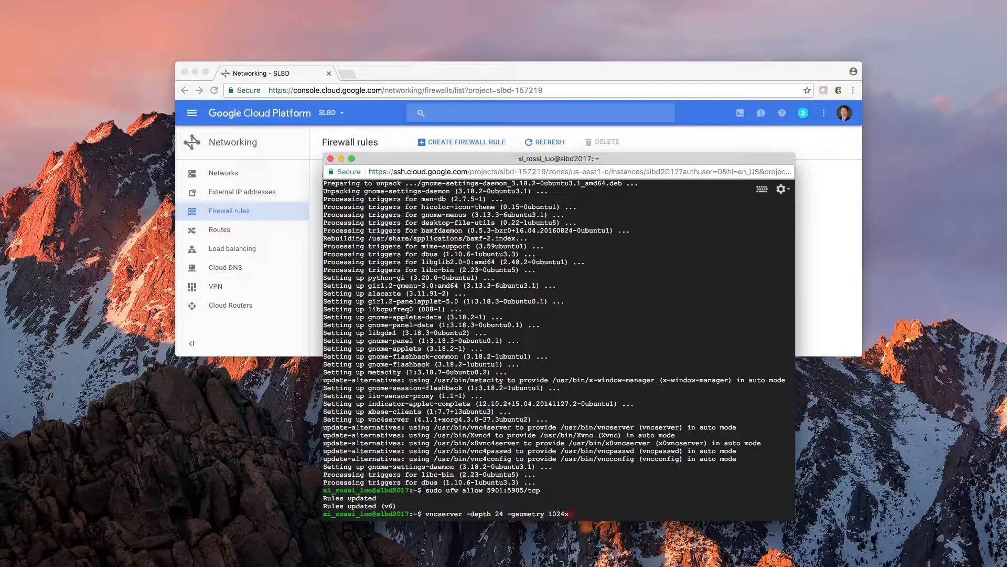
pyautogui.write('768')
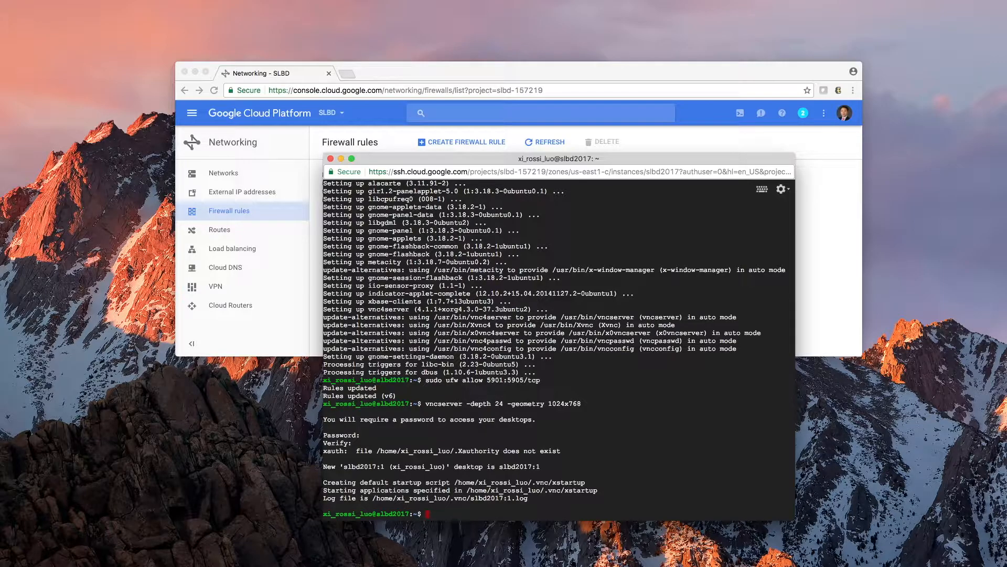
pyautogui.write('vi we')
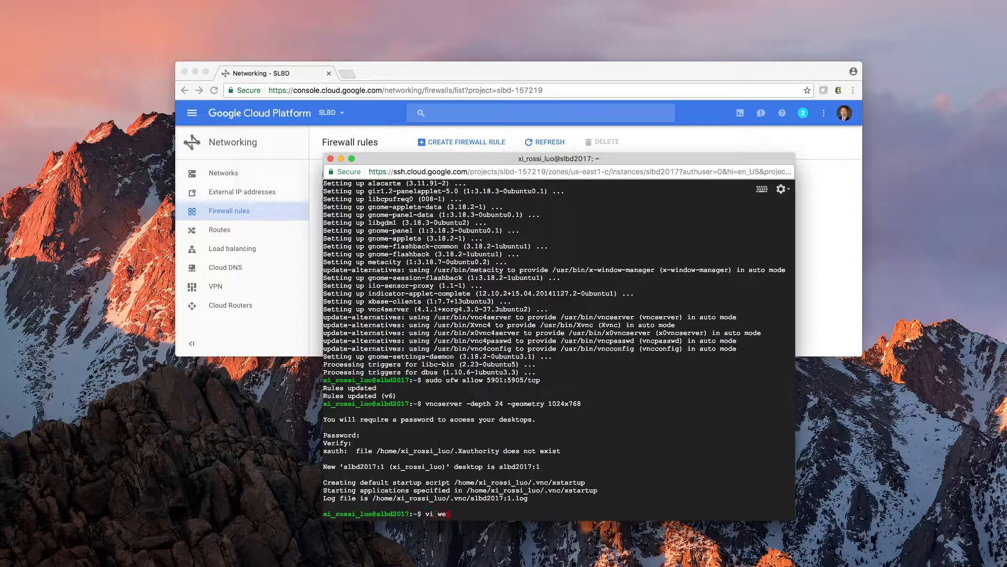
pyautogui.press('Backspace')
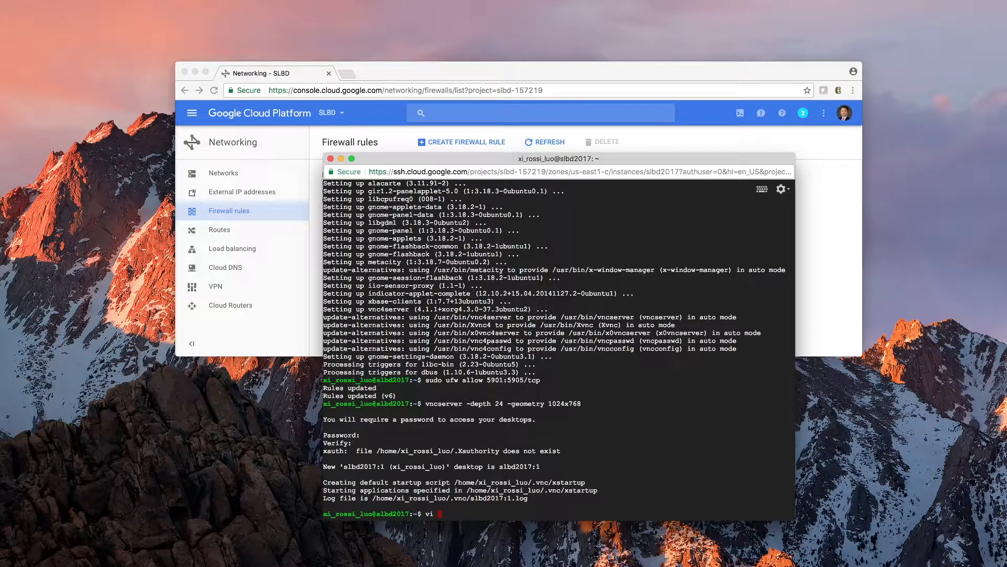
pyautogui.write('.vnc/')
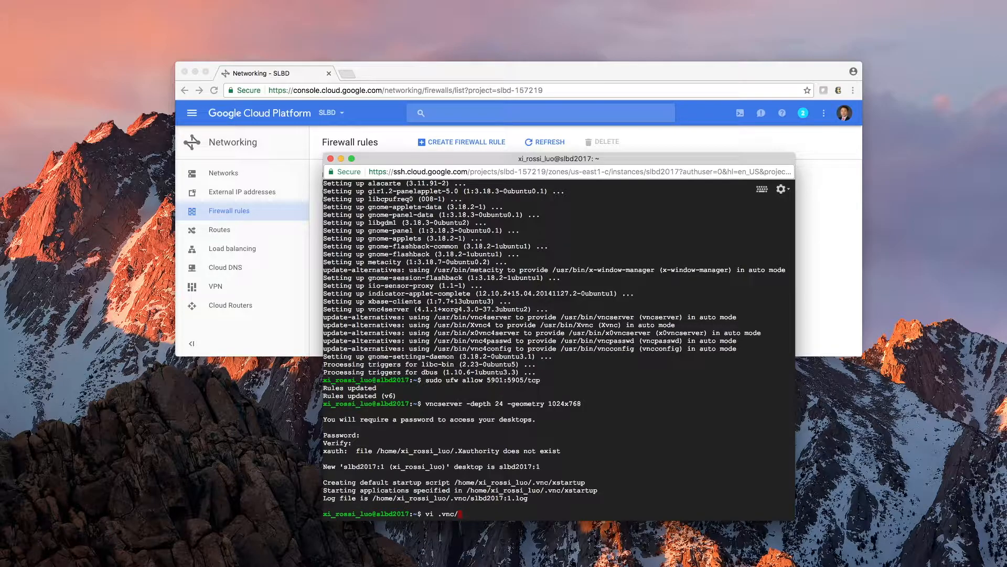
pyautogui.write('xstartup')
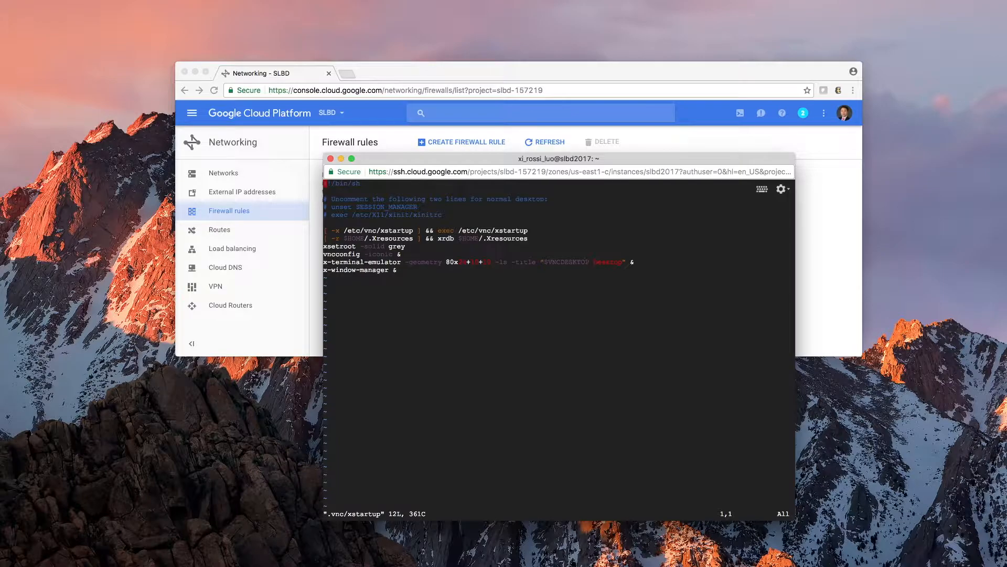
pyautogui.press('G')
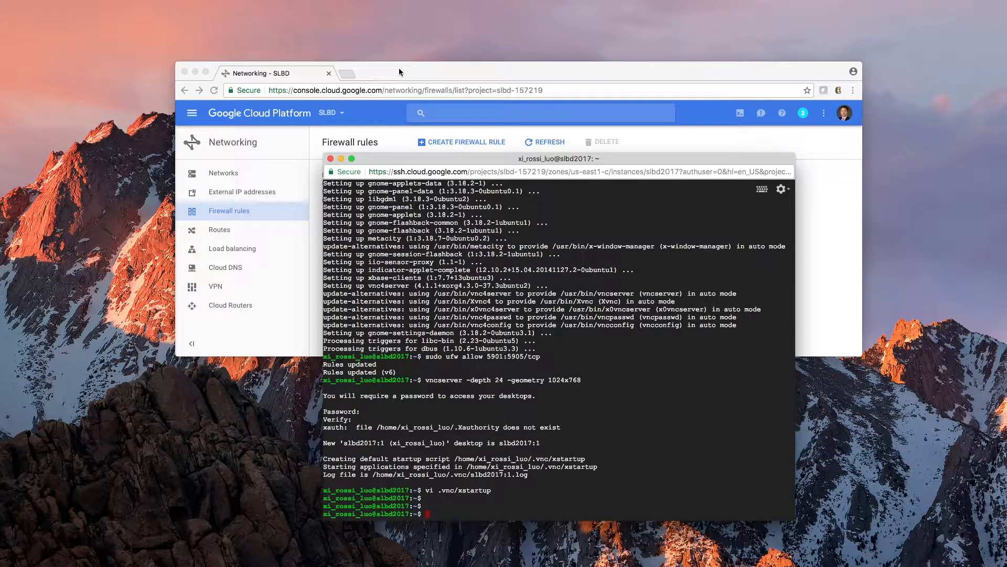
pyautogui.moveTo(383, 64)
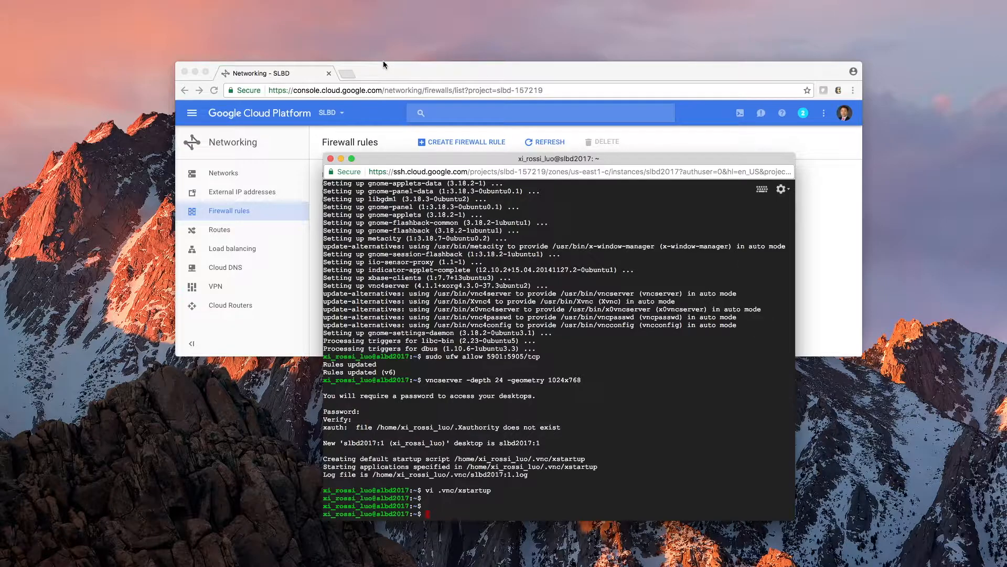
pyautogui.moveTo(332, 60)
pyautogui.write('vi .vnc/xstartup')
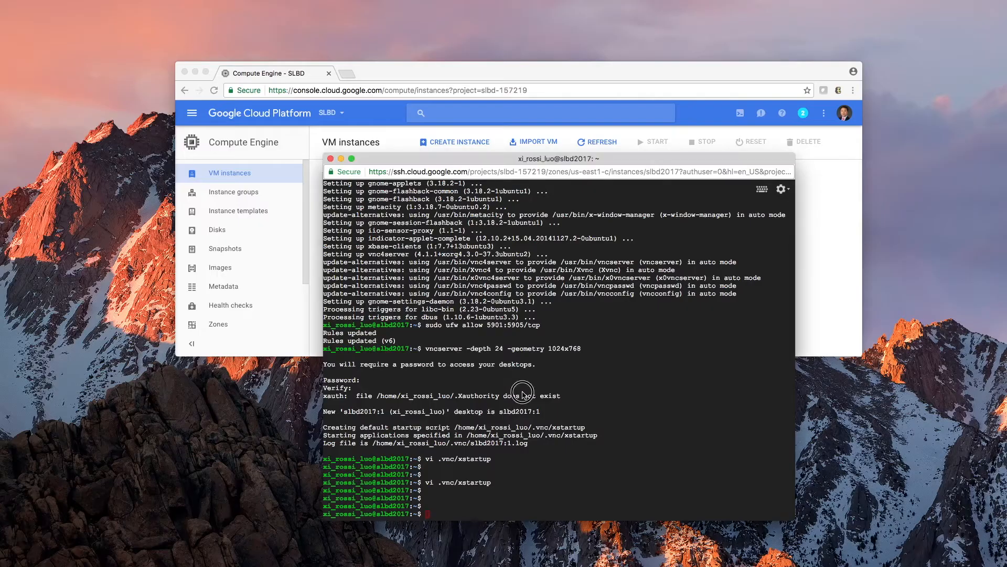
pyautogui.moveTo(521, 392)
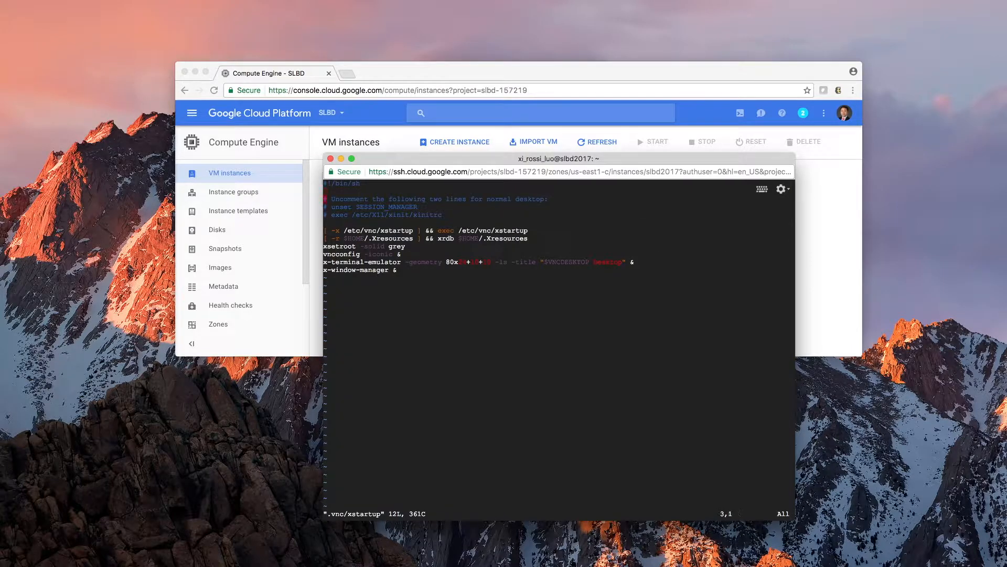
# In vi, comment out the x-terminal-emulator and x-window-manager lines and add 'gnome-panel &'
pyautogui.press('G')
pyautogui.write('##')
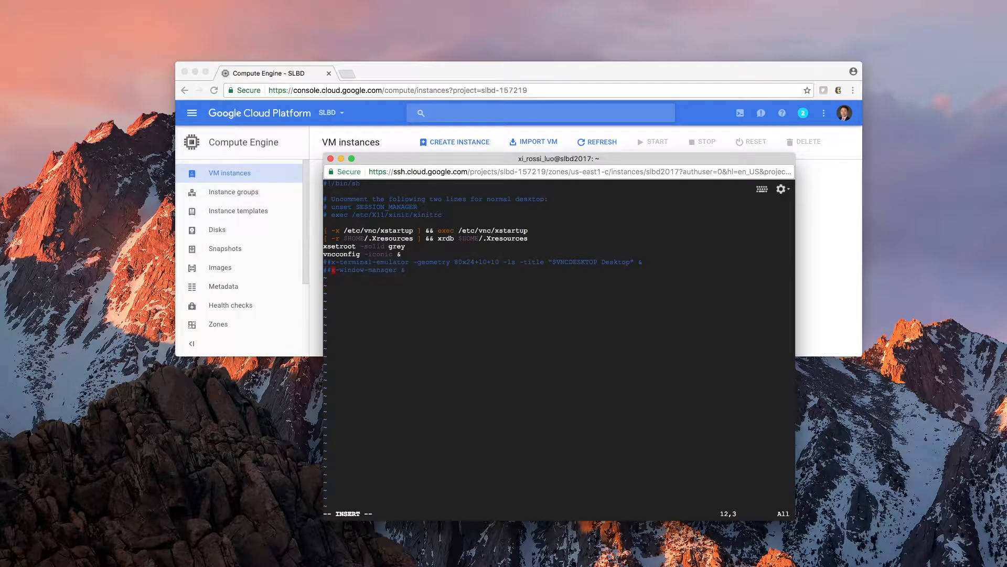
pyautogui.press('Escape')
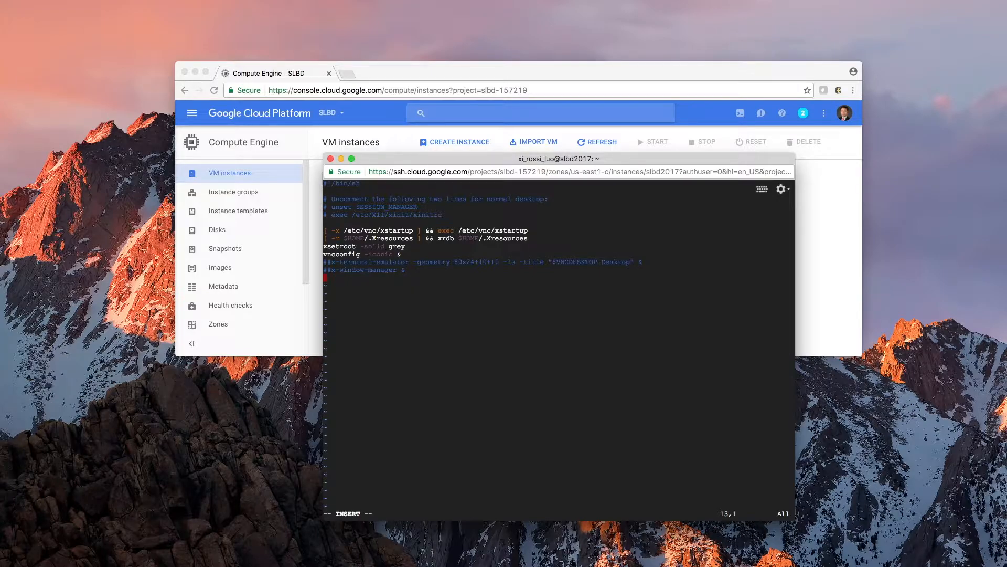
pyautogui.write('gnome-pa')
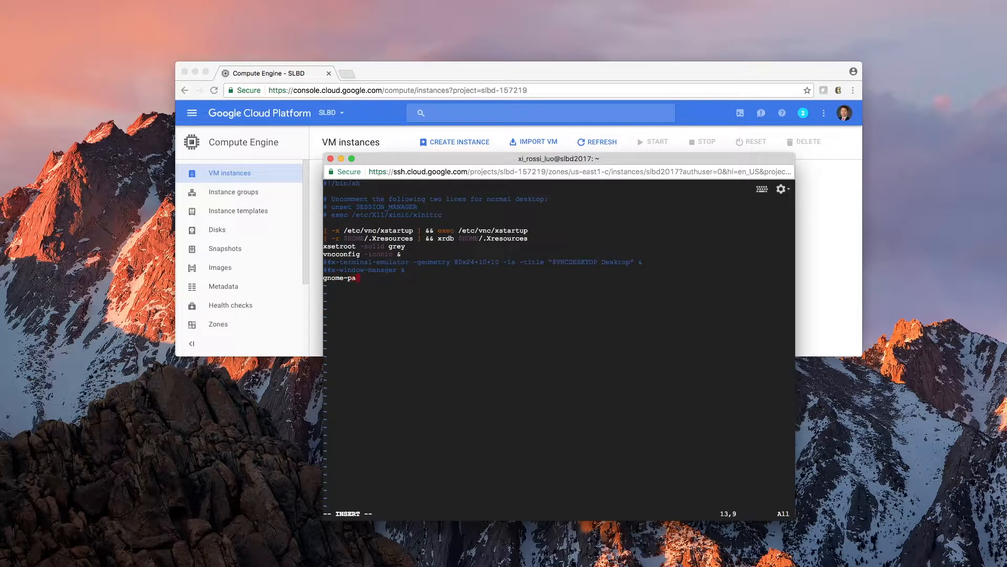
pyautogui.write('nel &')
pyautogui.write('g')
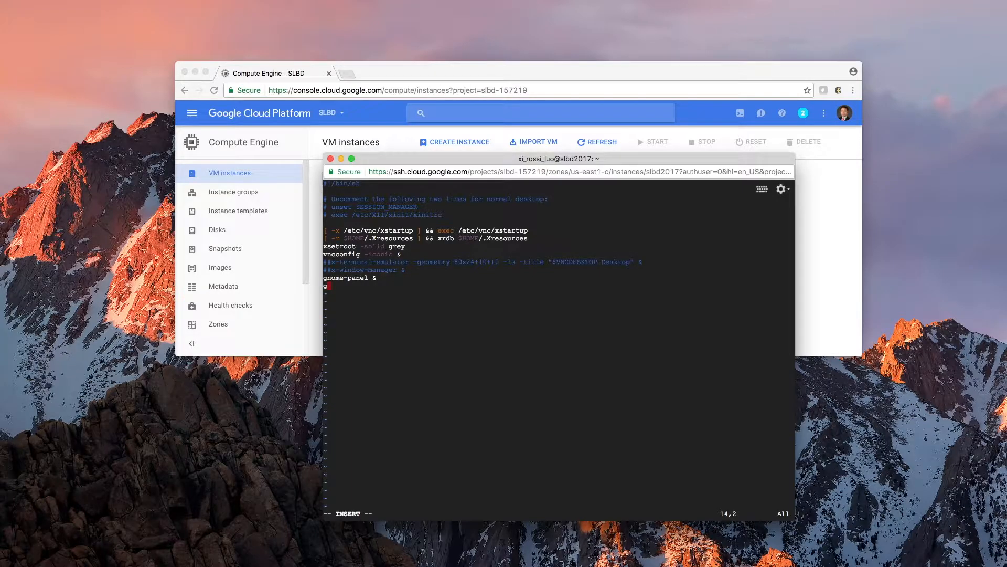
# Add 'gnome-settings-daemon &' and 'gnome-terminal &' lines to .vnc/xstartup, then save with :wq
pyautogui.write('nome-')
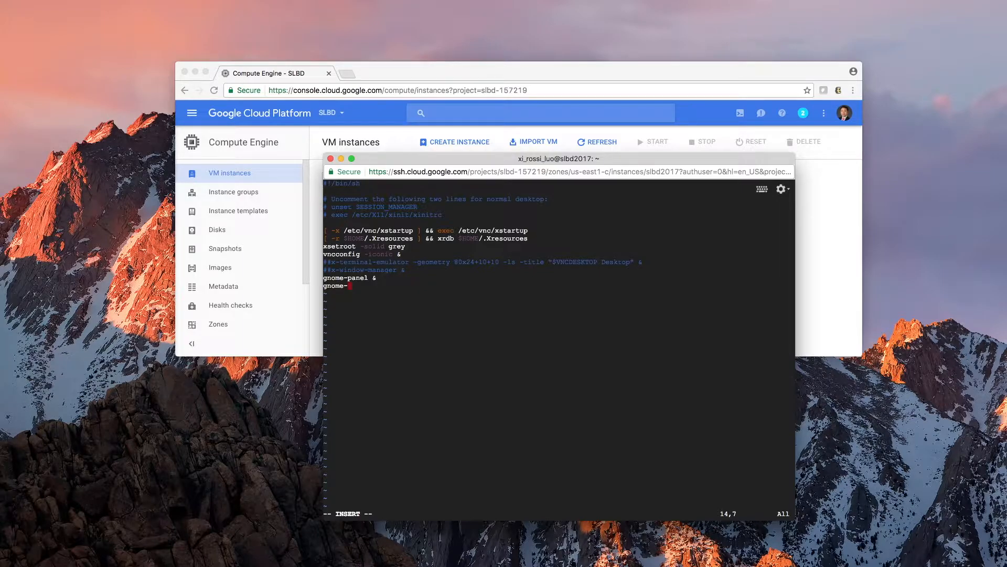
pyautogui.write('settings-d')
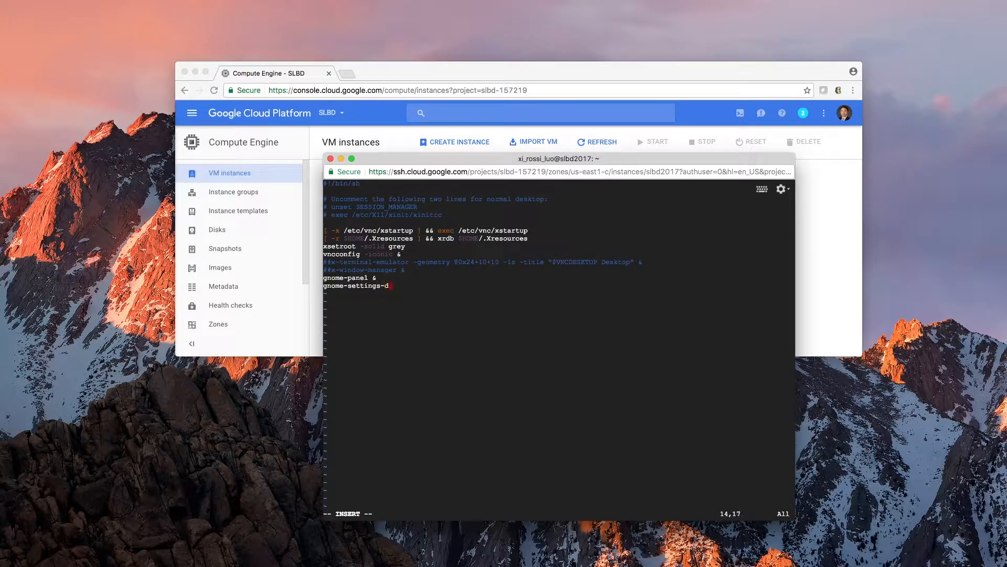
pyautogui.write('ae')
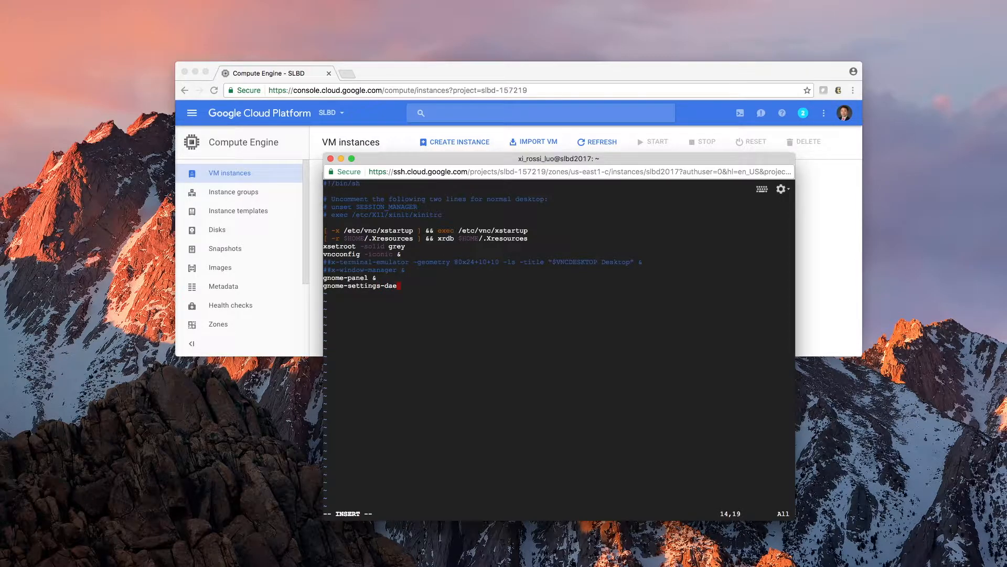
pyautogui.write('mon')
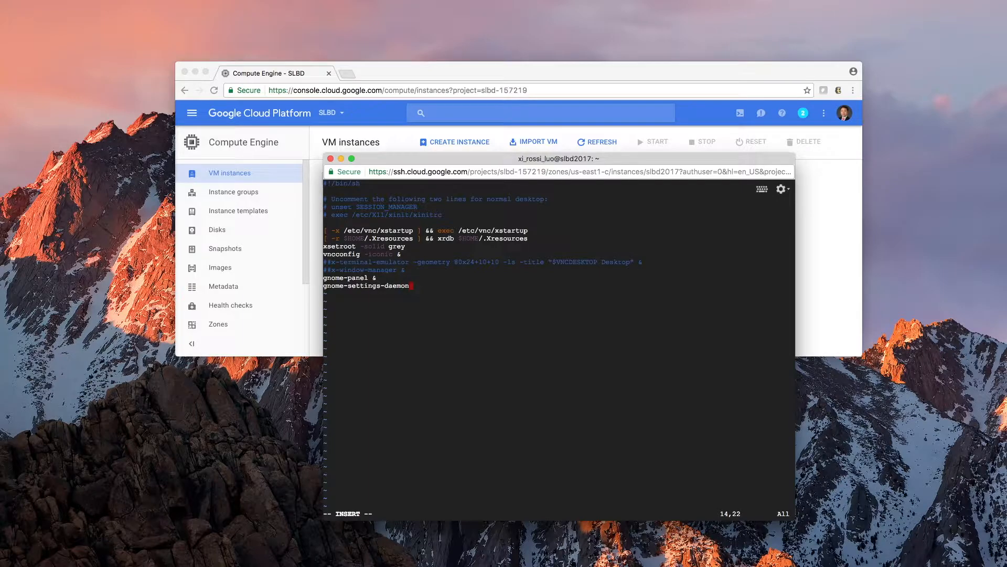
pyautogui.write('&')
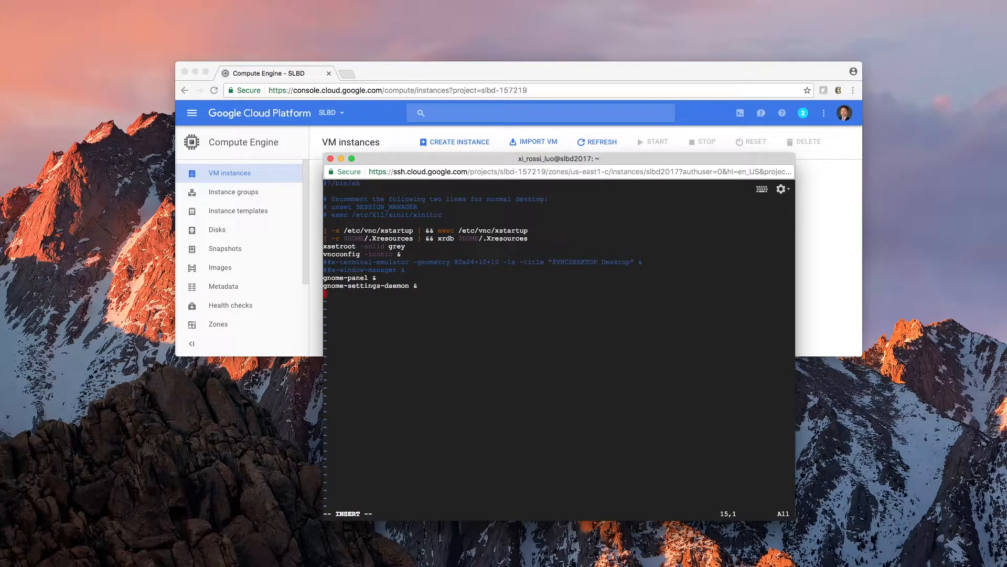
pyautogui.write('g')
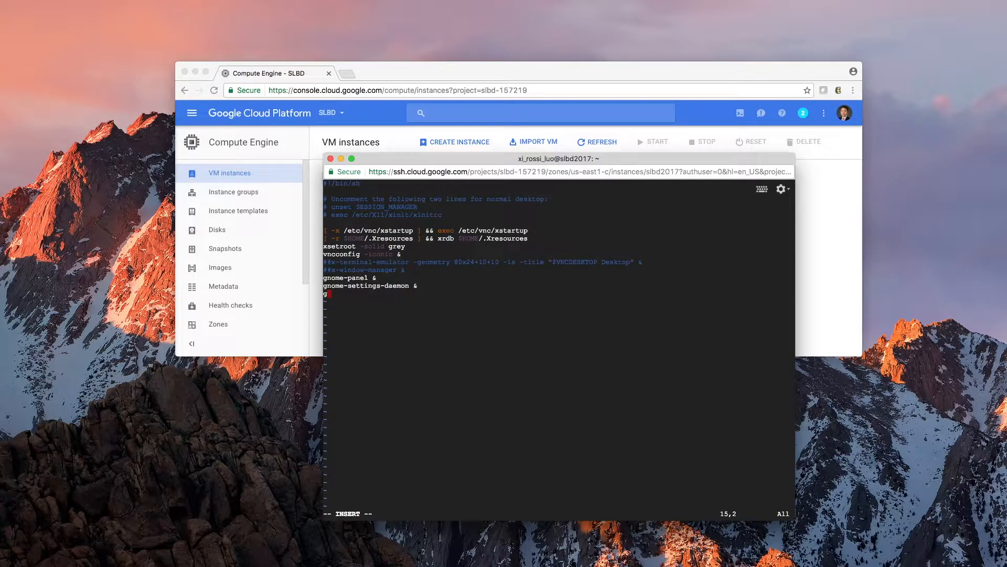
pyautogui.write('gnome-')
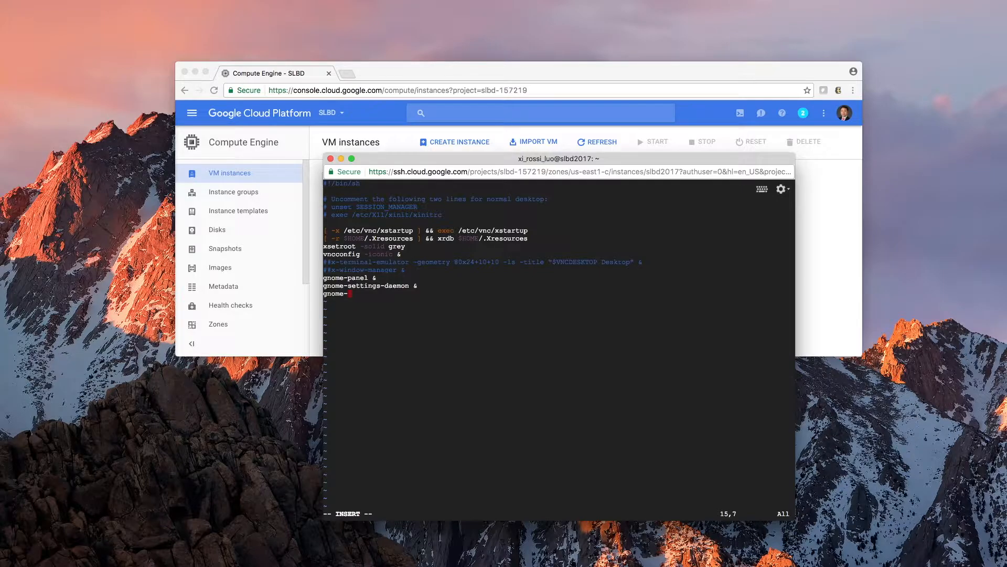
pyautogui.write('terminal &')
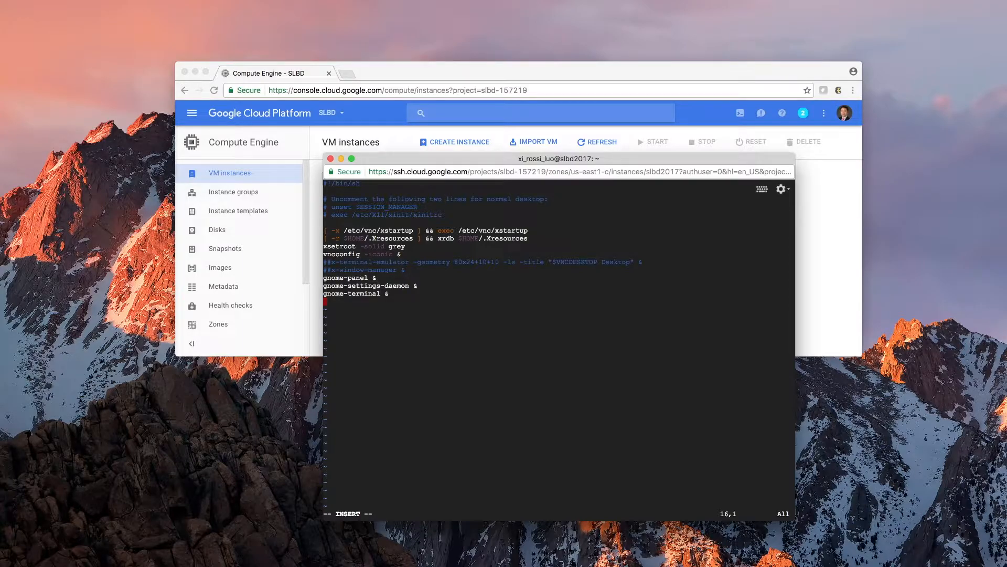
pyautogui.write(':wq')
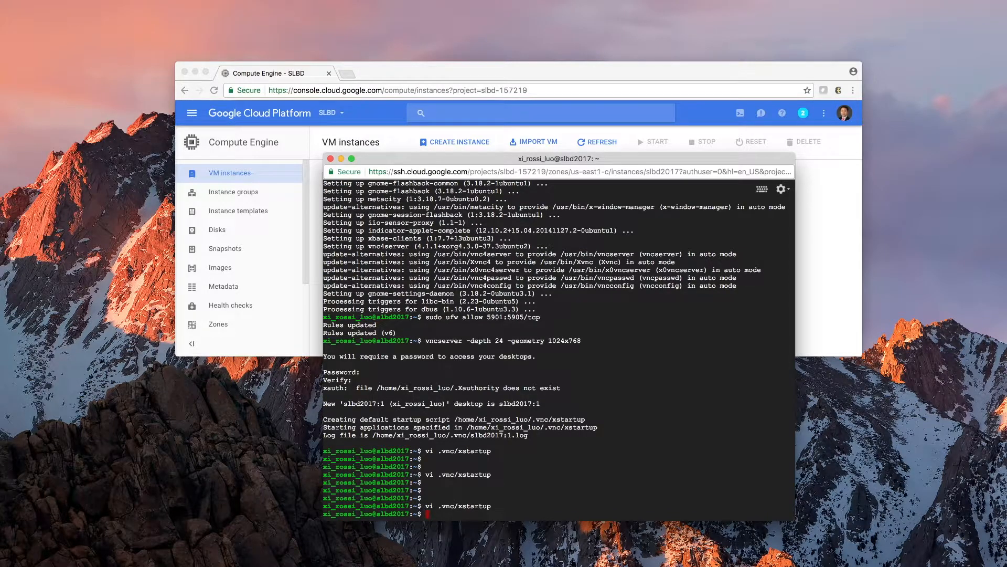
# Run 'vncserver -kill:1' without a space, which spawns desktop slbd2017:2 instead
pyautogui.scroll(-3)
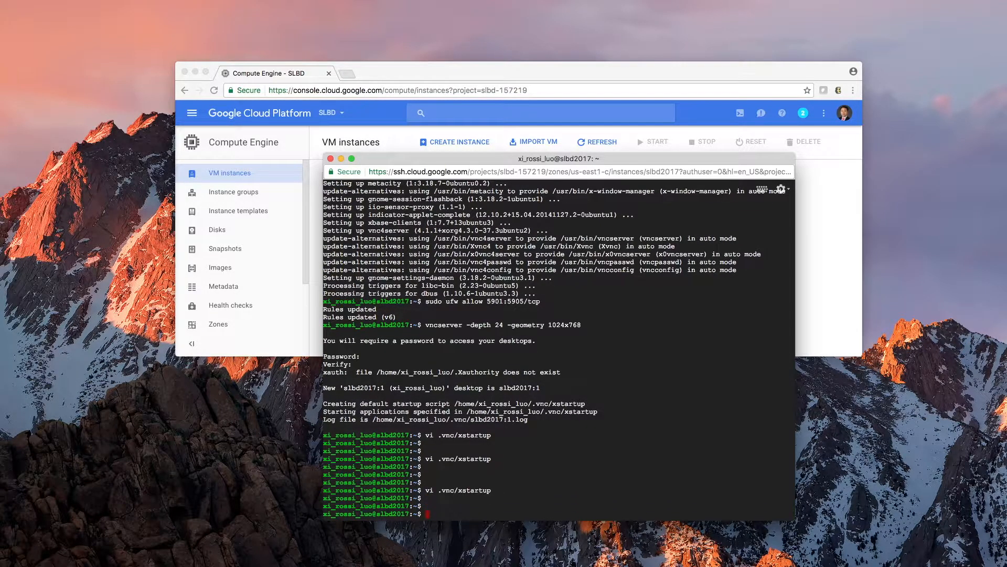
pyautogui.write('vncserver')
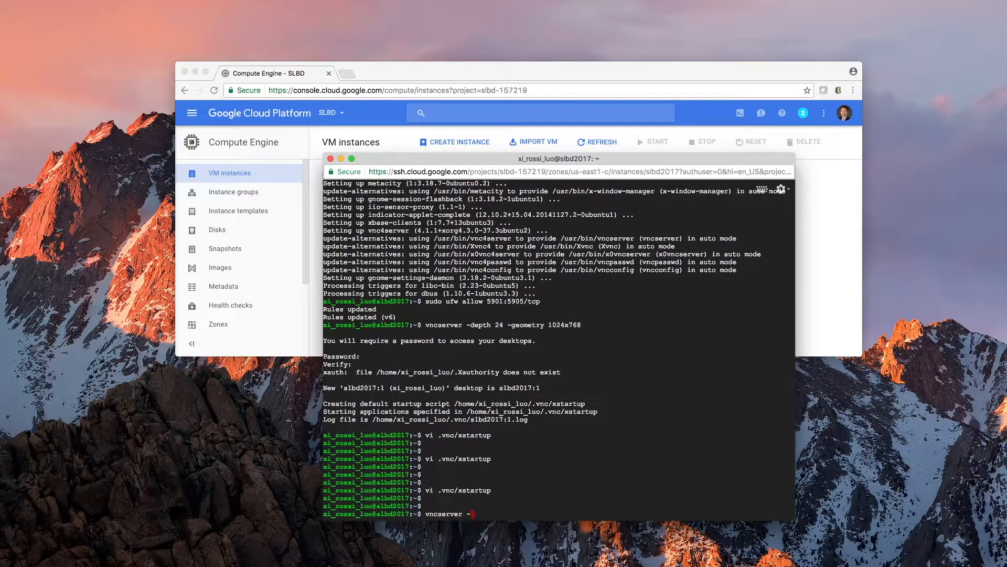
pyautogui.write('-kill:')
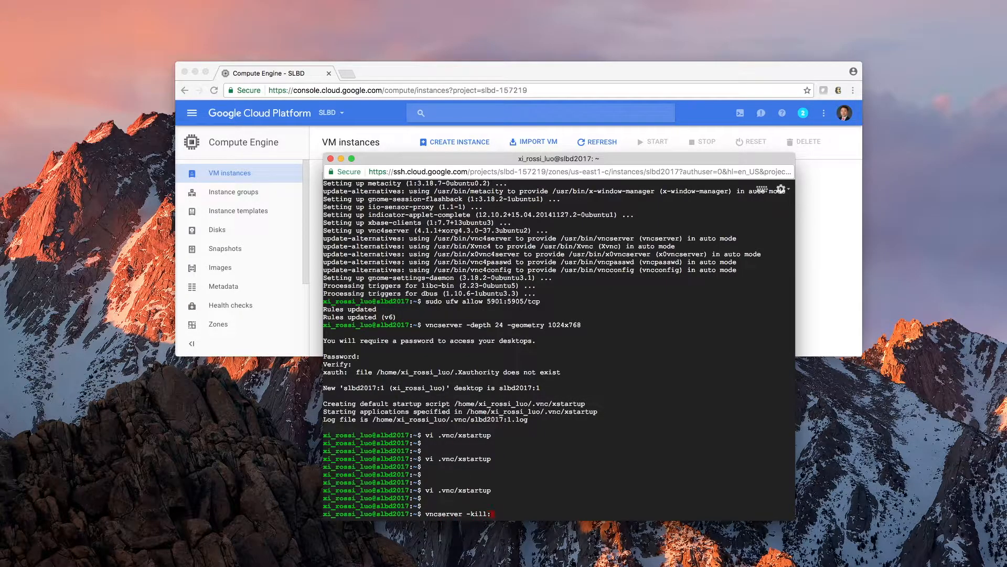
pyautogui.write('1')
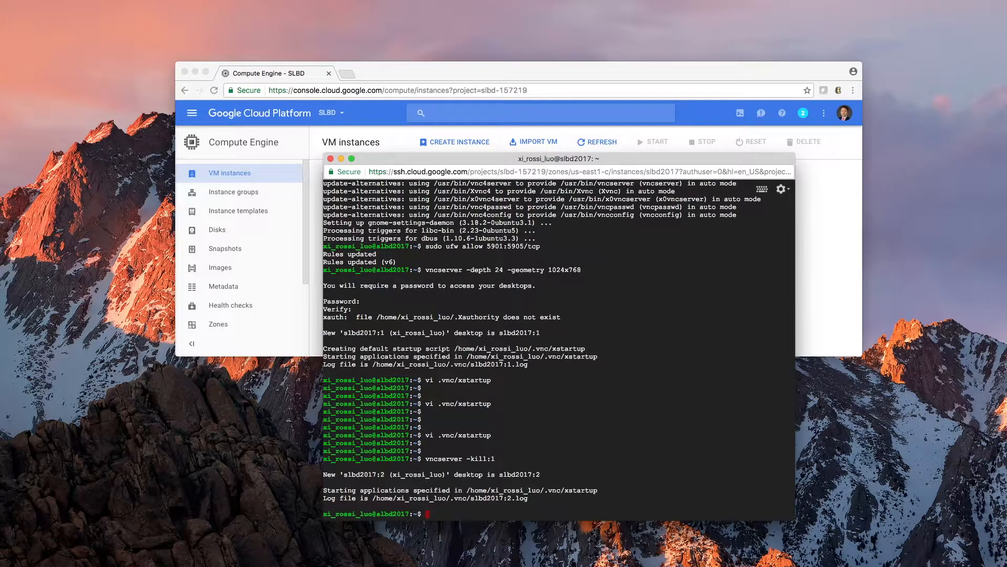
pyautogui.write('vncserver -kill:1')
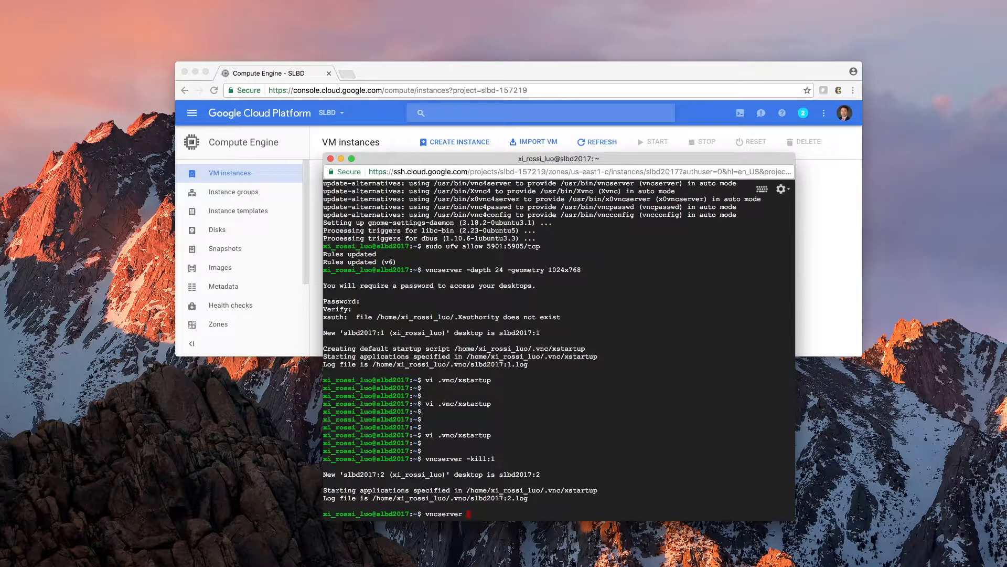
pyautogui.press('Return')
pyautogui.write('/kil')
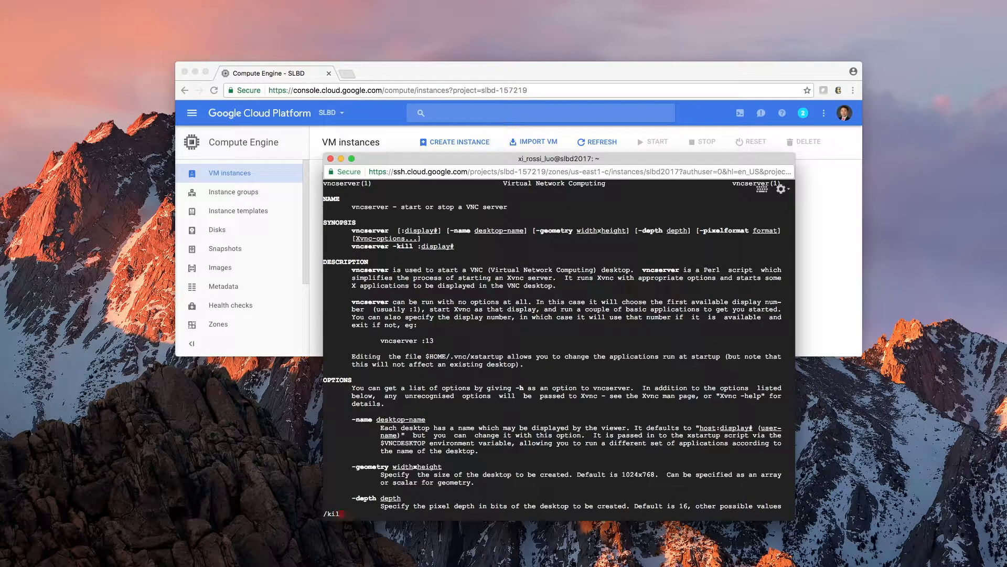
# Kill VNC displays :2 and :1, then run 'vncserver -depth 24 -geometry 1024x768'
pyautogui.scroll(-3)
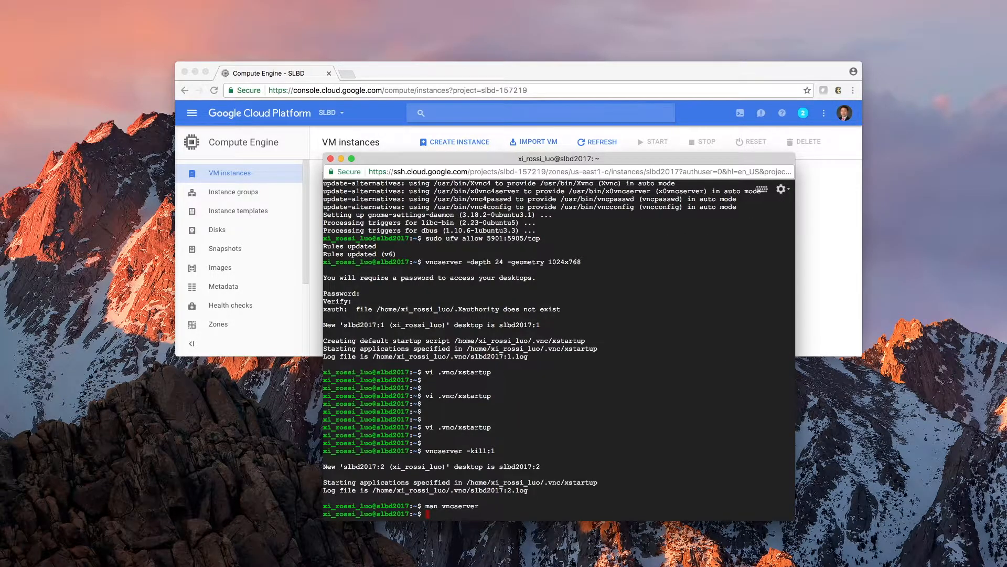
pyautogui.write('vncserver')
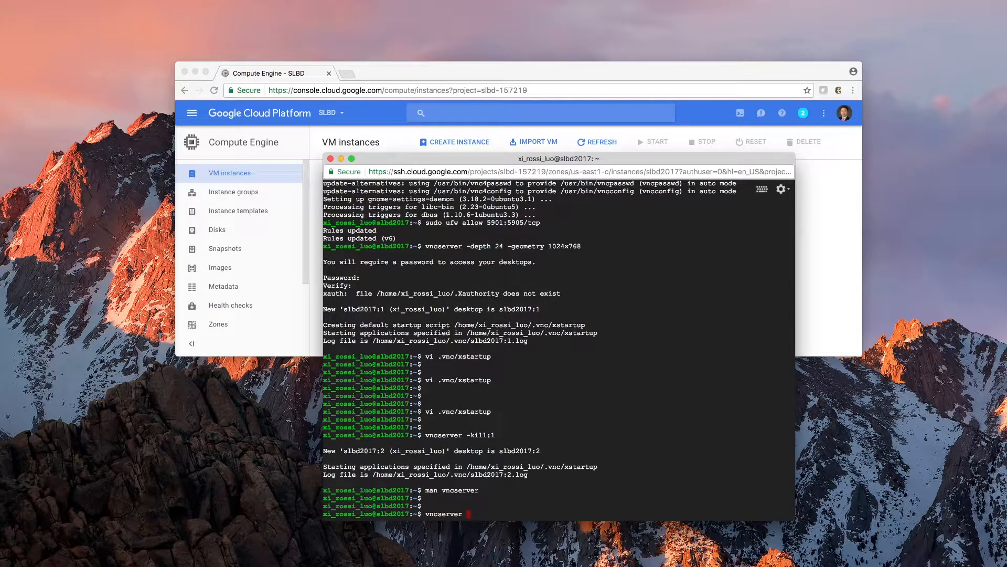
pyautogui.write('-kill')
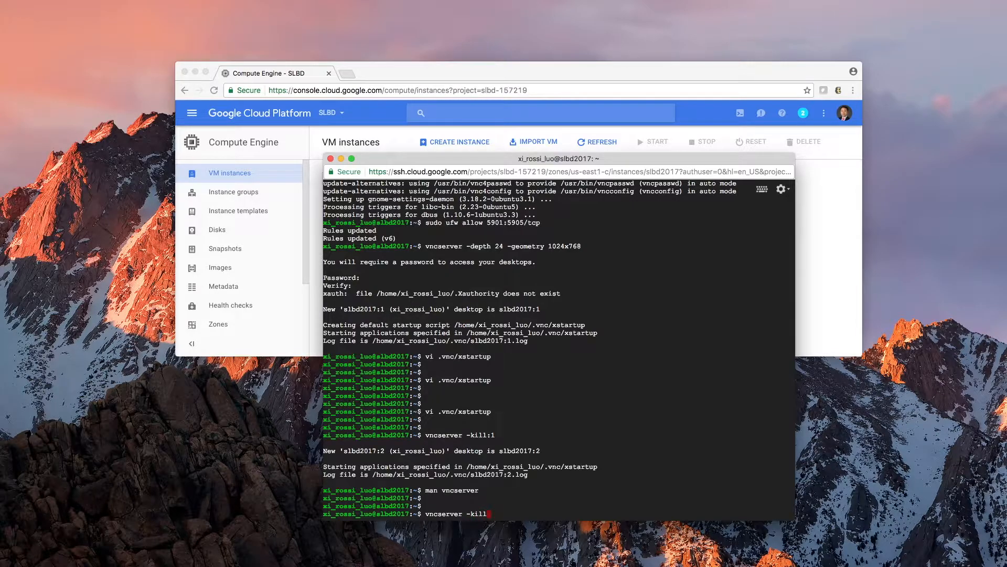
pyautogui.write(':1')
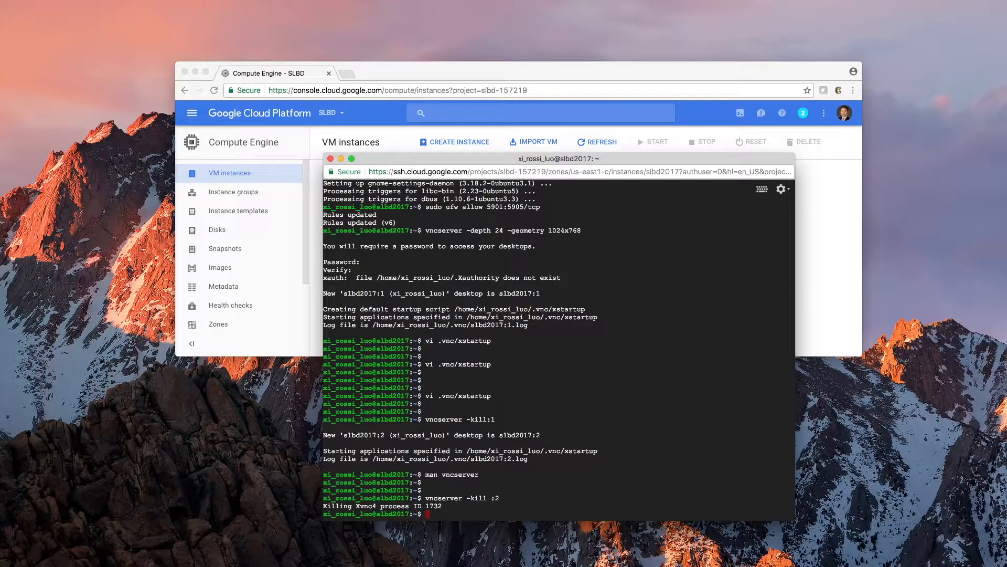
pyautogui.write('vncserver -kill :1')
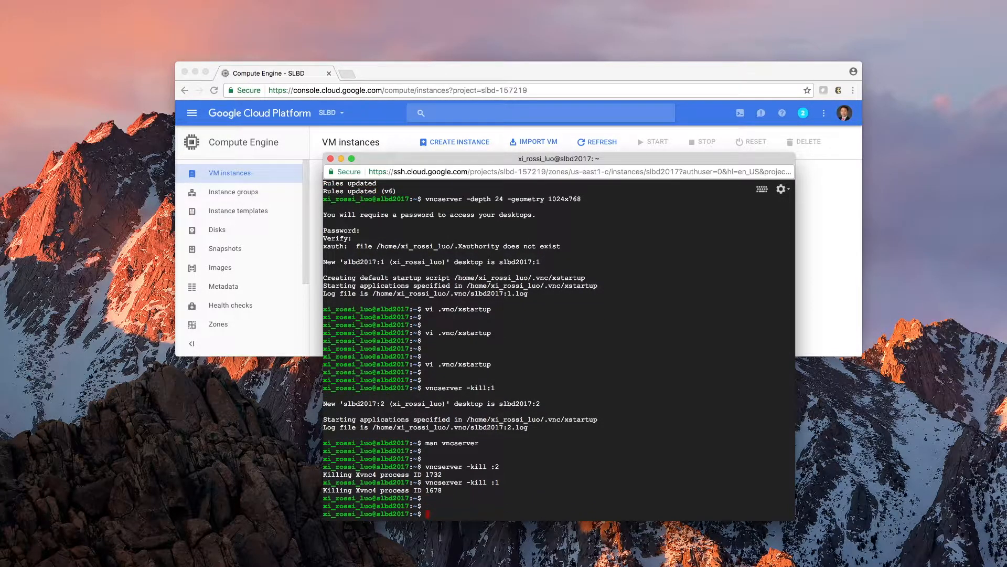
pyautogui.write('vncserver -depth 24 -geometry 1024x768')
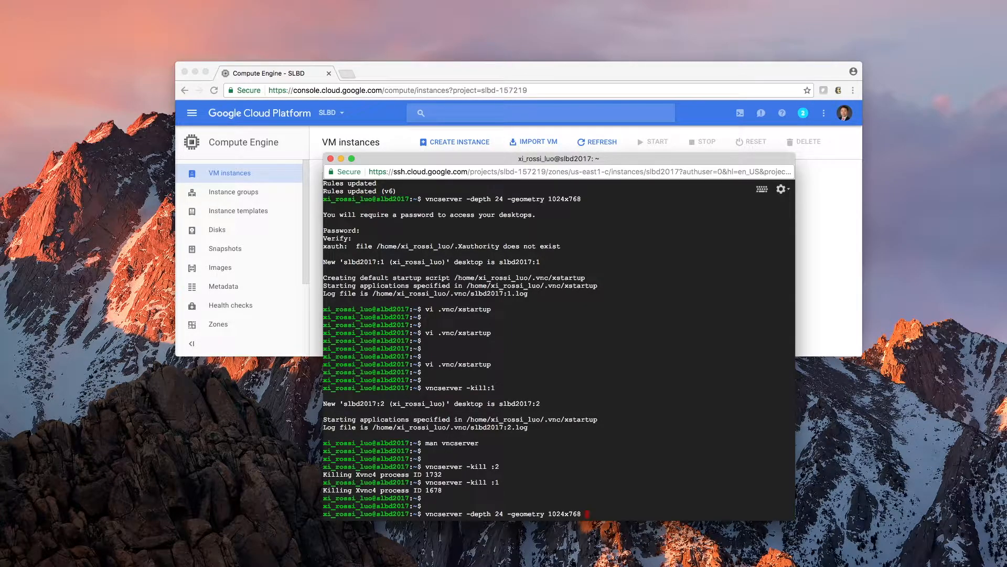
pyautogui.scroll(-3)
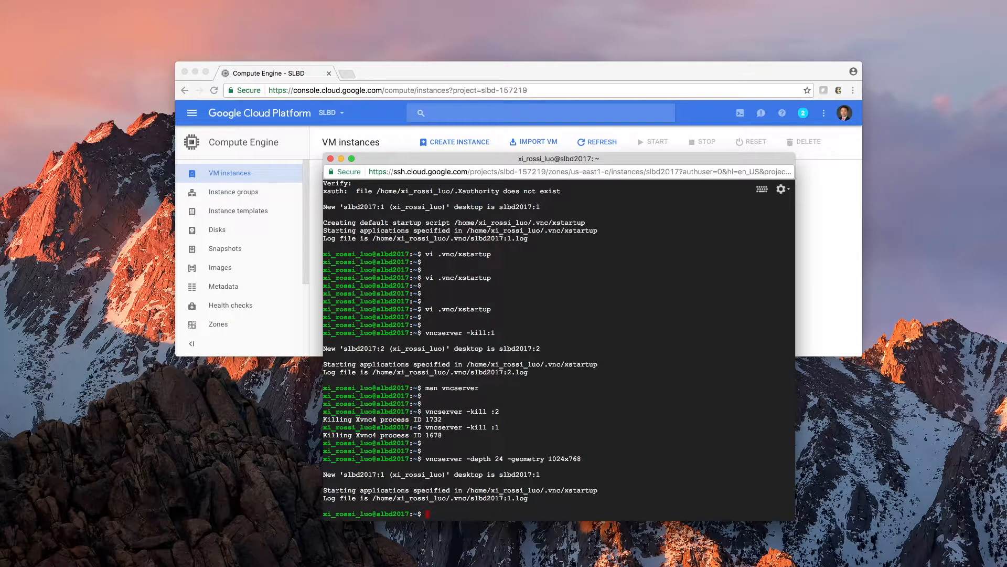
pyautogui.scroll(-3)
pyautogui.write('vnc')
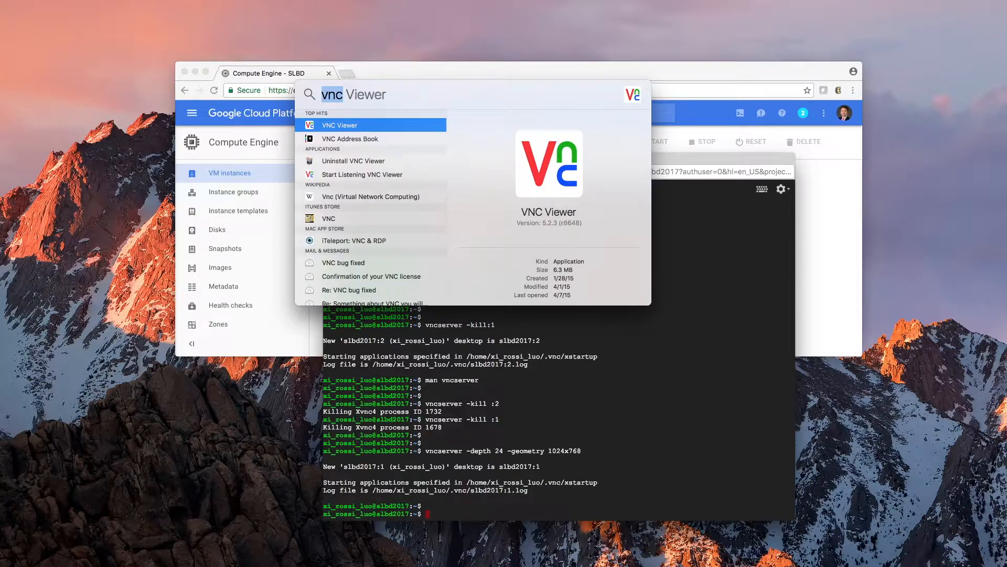
pyautogui.moveTo(373, 131)
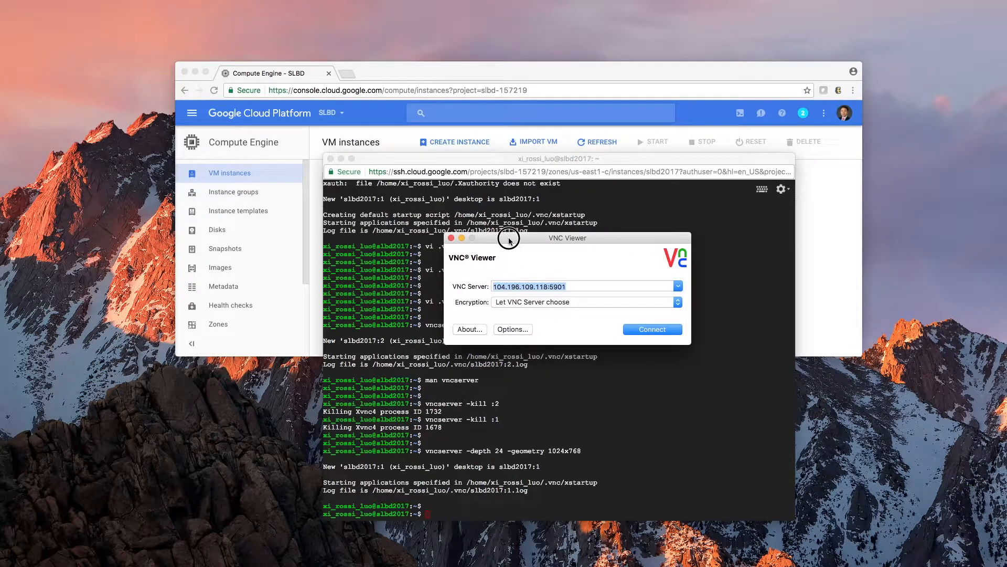
pyautogui.moveTo(665, 197)
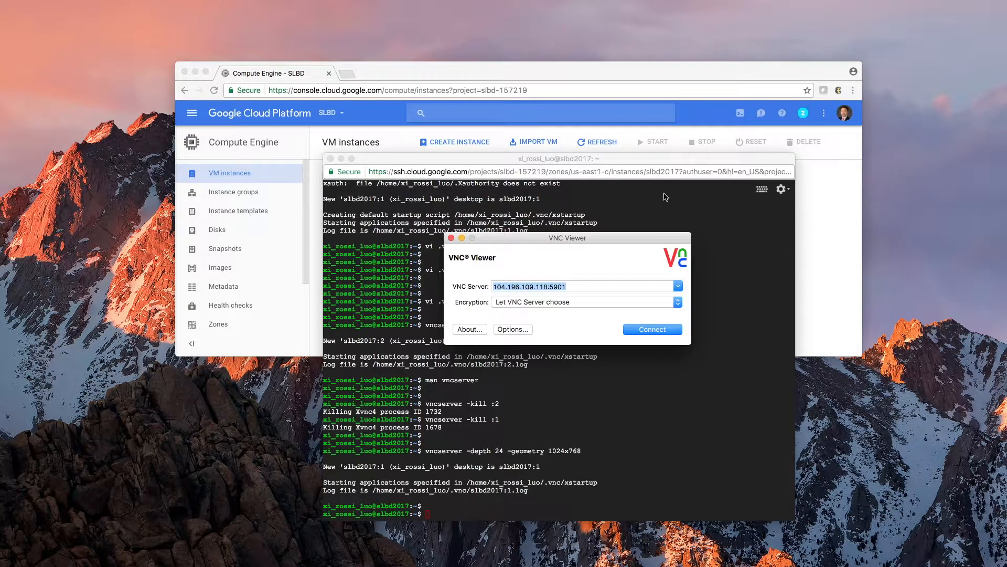
pyautogui.moveTo(477, 293)
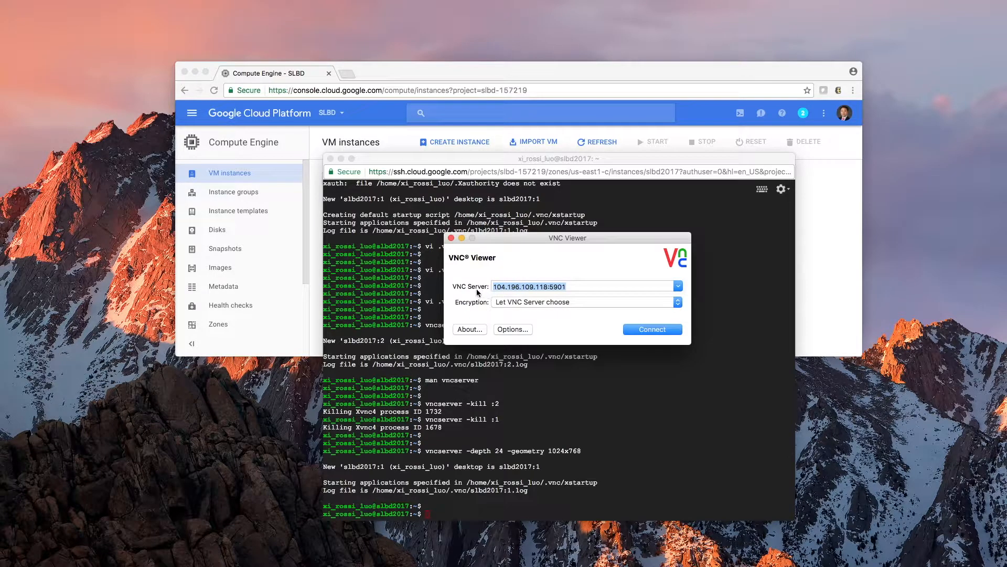
pyautogui.moveTo(546, 286)
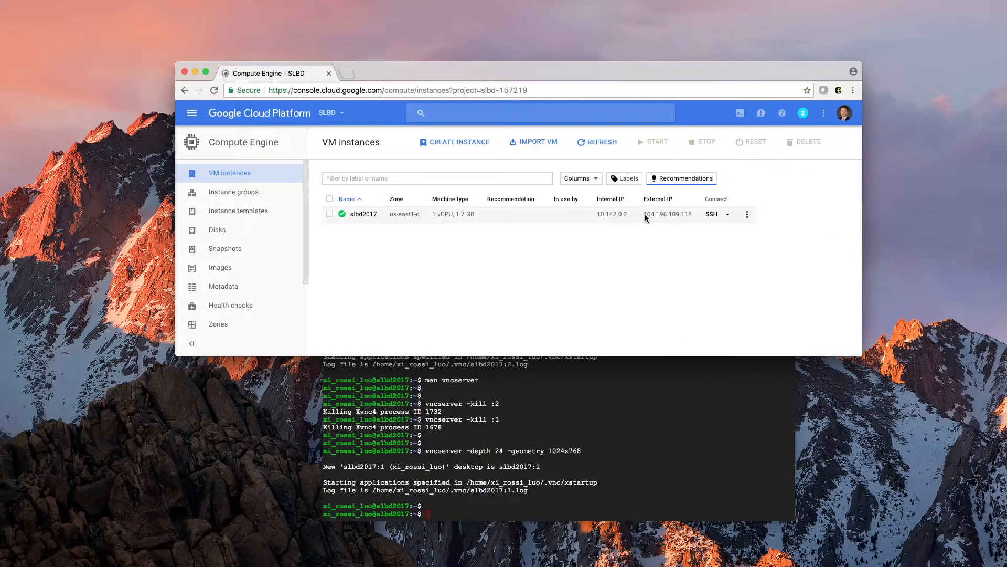
pyautogui.moveTo(691, 220)
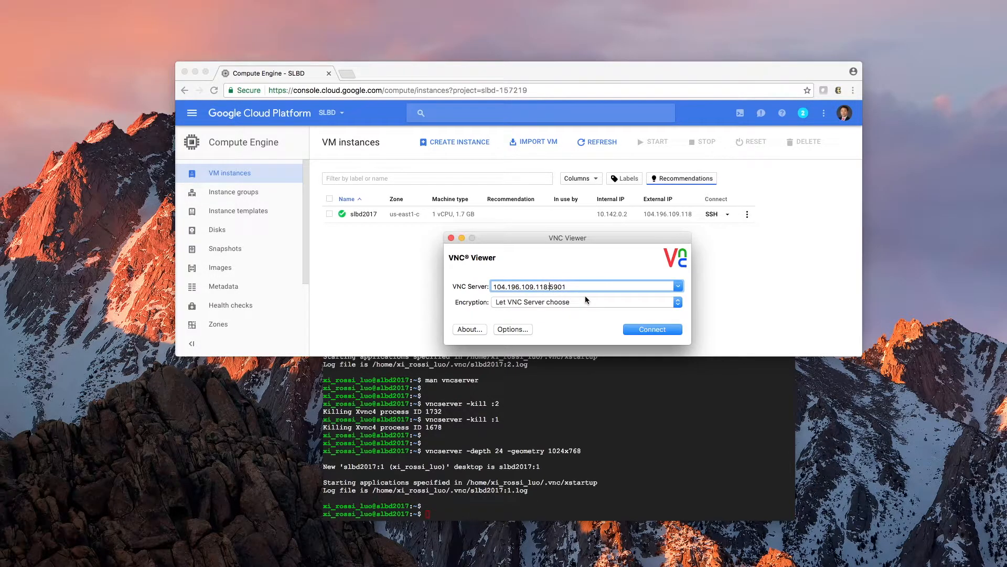
pyautogui.moveTo(549, 286)
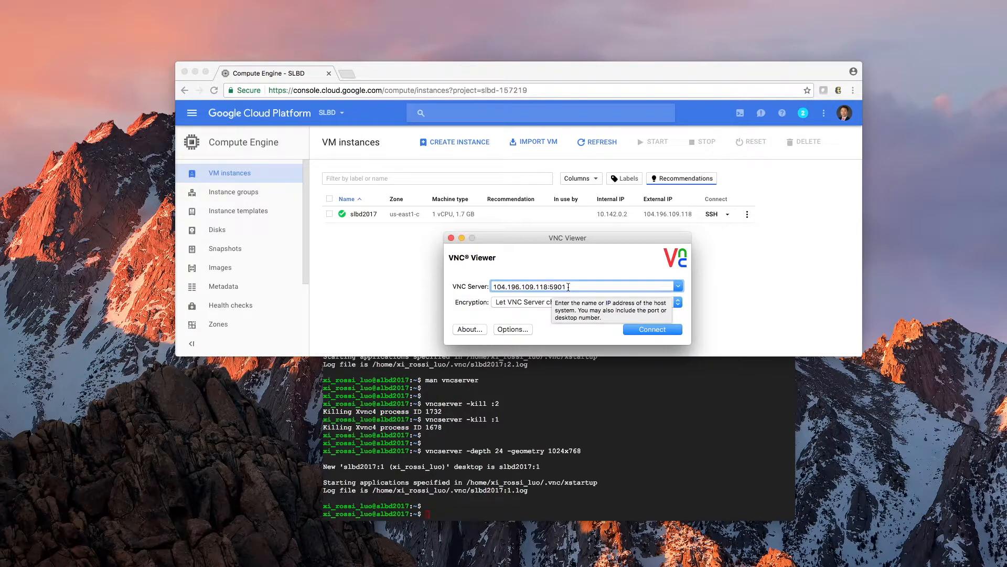
pyautogui.moveTo(545, 472)
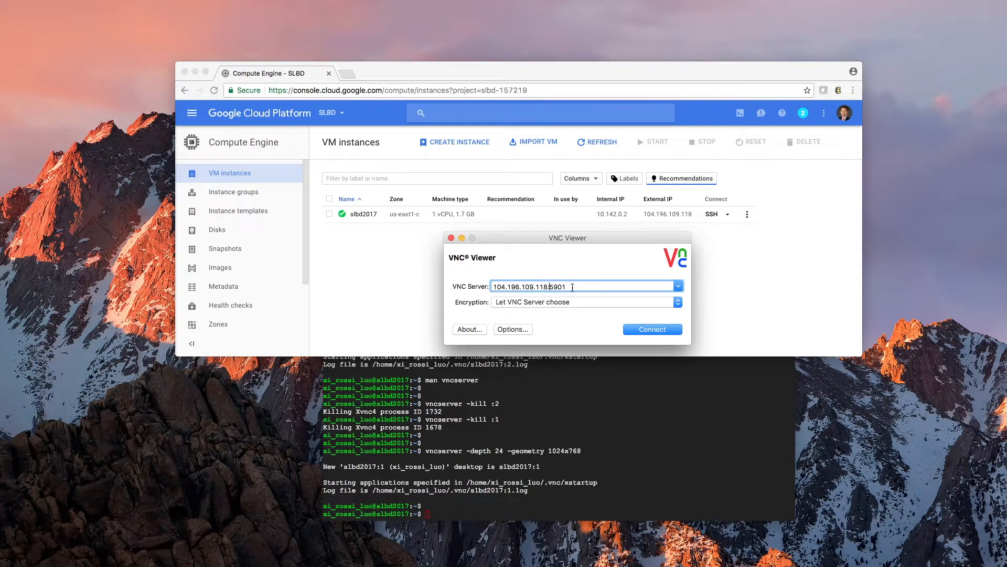
pyautogui.moveTo(572, 286)
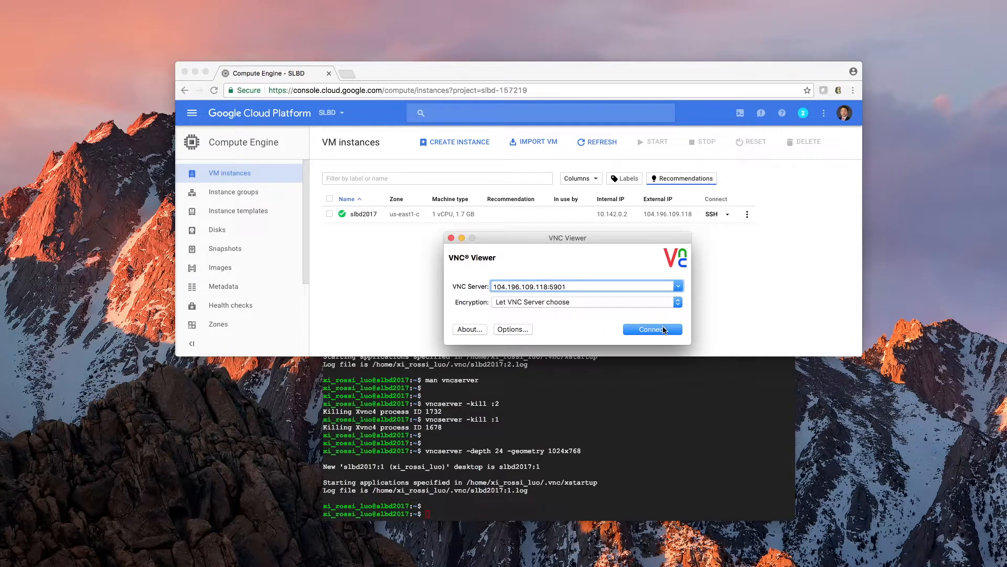
# Connect VNC Viewer, disabling unencrypted warnings, entering the password and dismissing the banner
pyautogui.click(651, 329)
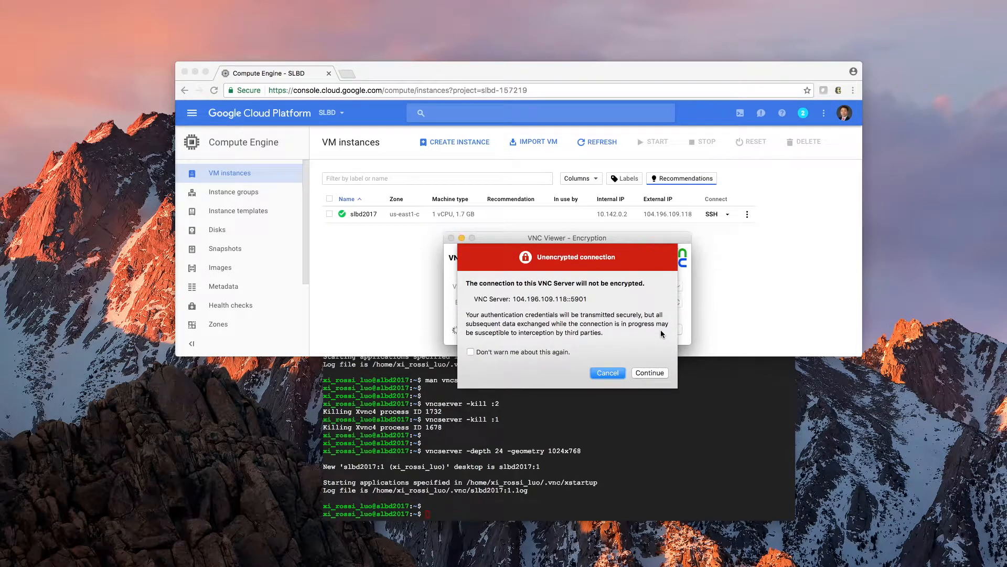
pyautogui.click(471, 352)
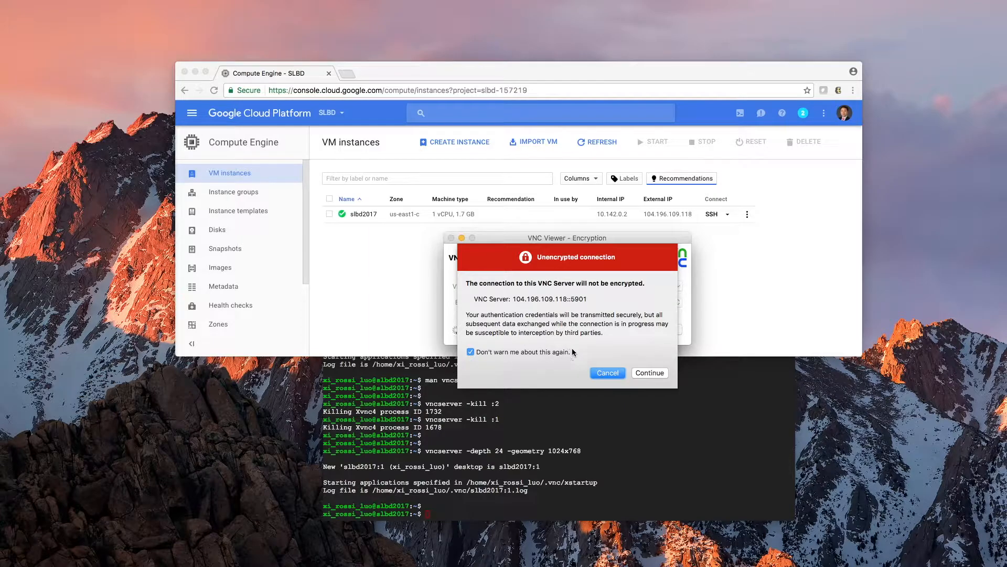
pyautogui.click(649, 373)
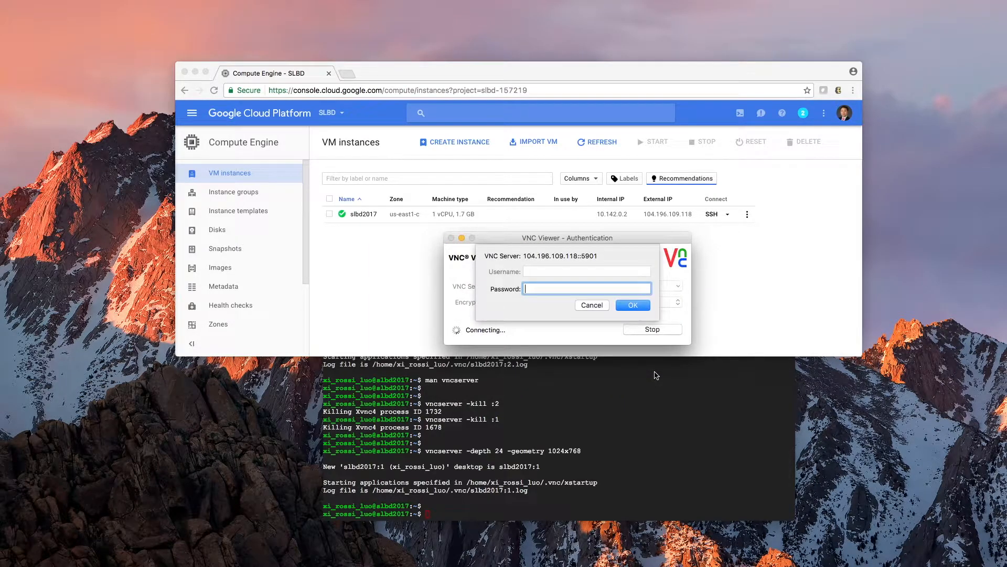
pyautogui.moveTo(541, 288)
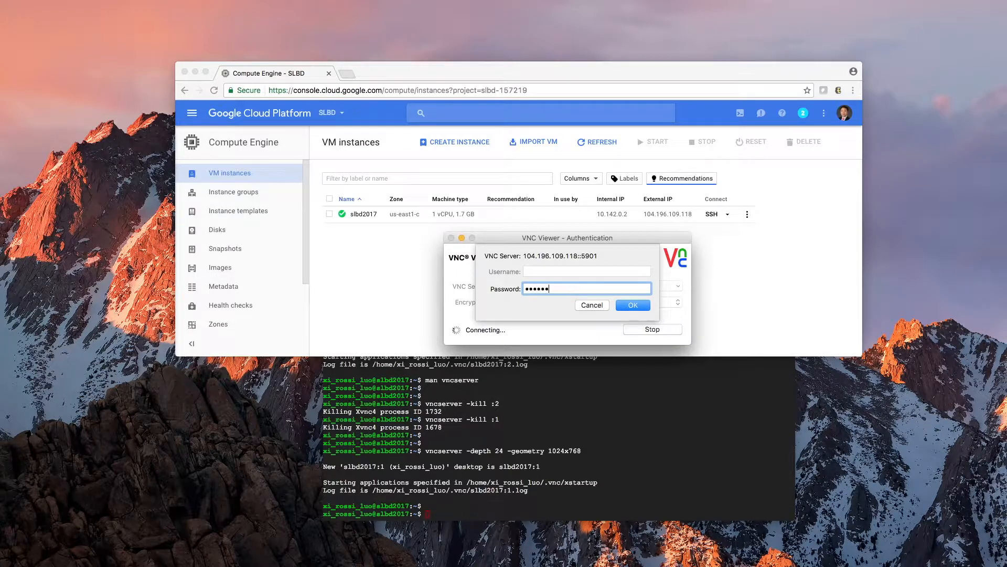
pyautogui.click(632, 304)
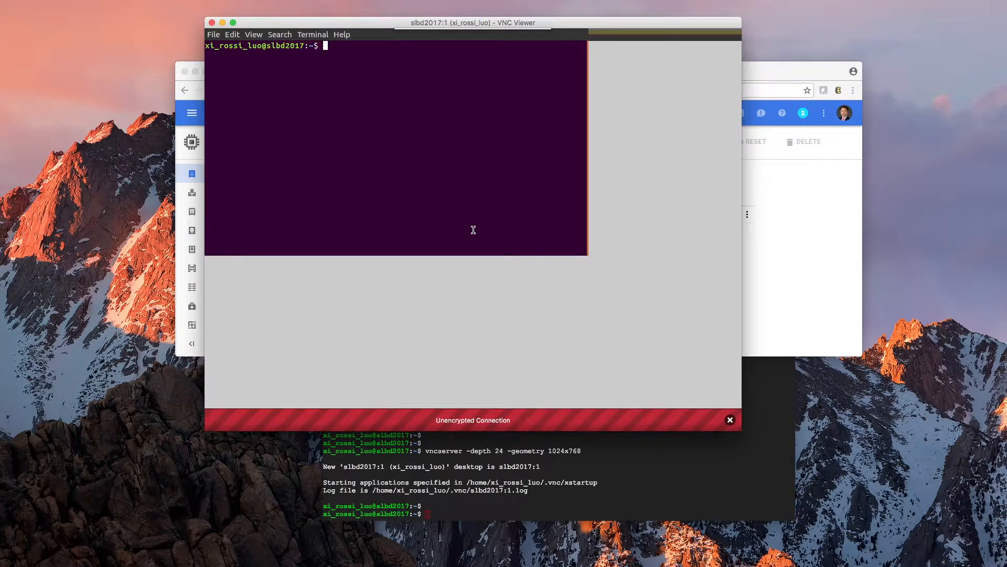
pyautogui.click(729, 420)
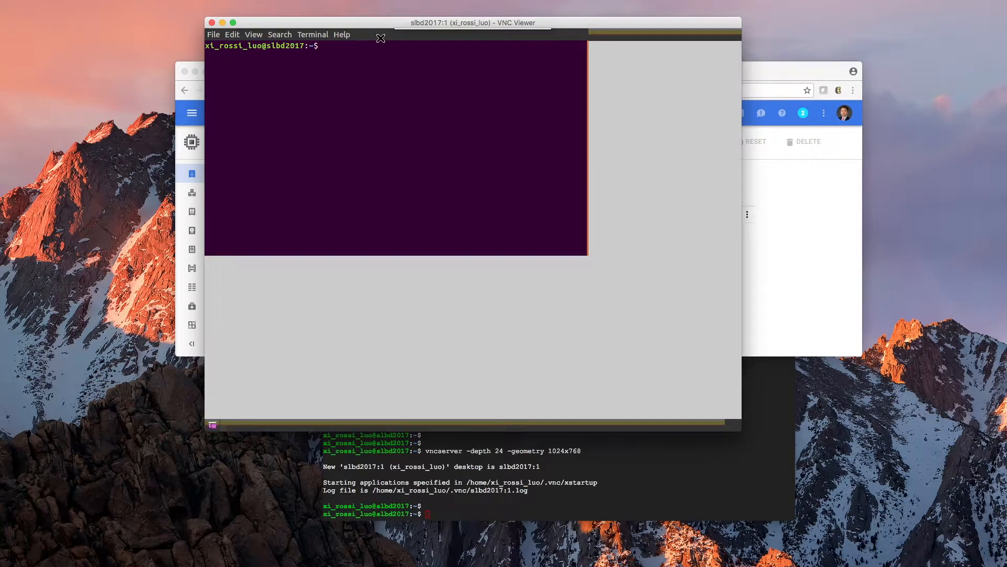
pyautogui.moveTo(576, 252)
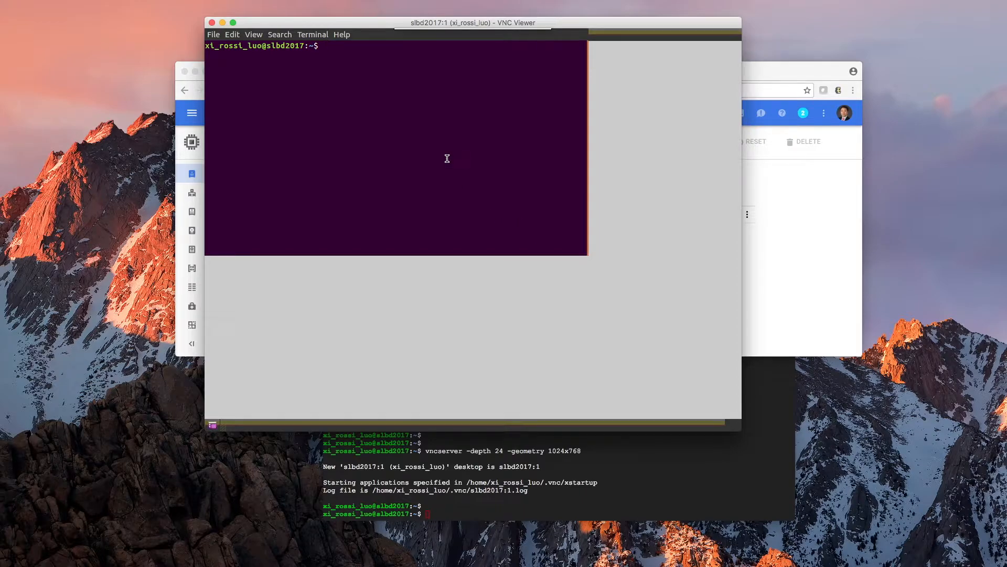
# Start R in the remote desktop's terminal
pyautogui.press('Return')
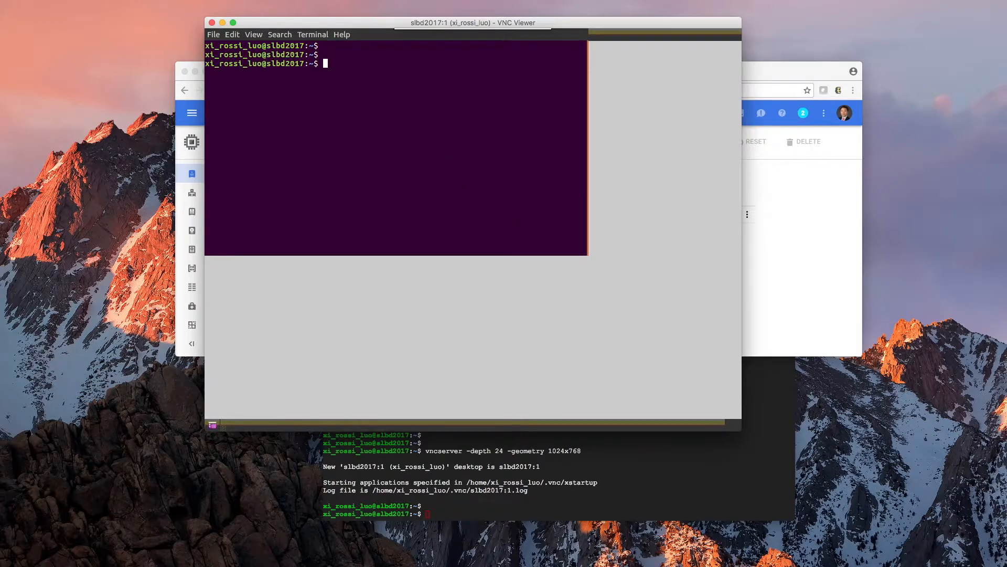
pyautogui.write('R')
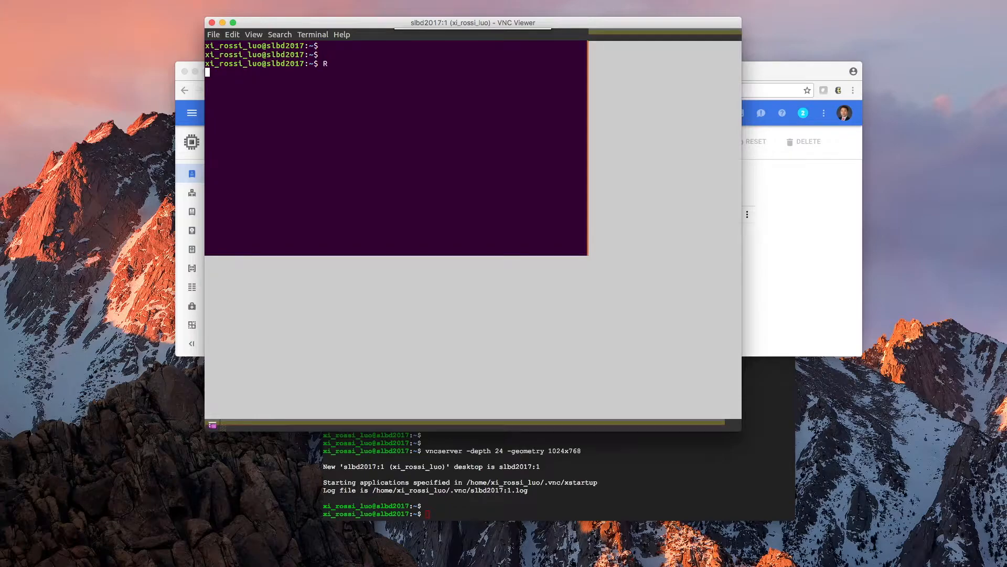
pyautogui.press('Return')
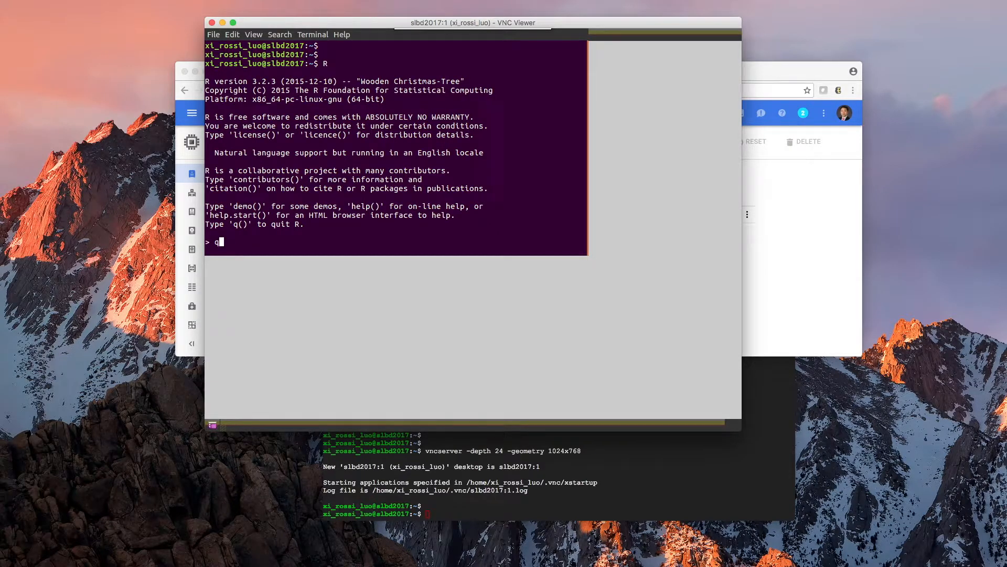
pyautogui.press('Return')
pyautogui.write('sudo')
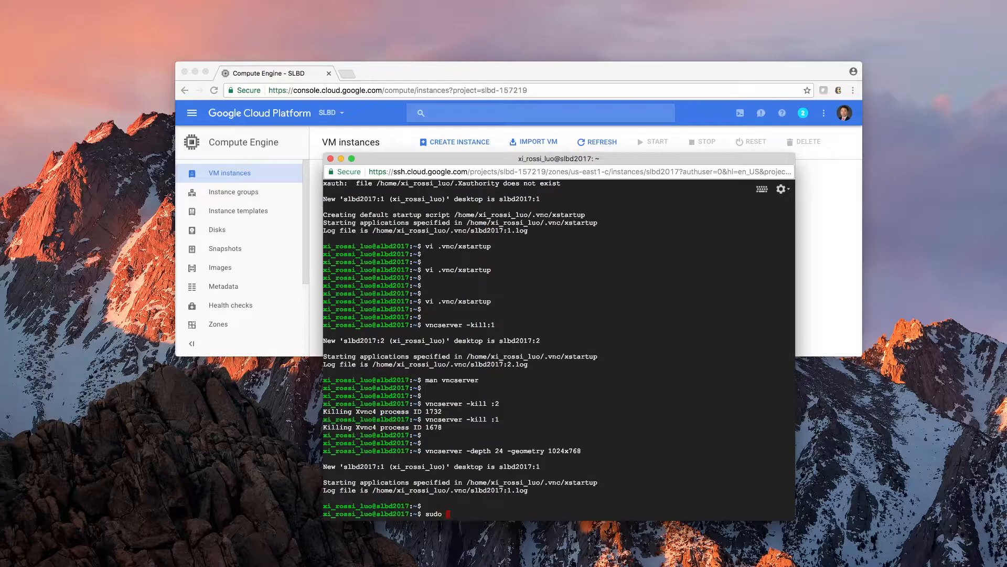
# Run 'sudo apt-get install metacity nautilus'; both packages are already the newest versions
pyautogui.write('apt-get')
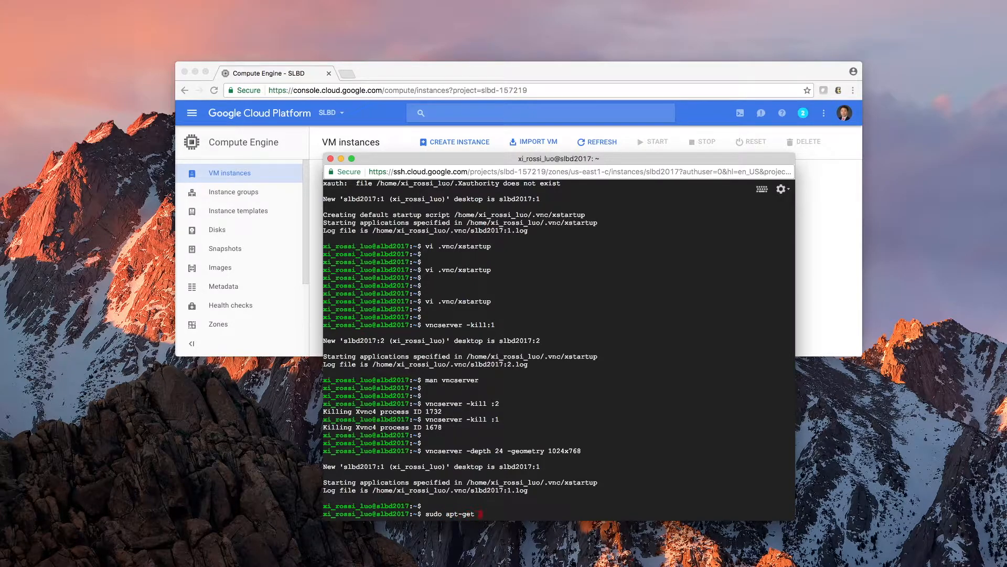
pyautogui.write('install')
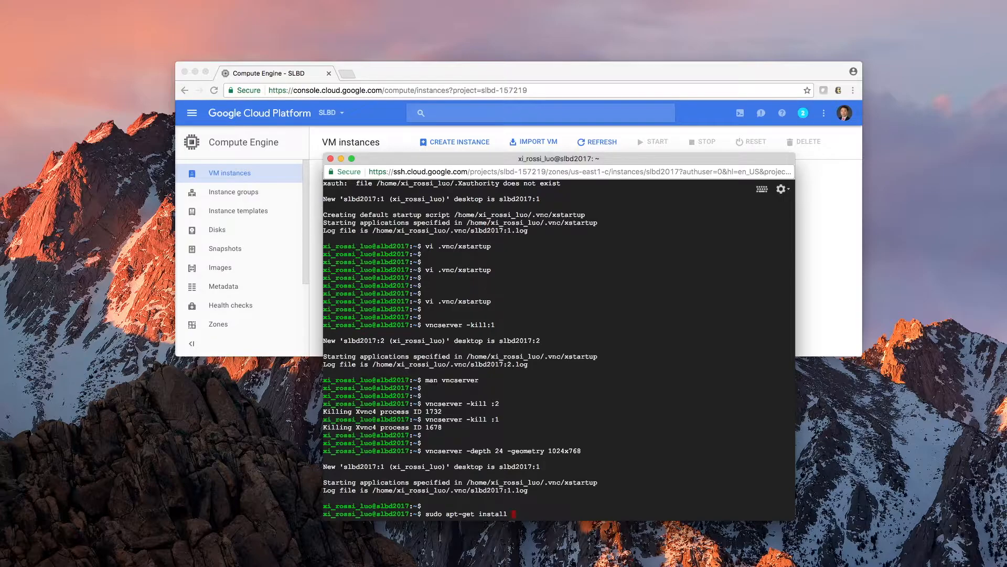
pyautogui.write('met')
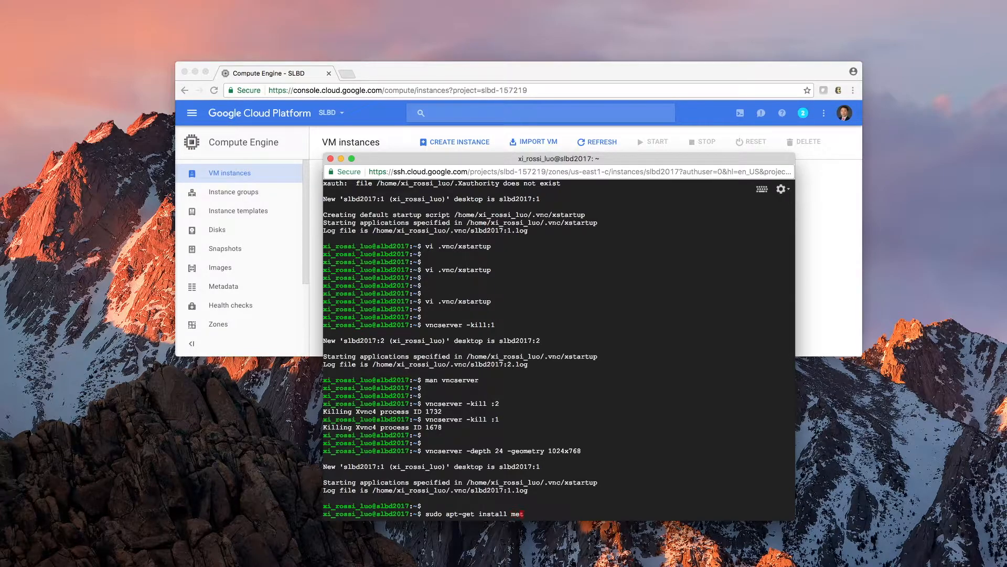
pyautogui.write('acity')
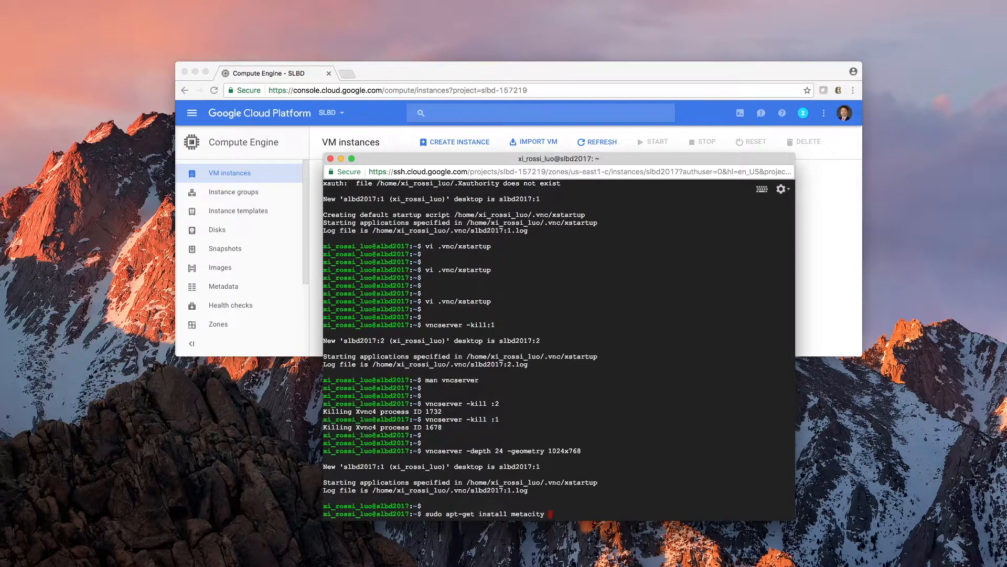
pyautogui.write('nautilus')
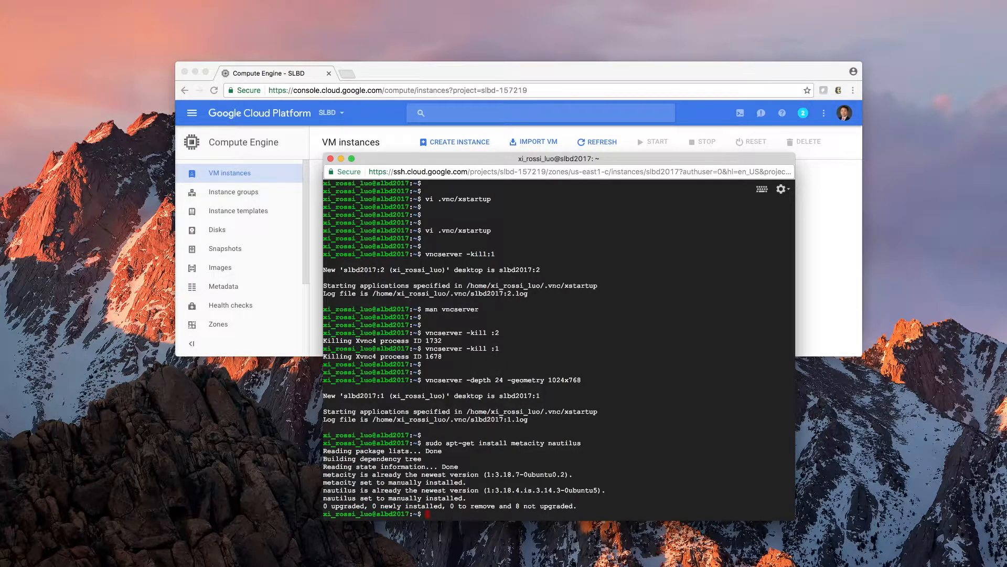
# Recall the vncserver restart commands and type 'vi .vnc/xstartup' at the prompt
pyautogui.write('vncserver -depth 24 -geometry 1024x768')
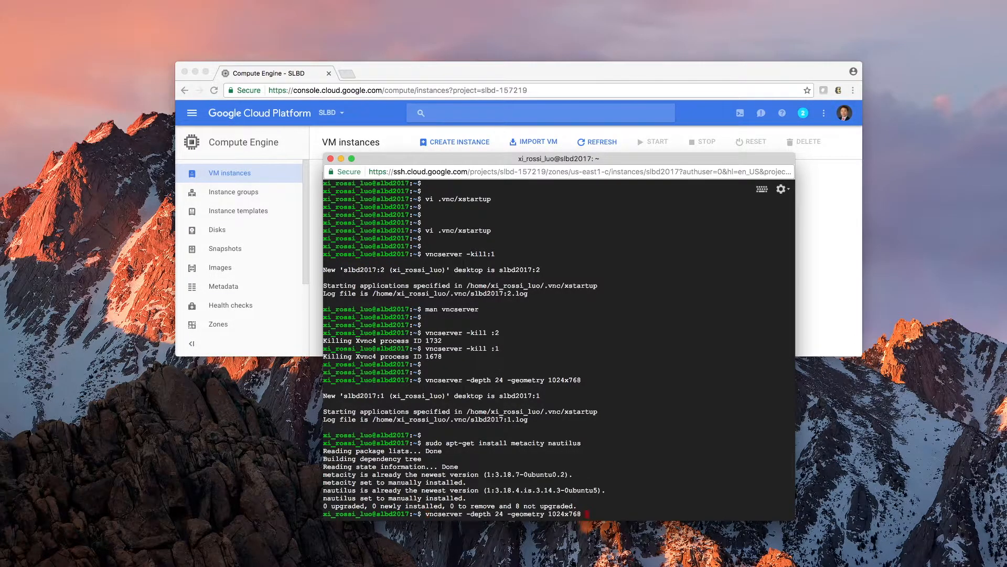
pyautogui.write('vncserver -kill :1')
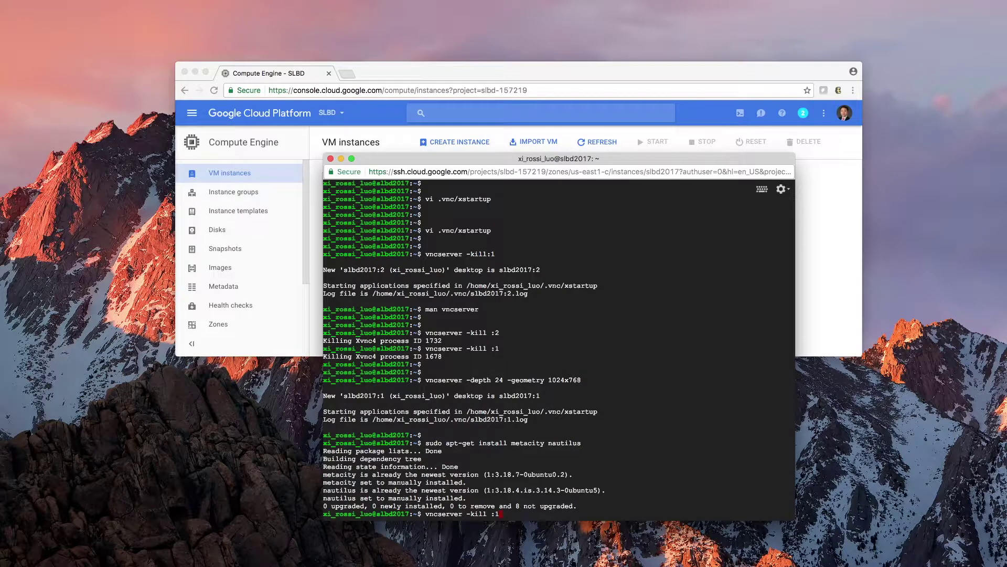
pyautogui.write('vi .vnc/xstartup')
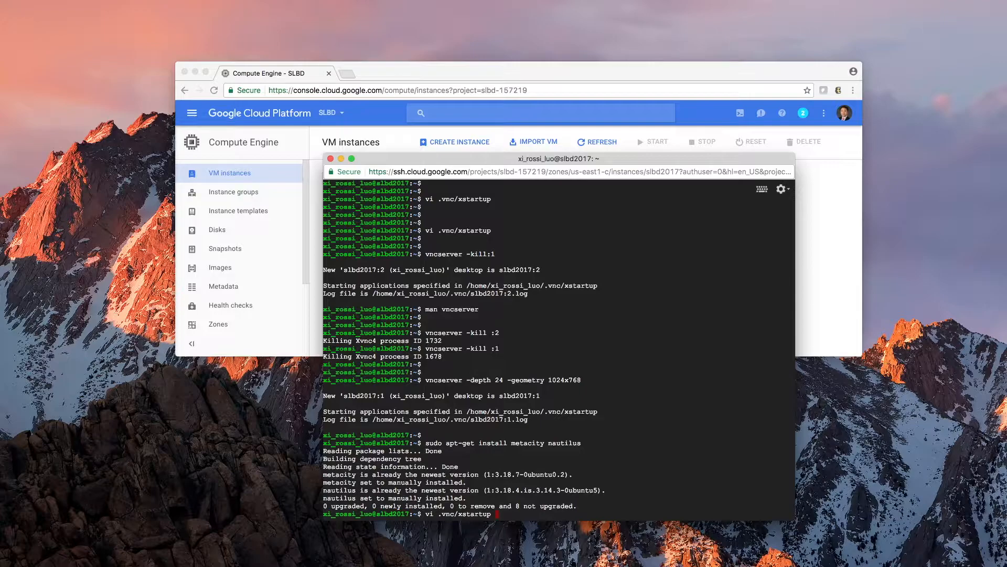
# Open .vnc/xstartup in vi, add 'metacity &' and 'nautilus &' lines, and exit insert mode
pyautogui.press('Return')
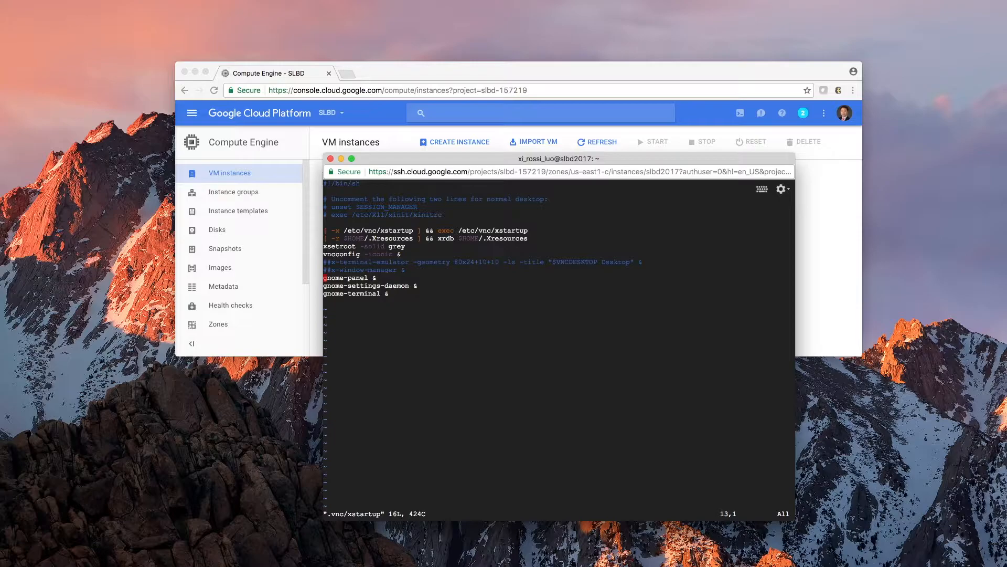
pyautogui.press('Down')
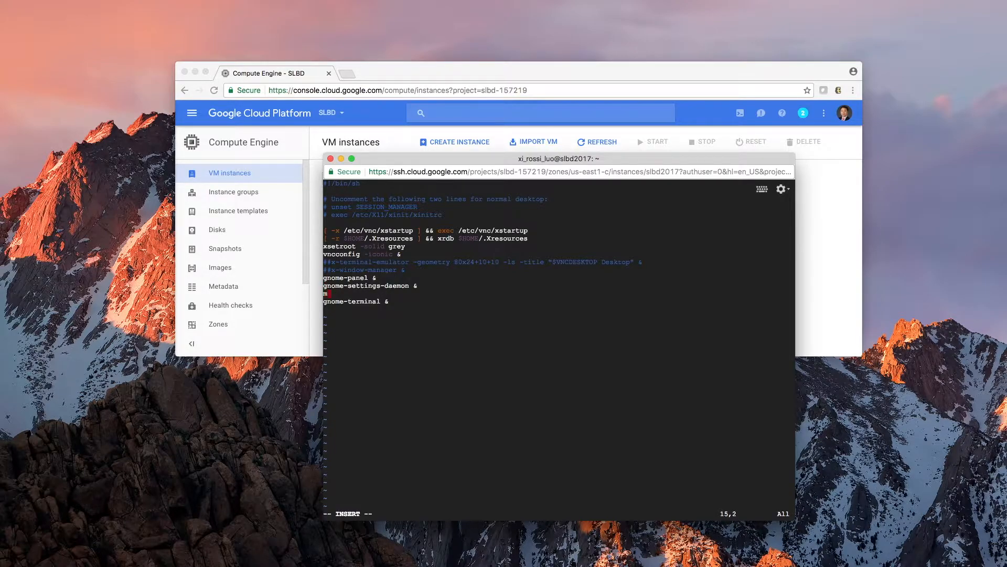
pyautogui.write('metacity &')
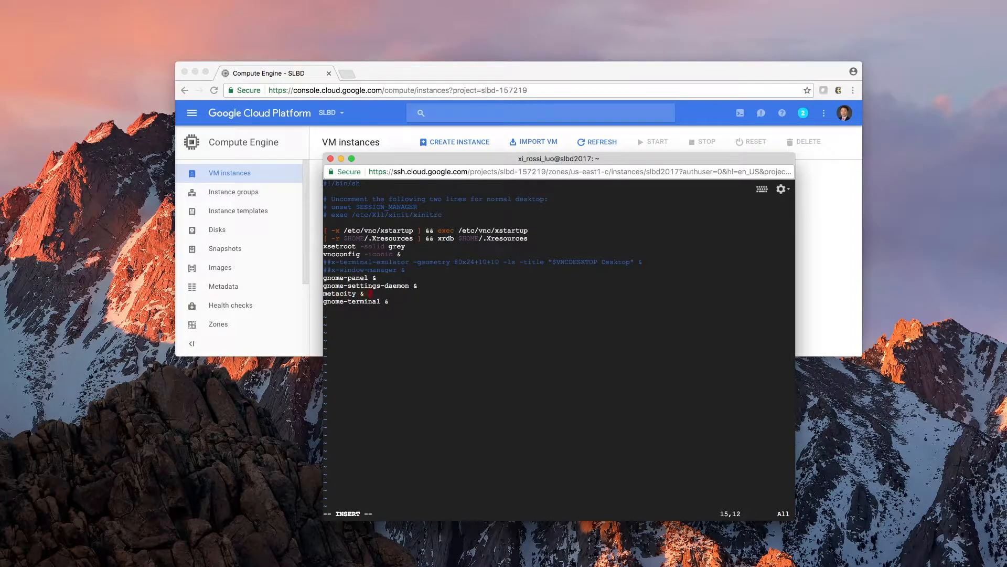
pyautogui.press('Return')
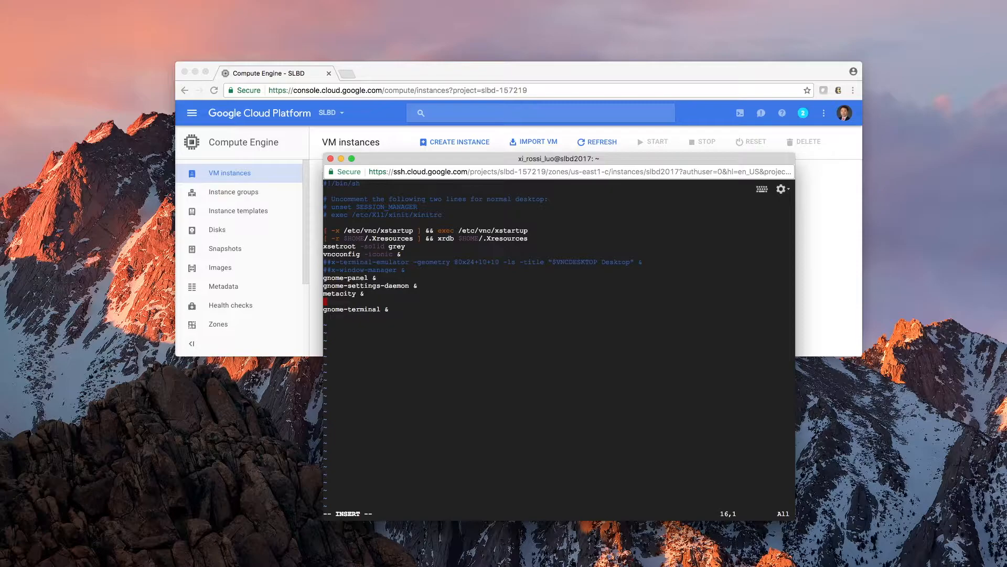
pyautogui.write('nautilus &')
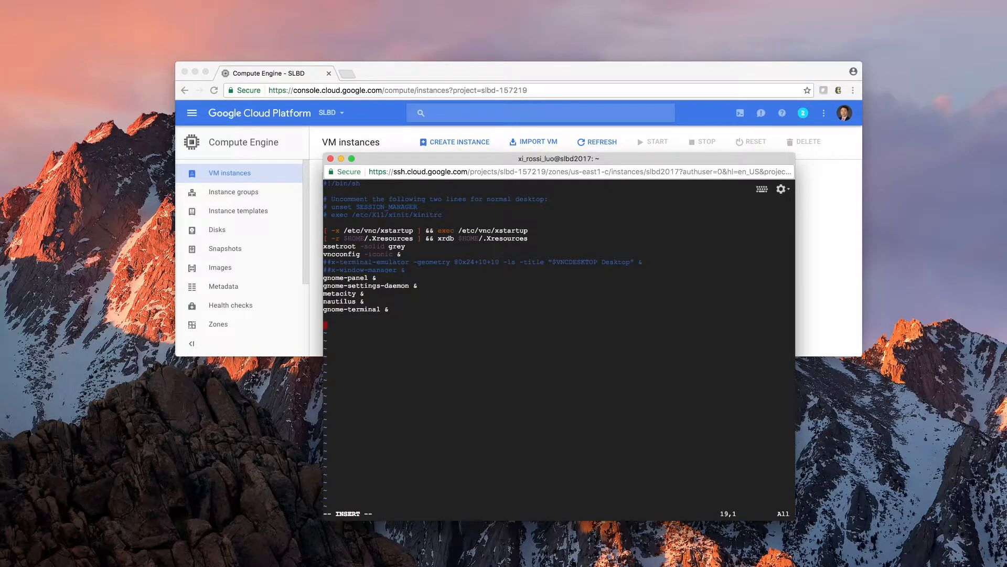
pyautogui.moveTo(534, 424)
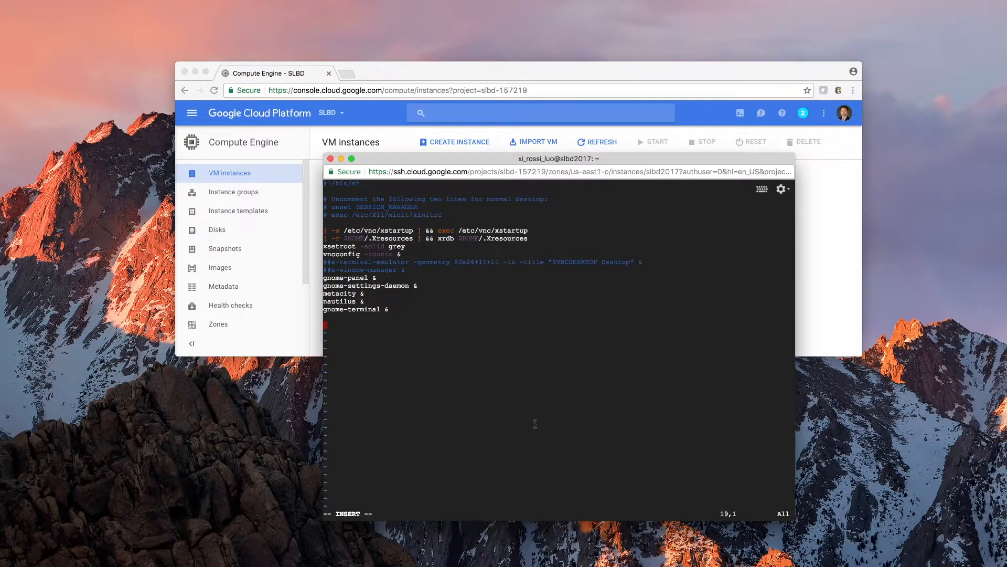
pyautogui.press('Escape')
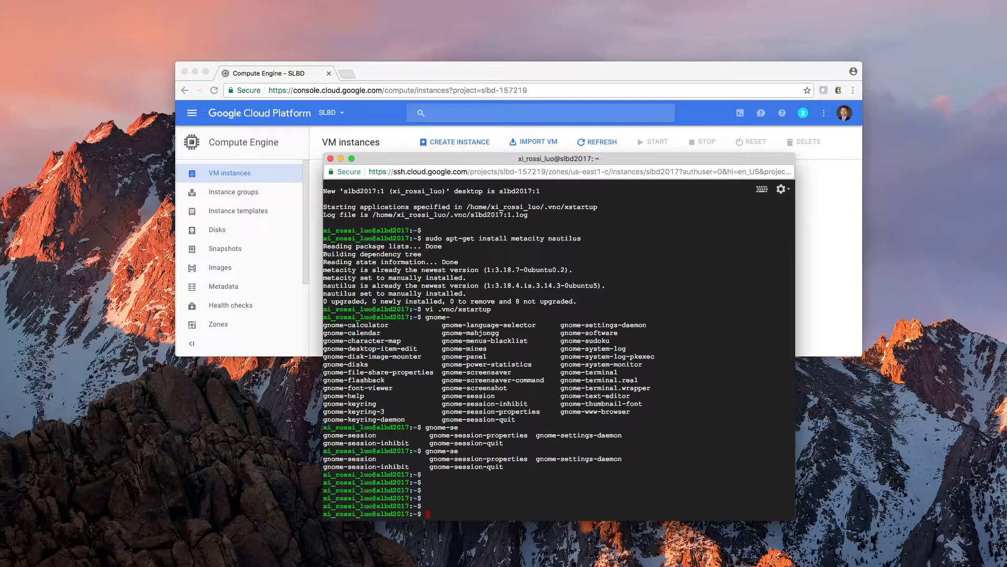
# Run 'vncserver -kill :1' then 'vncserver -depth 24 -geometry 1024x768'
pyautogui.write('sudo apt-get install metacity nautilus')
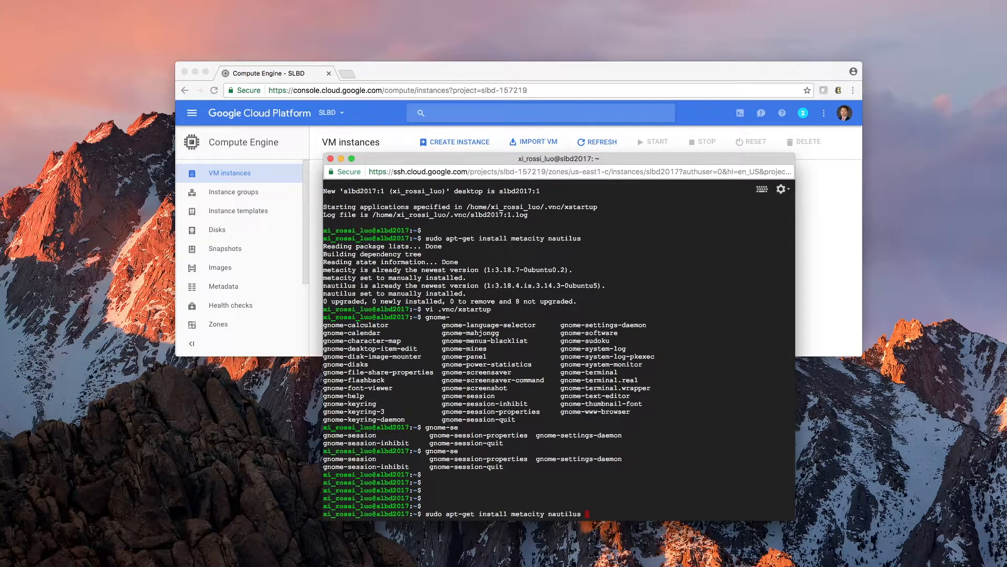
pyautogui.write('vncserver -kill :1')
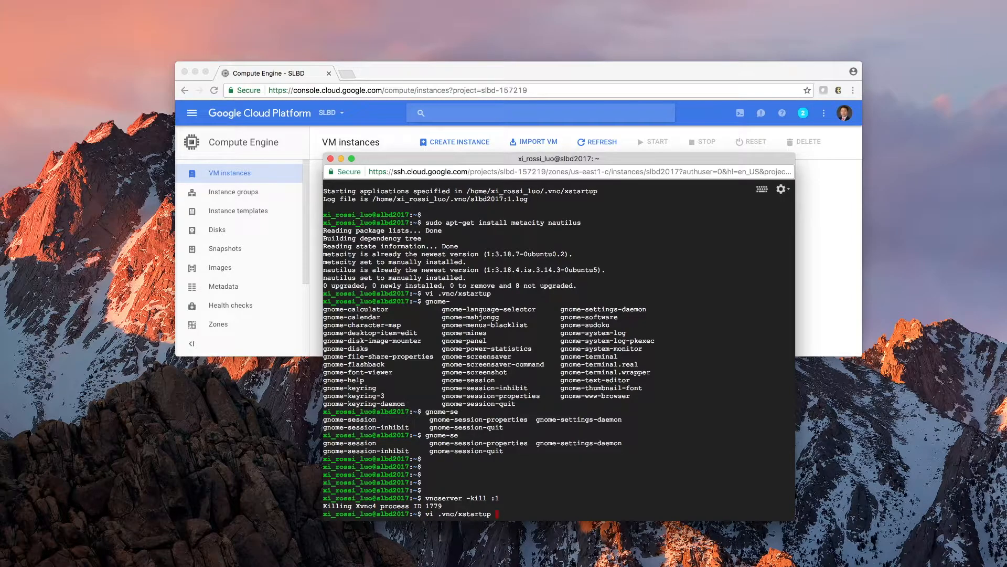
pyautogui.write('vncserver -depth 24 -geometry 1024x768')
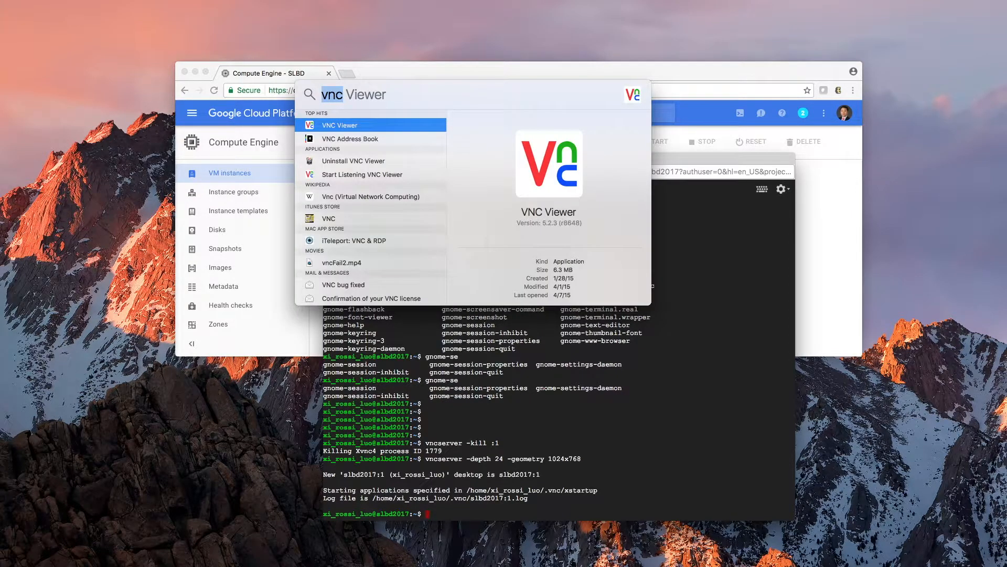
# Launch VNC Viewer, connect to 104.196.109.118:5901 with the password, and dismiss the warning
pyautogui.click(340, 125)
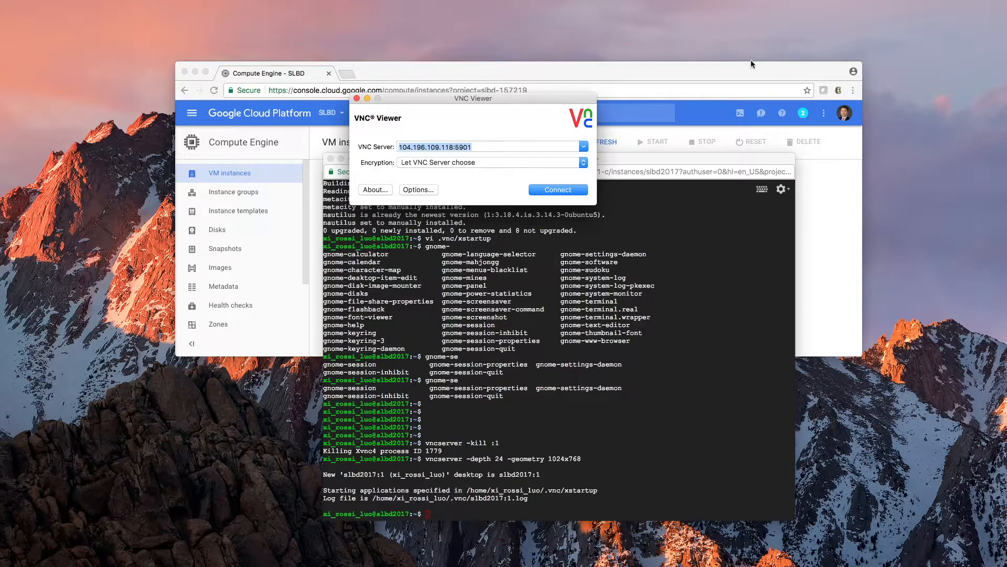
pyautogui.click(556, 189)
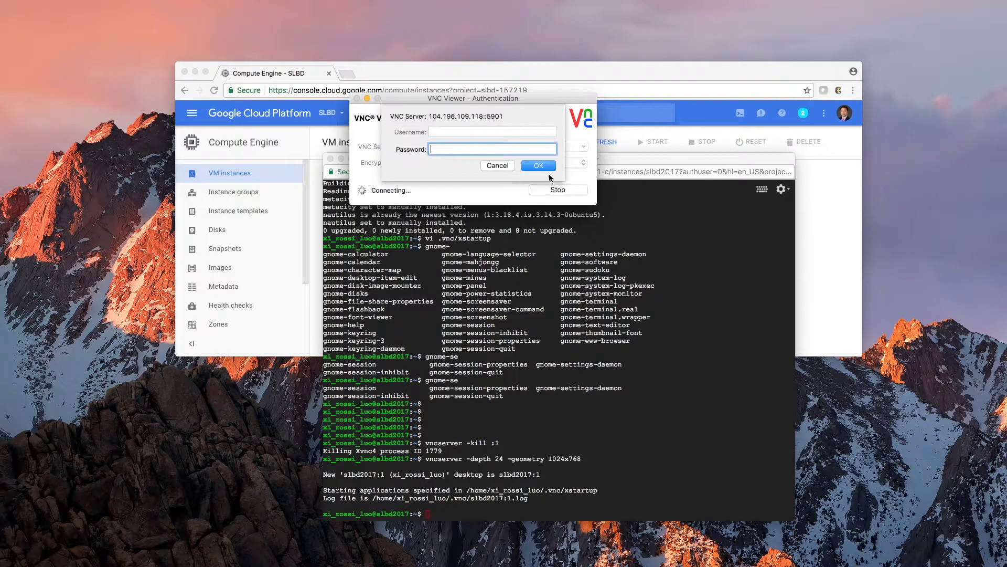
pyautogui.write('•••')
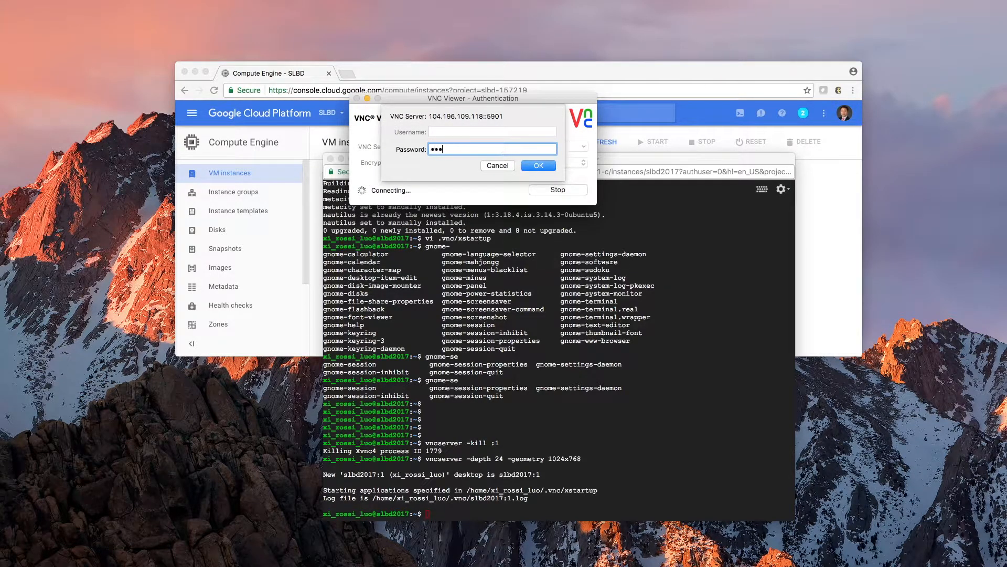
pyautogui.click(538, 165)
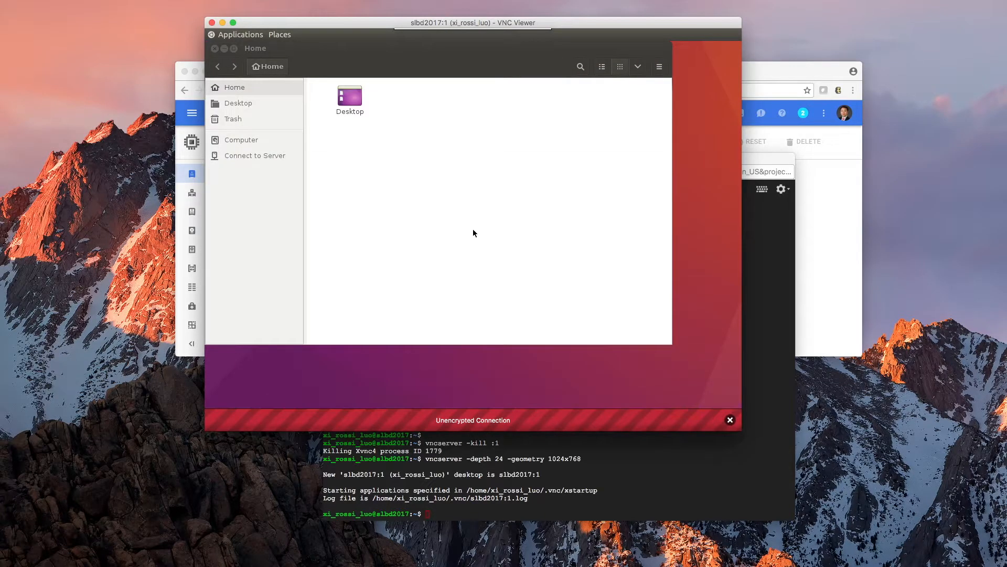
pyautogui.click(729, 419)
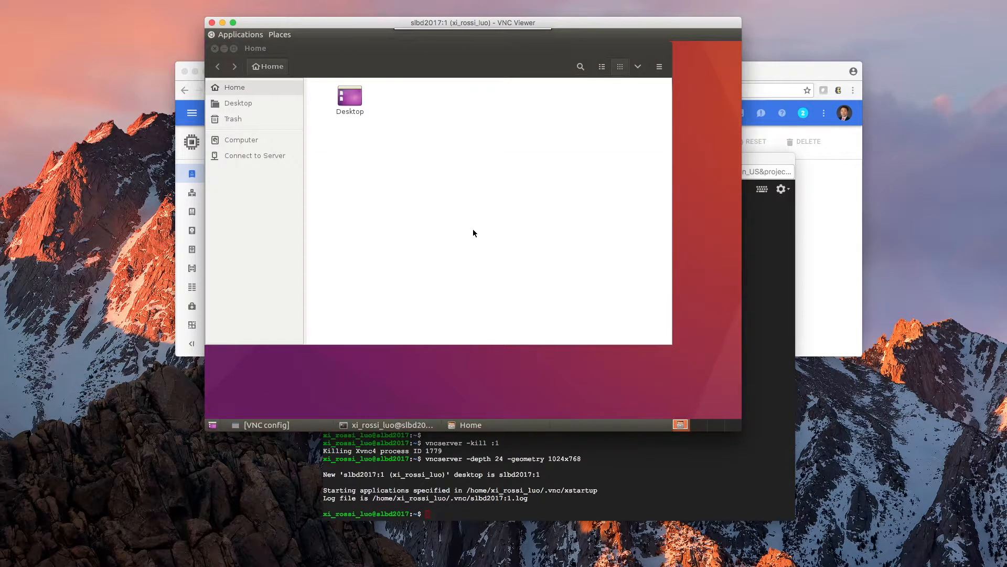
pyautogui.moveTo(340, 49)
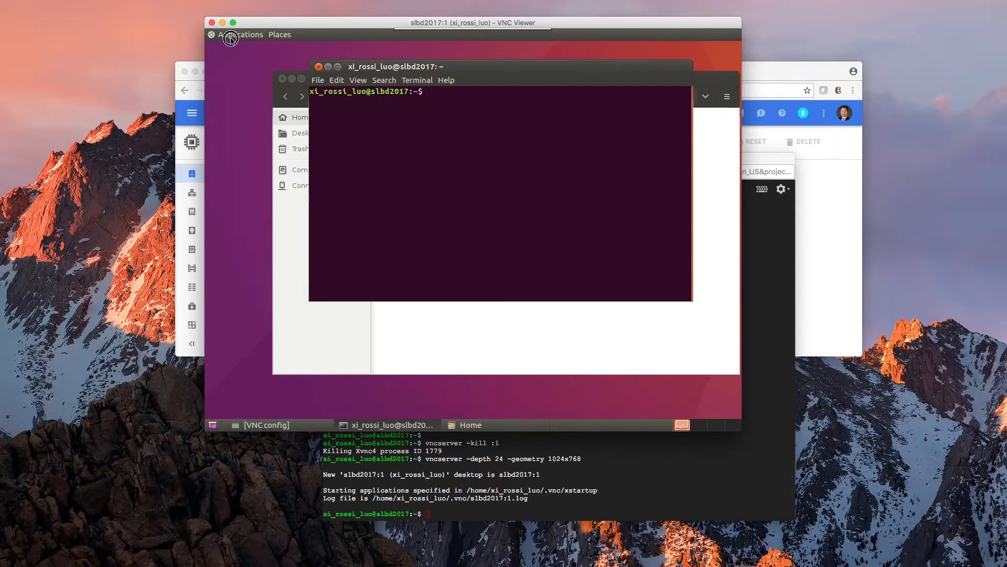
# Launch Terminal from the remote desktop's Applications > System Tools menu
pyautogui.click(240, 34)
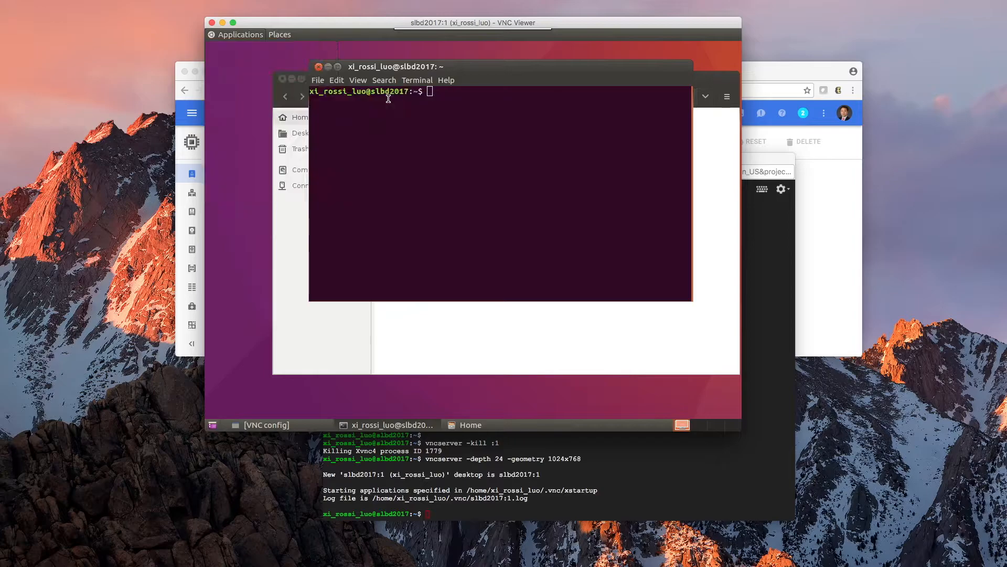
pyautogui.click(239, 35)
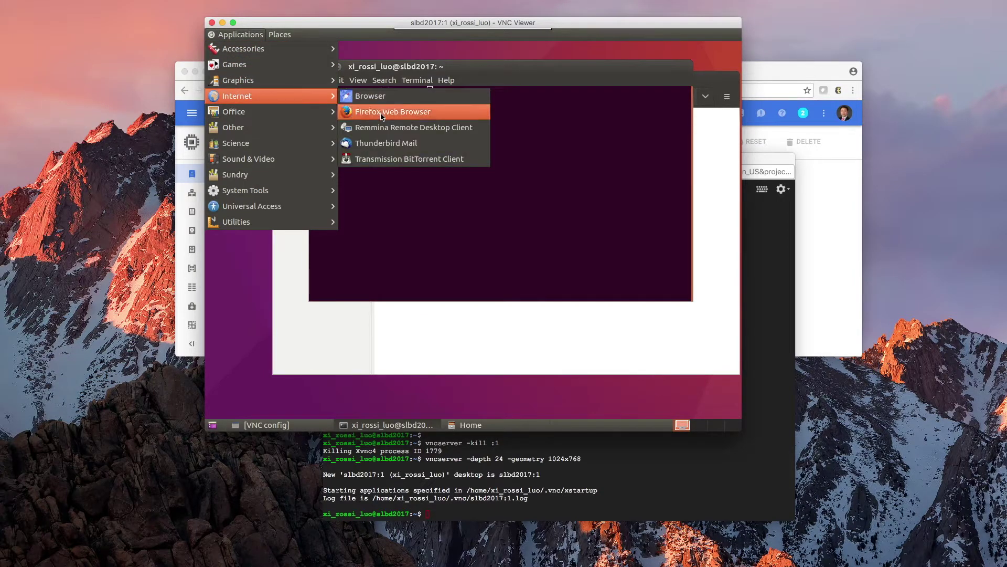
# Start Firefox Web Browser from Applications > Internet and select its Google search box
pyautogui.click(393, 112)
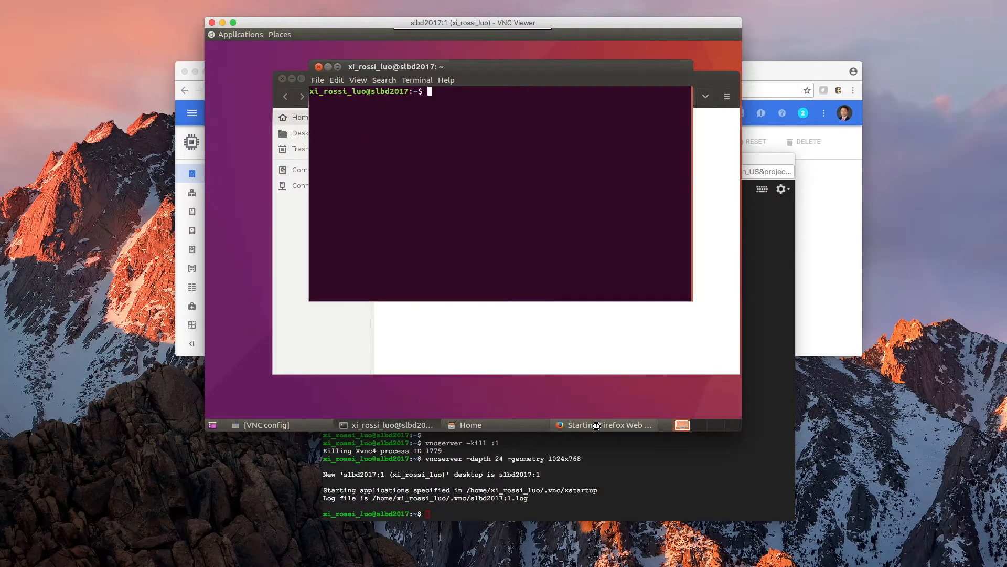
pyautogui.click(603, 424)
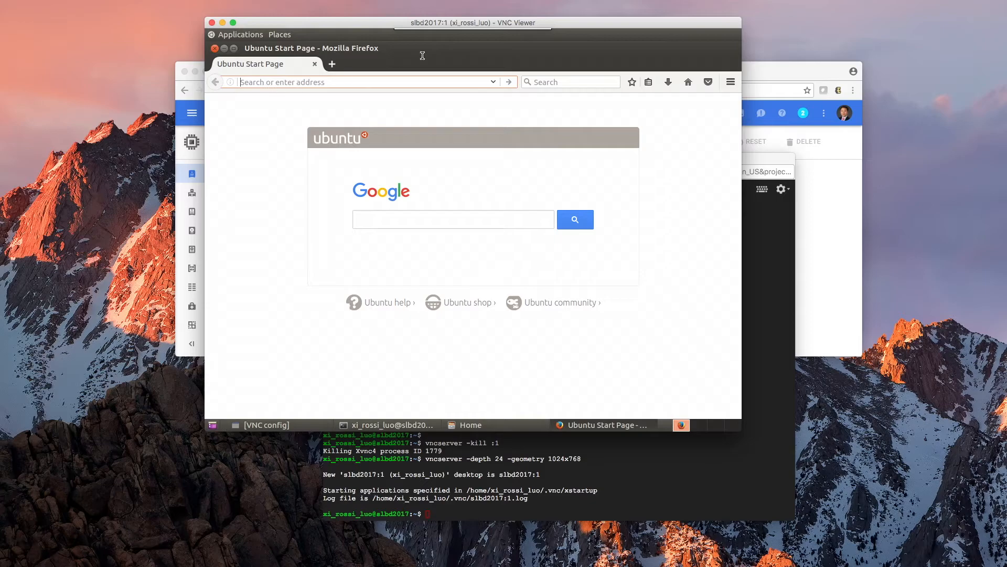
pyautogui.click(570, 82)
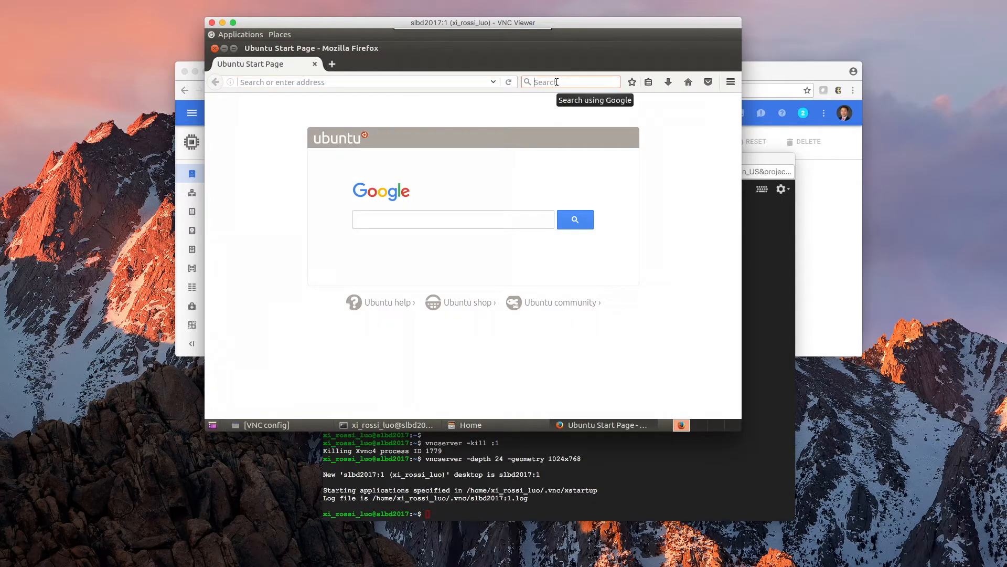